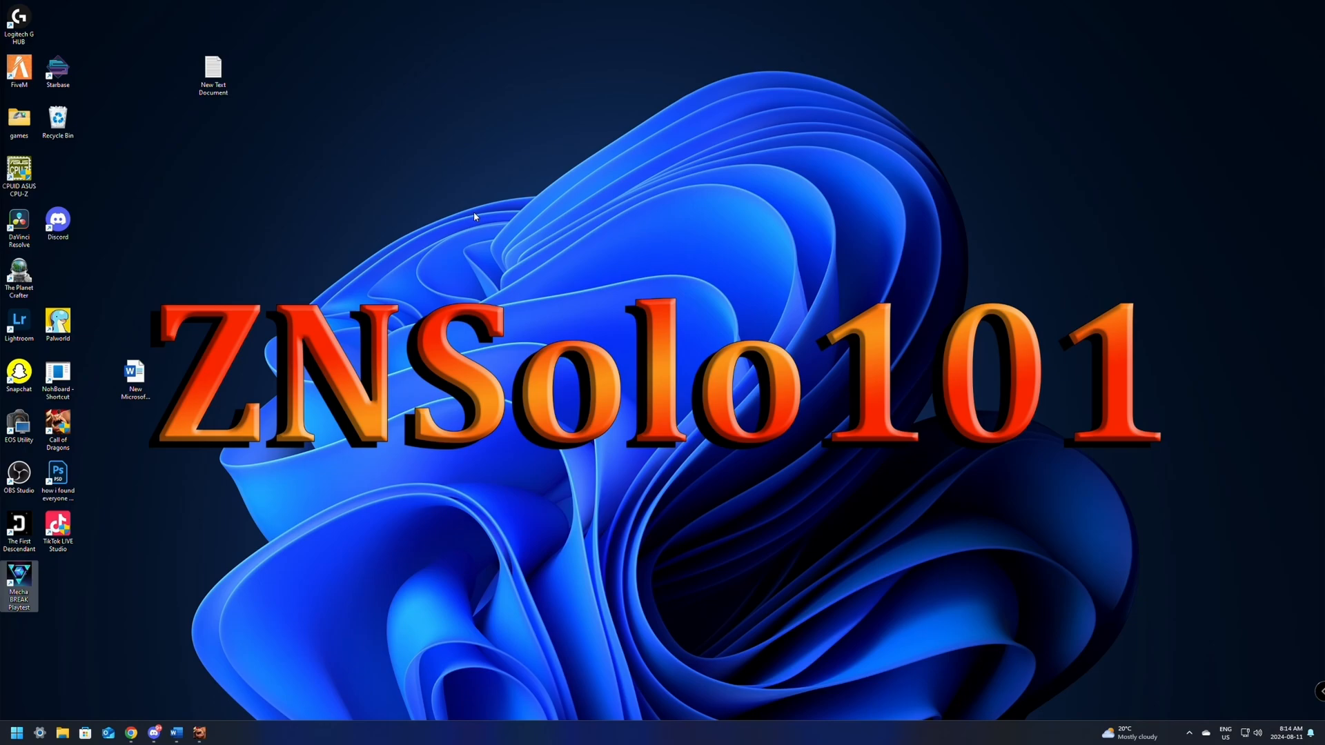
pyautogui.moveTo(762, 141)
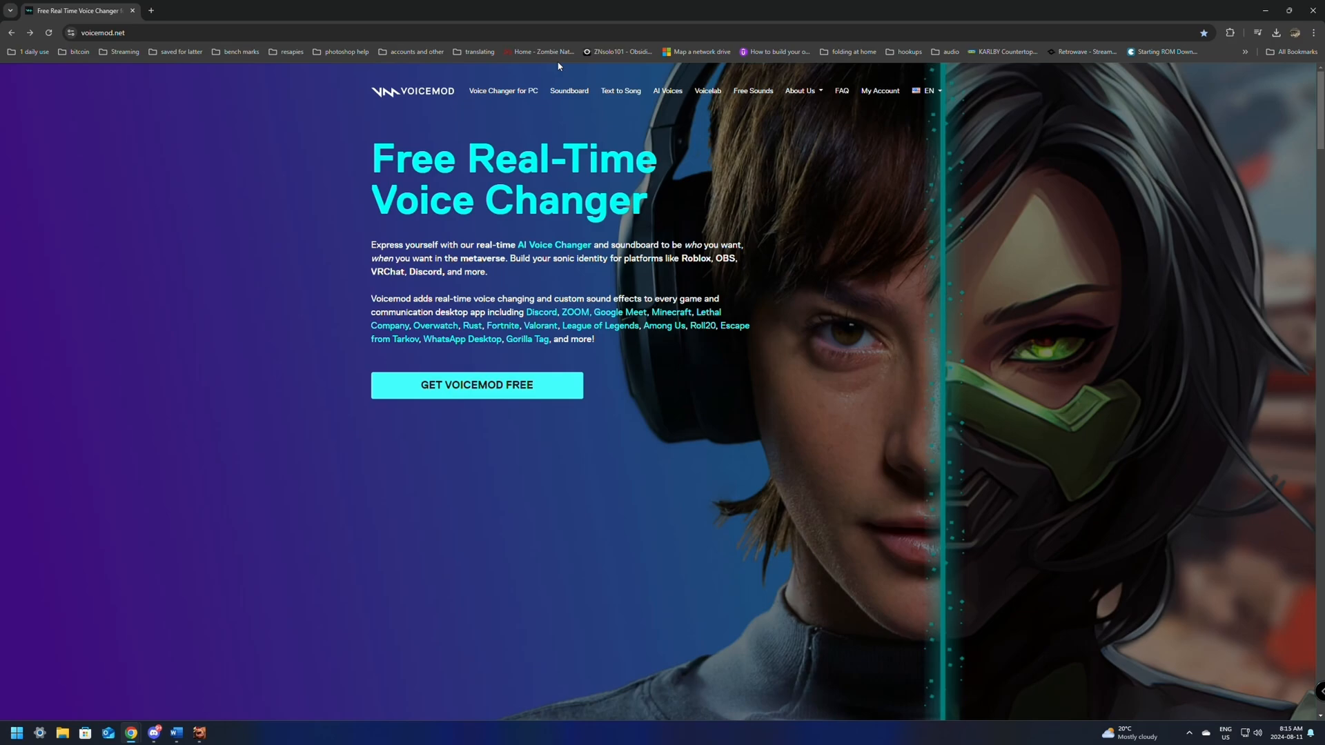
pyautogui.moveTo(428, 398)
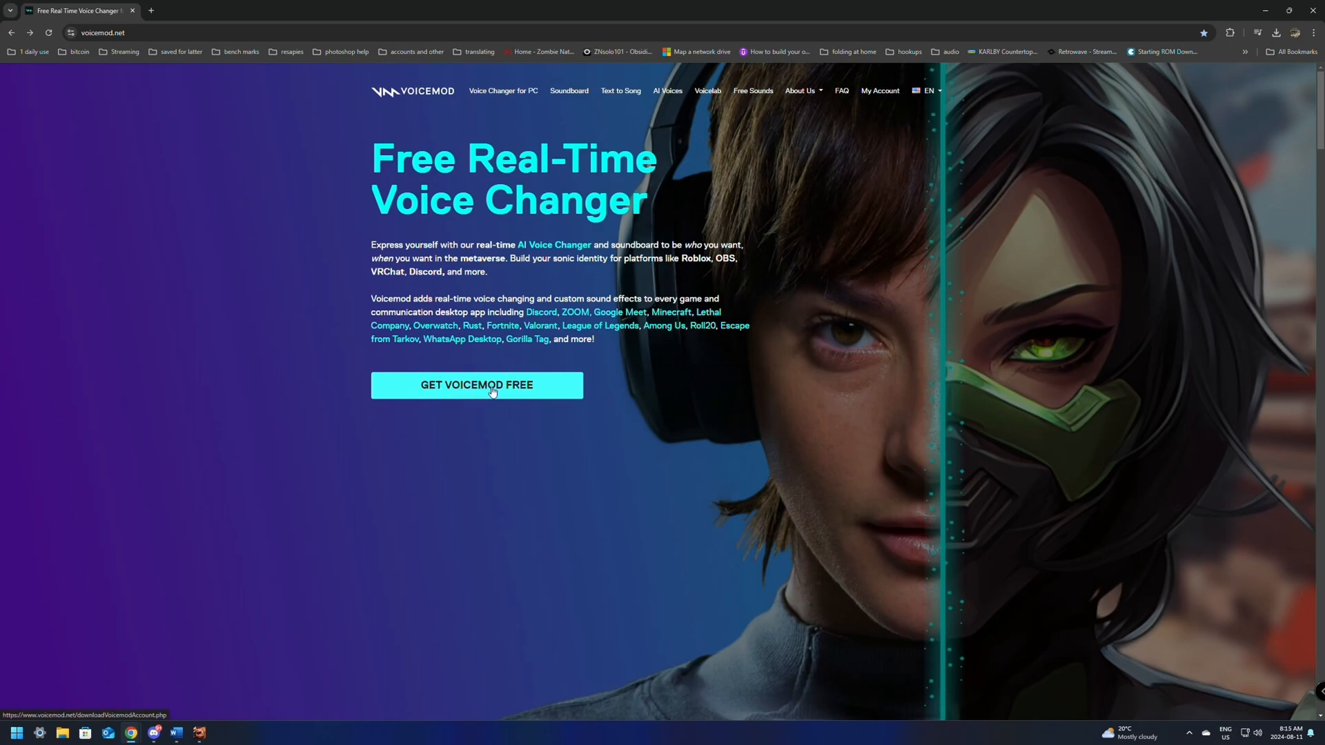
# - Start getting Voicemod free from the voicemod.net home page
pyautogui.click(477, 385)
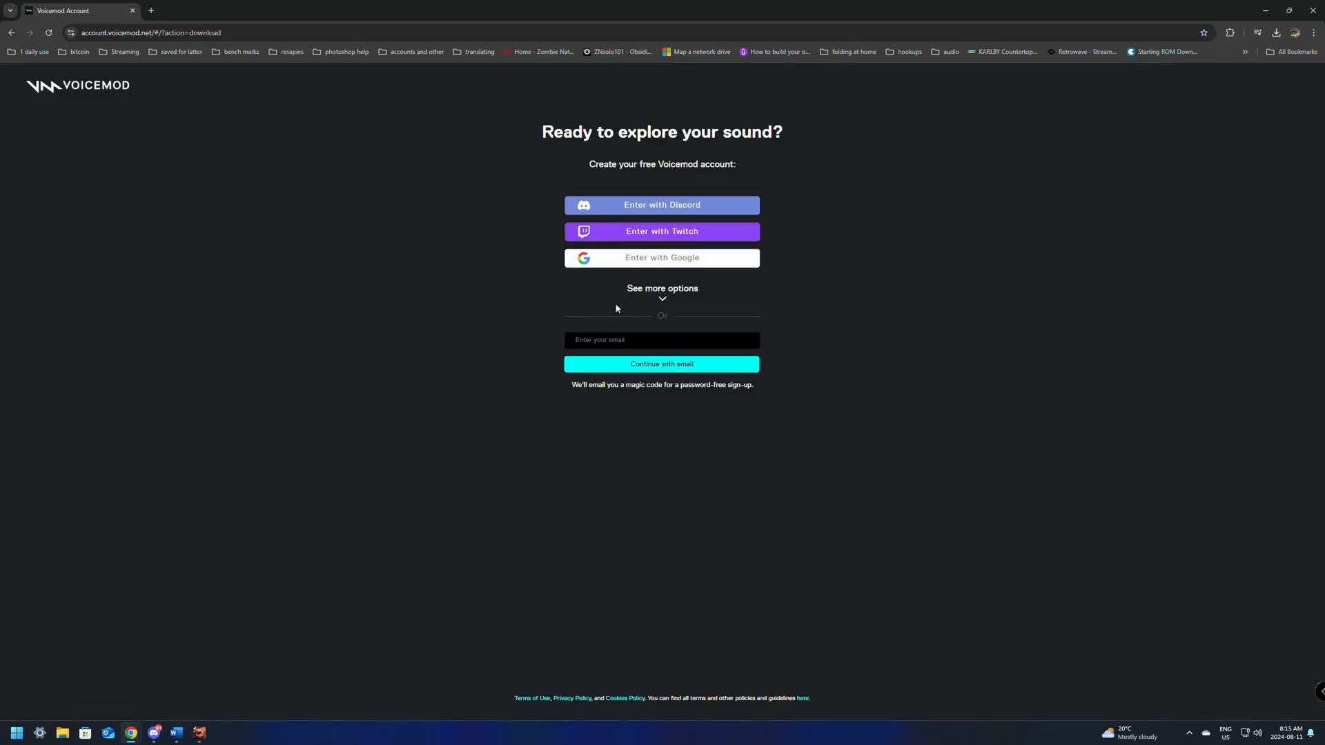
pyautogui.moveTo(433, 221)
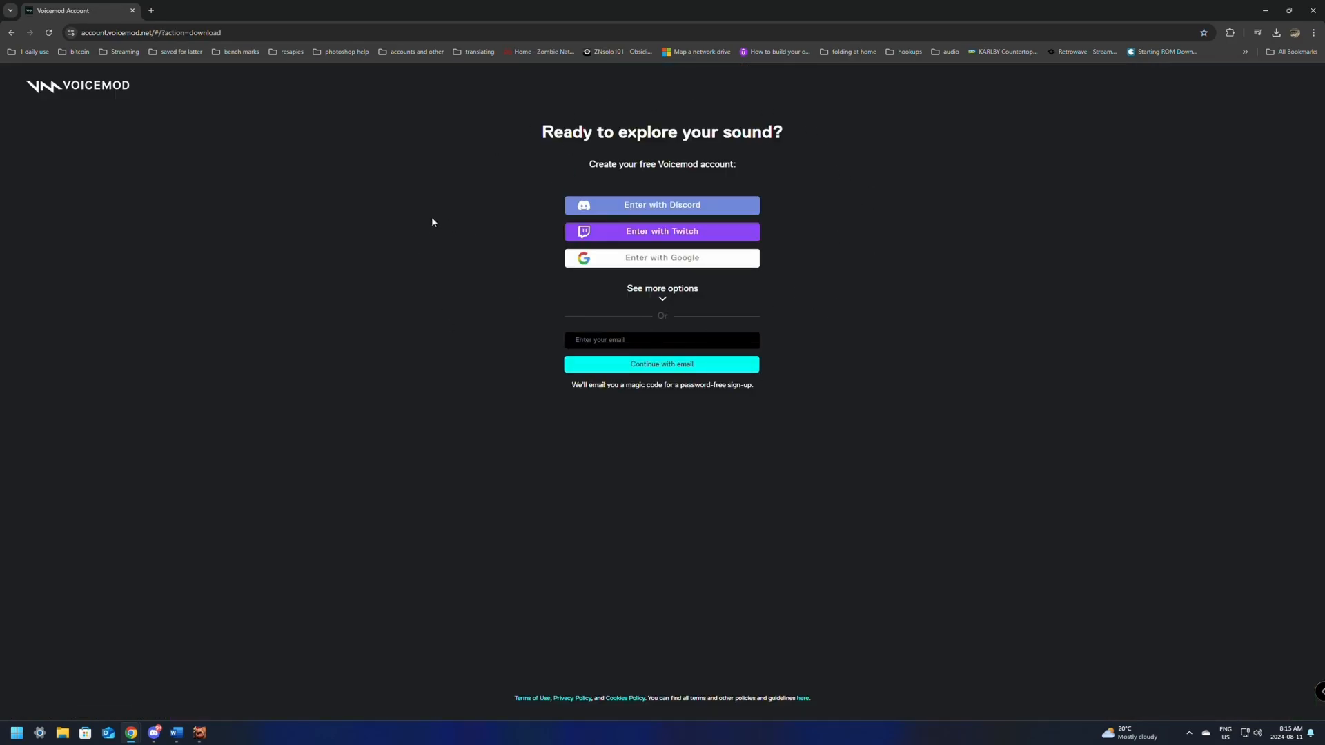
pyautogui.moveTo(794, 241)
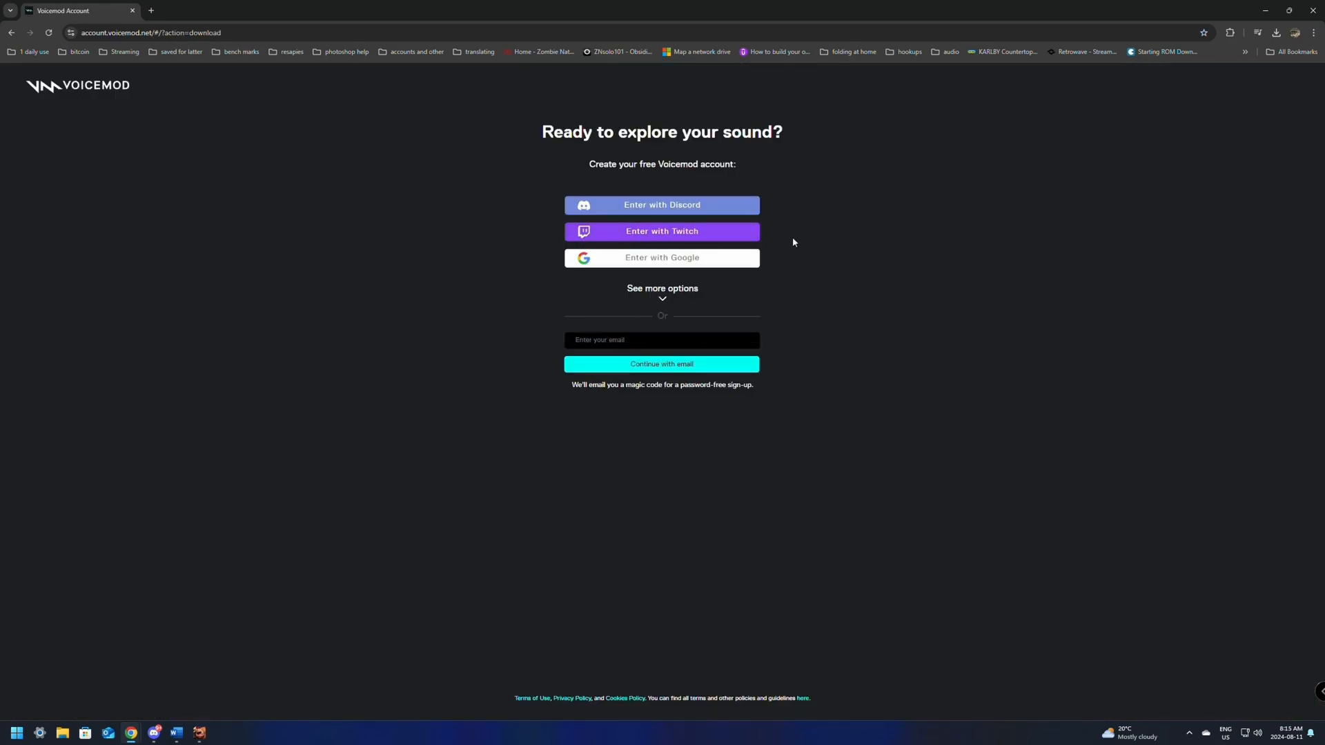
pyautogui.moveTo(661, 205)
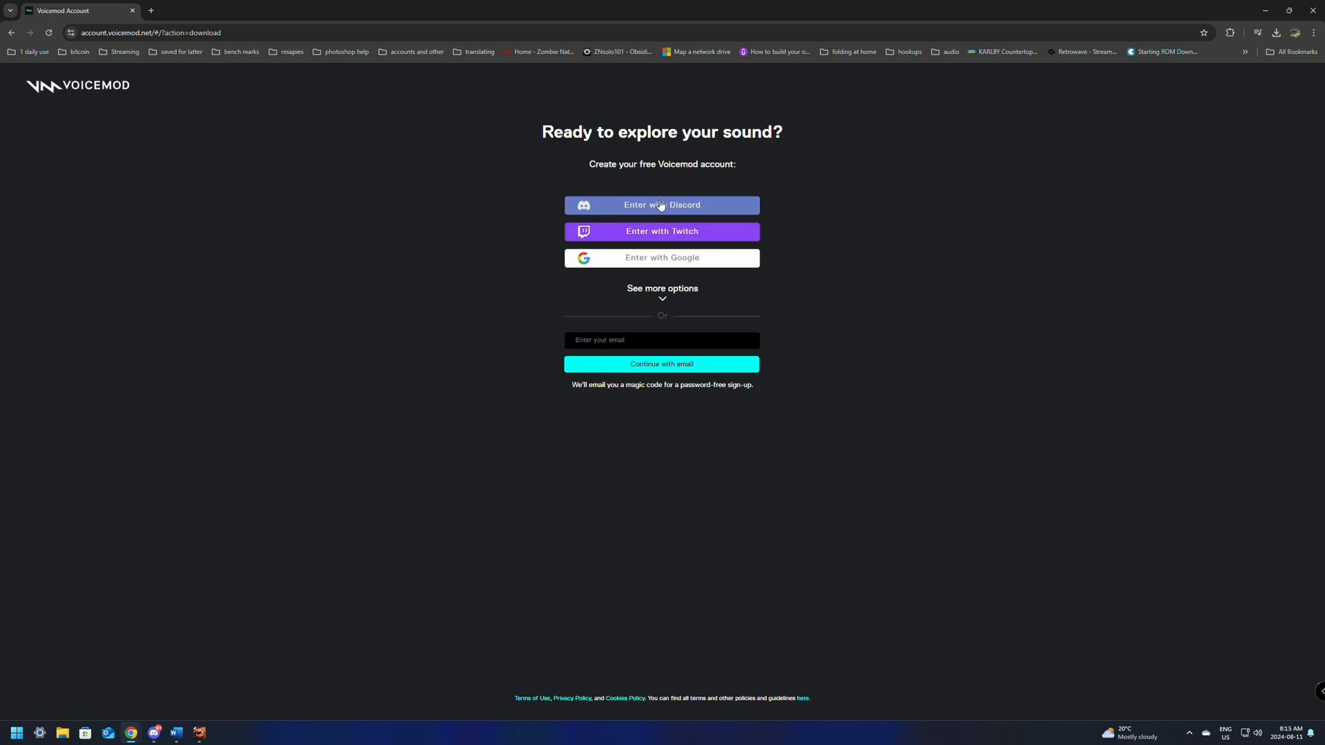
pyautogui.moveTo(902, 228)
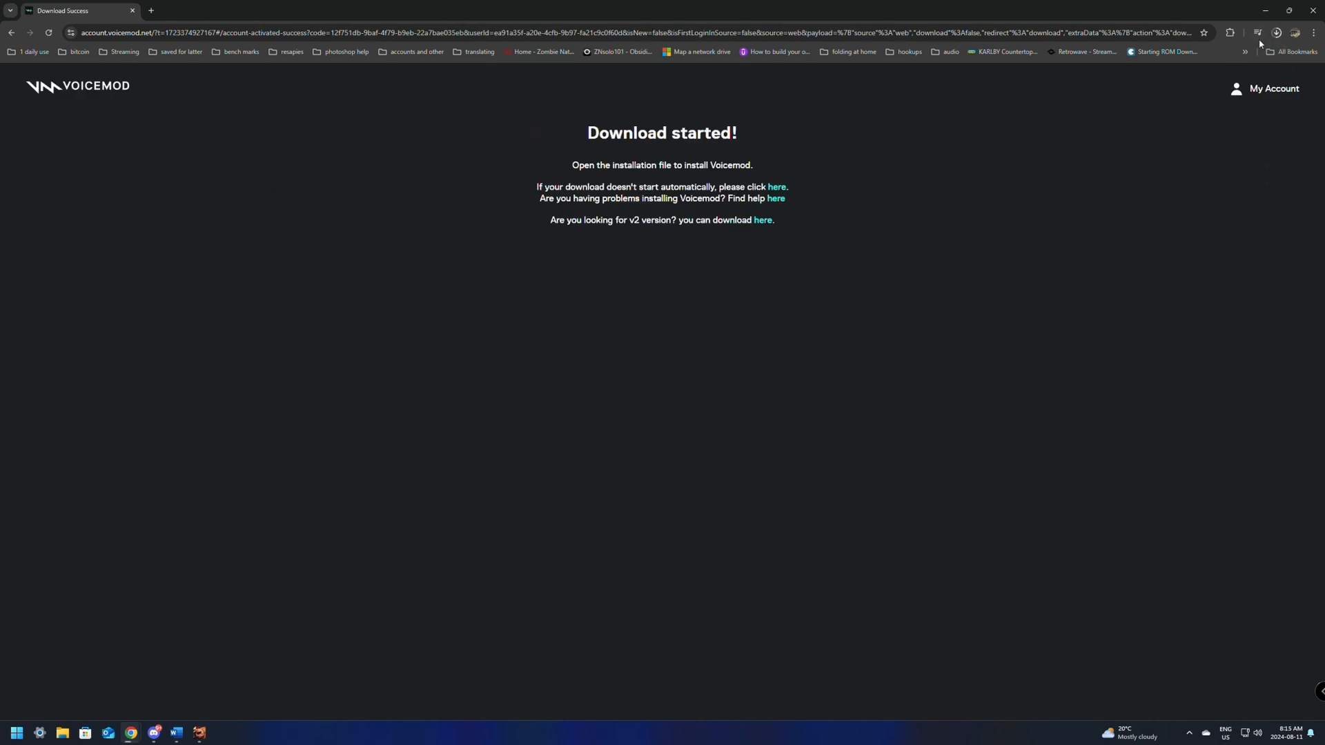
pyautogui.moveTo(1275, 33)
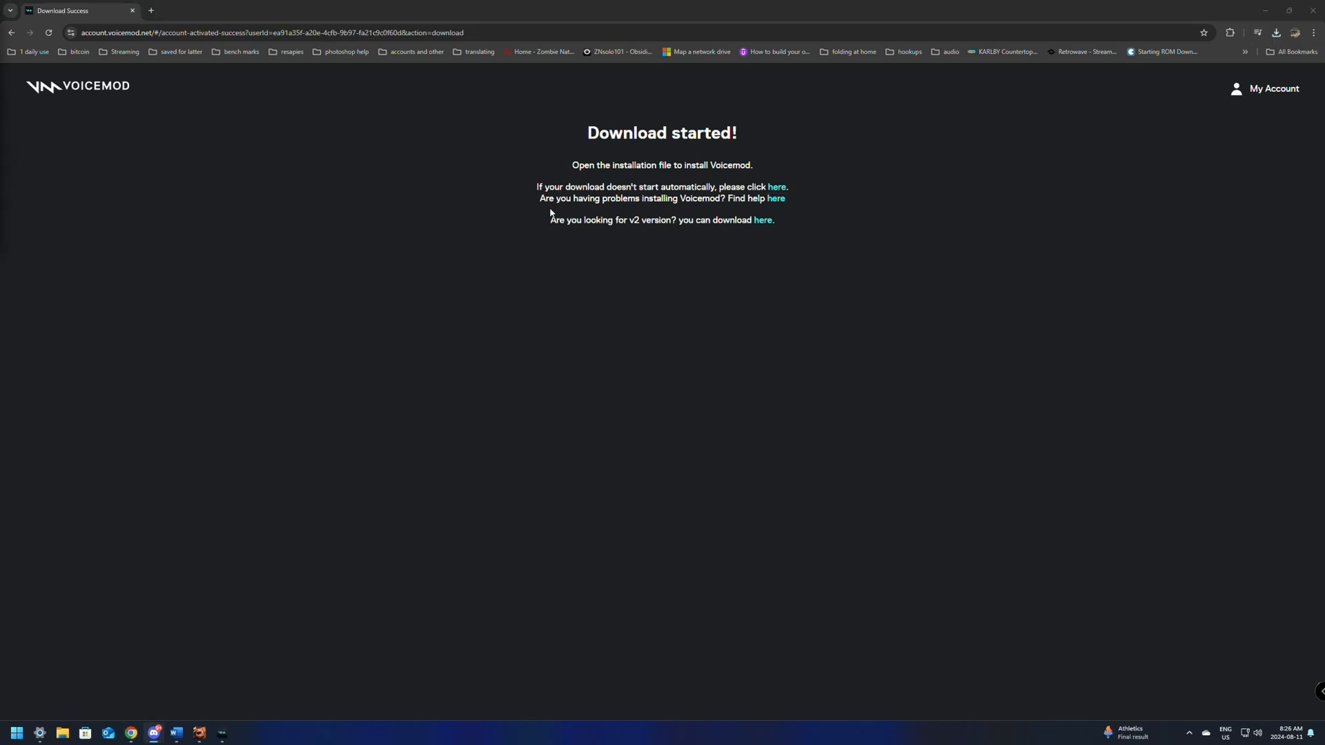
pyautogui.moveTo(558, 222)
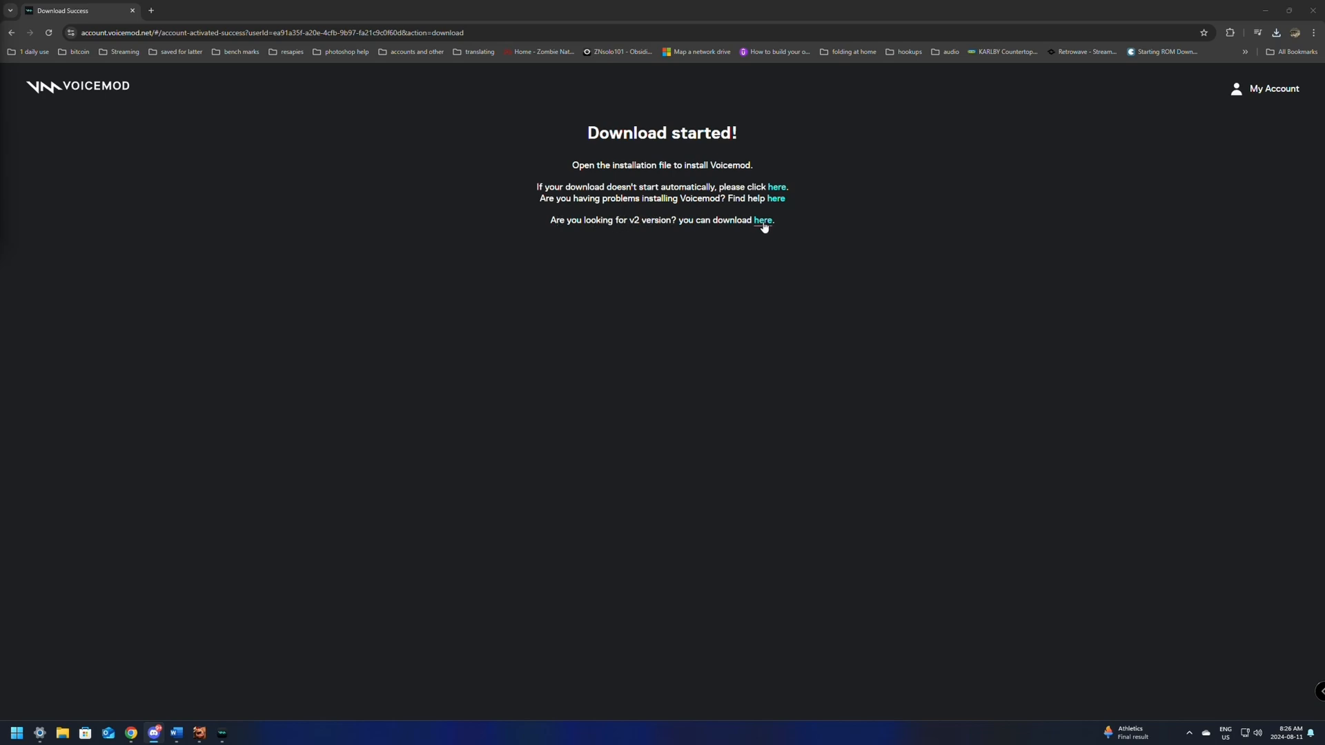
# - Download the Voicemod v2 installer from the download-started page
pyautogui.click(1278, 32)
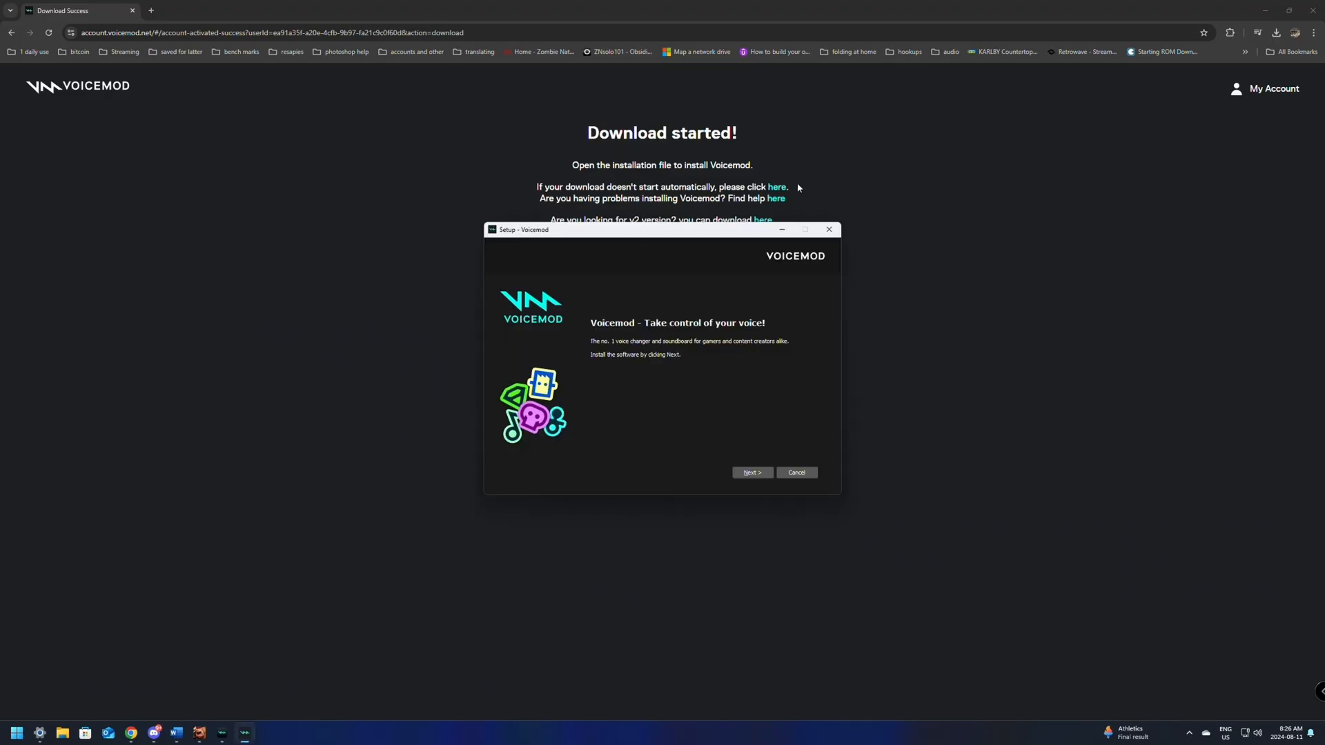
pyautogui.moveTo(693, 367)
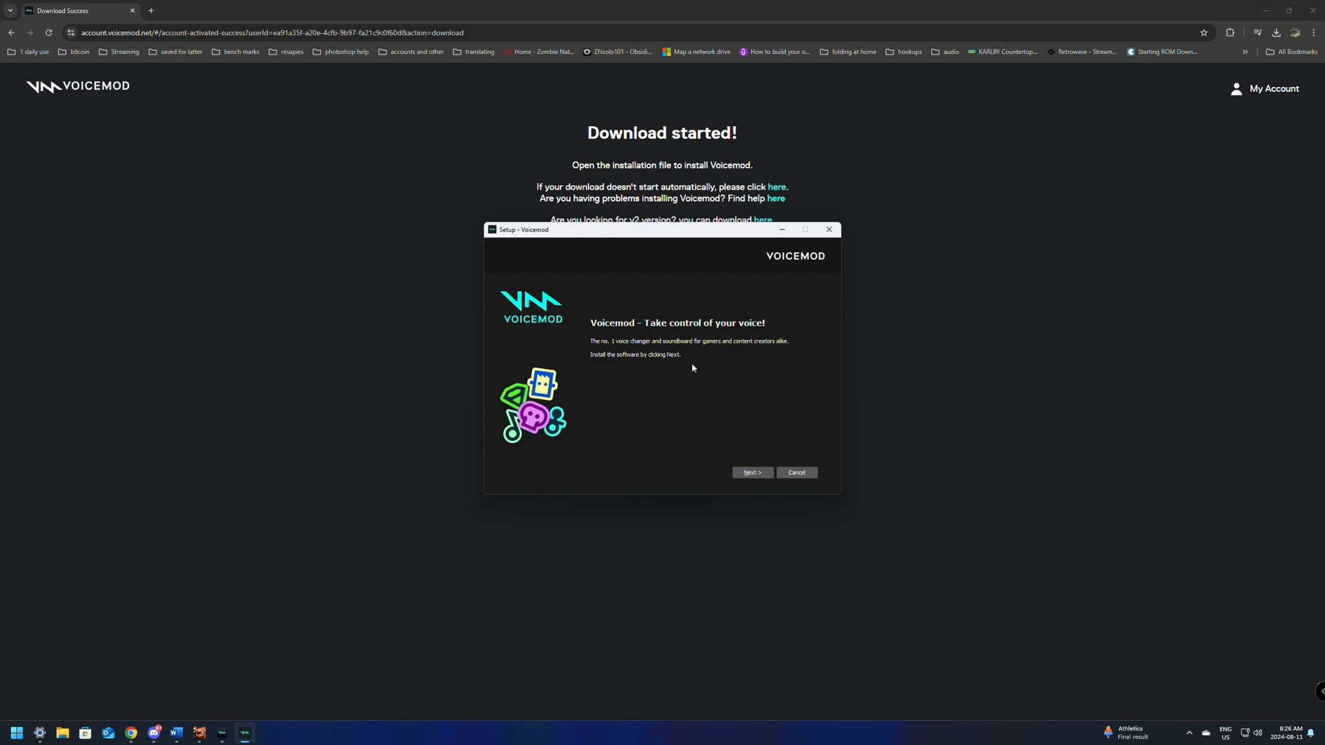
pyautogui.moveTo(635, 229)
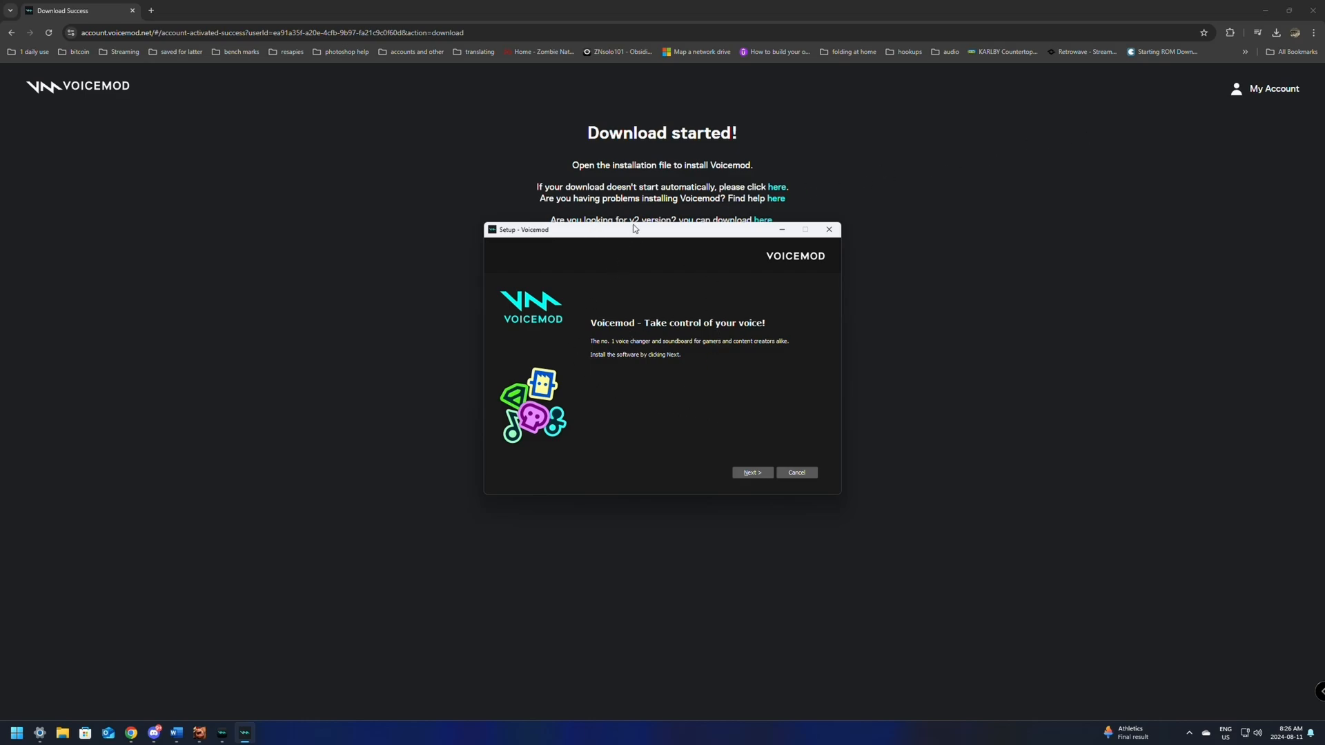
# - Accept the license and install Voicemod to the default folder with desktop and Quick Launch shortcuts
pyautogui.click(753, 472)
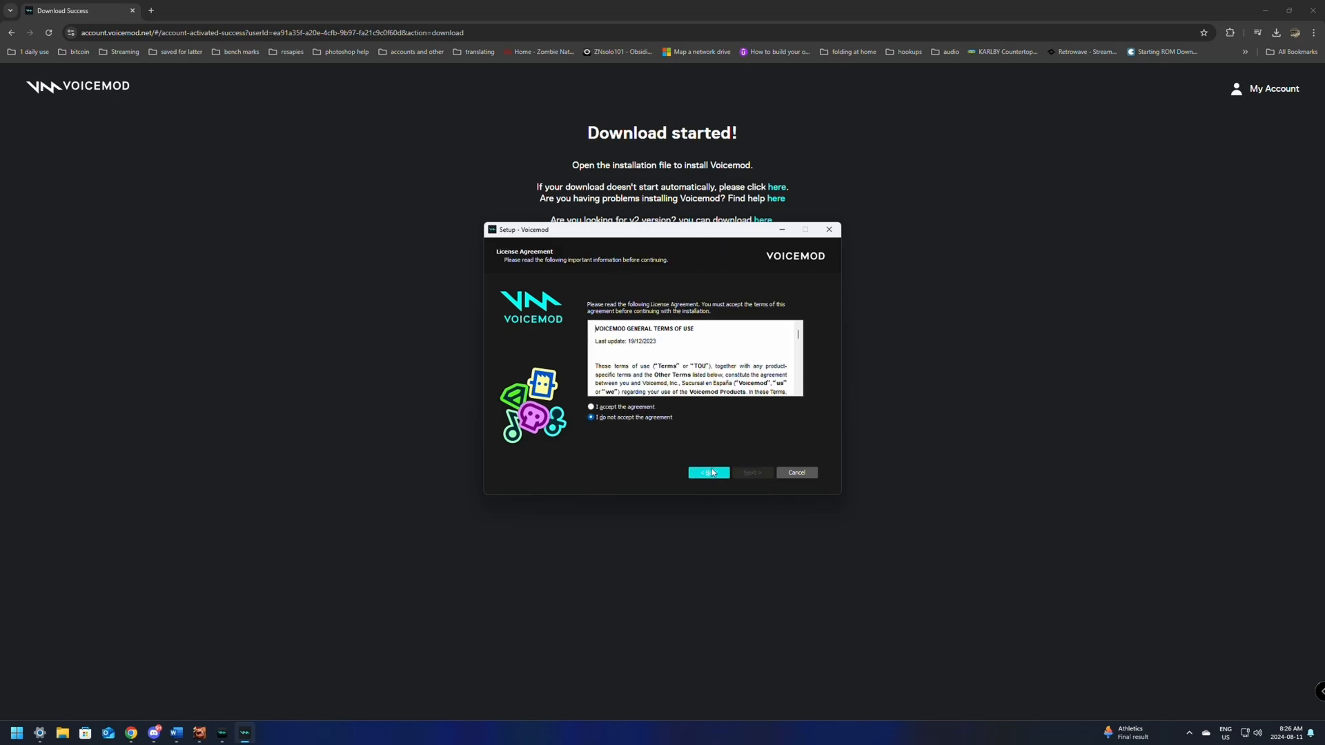
pyautogui.click(709, 472)
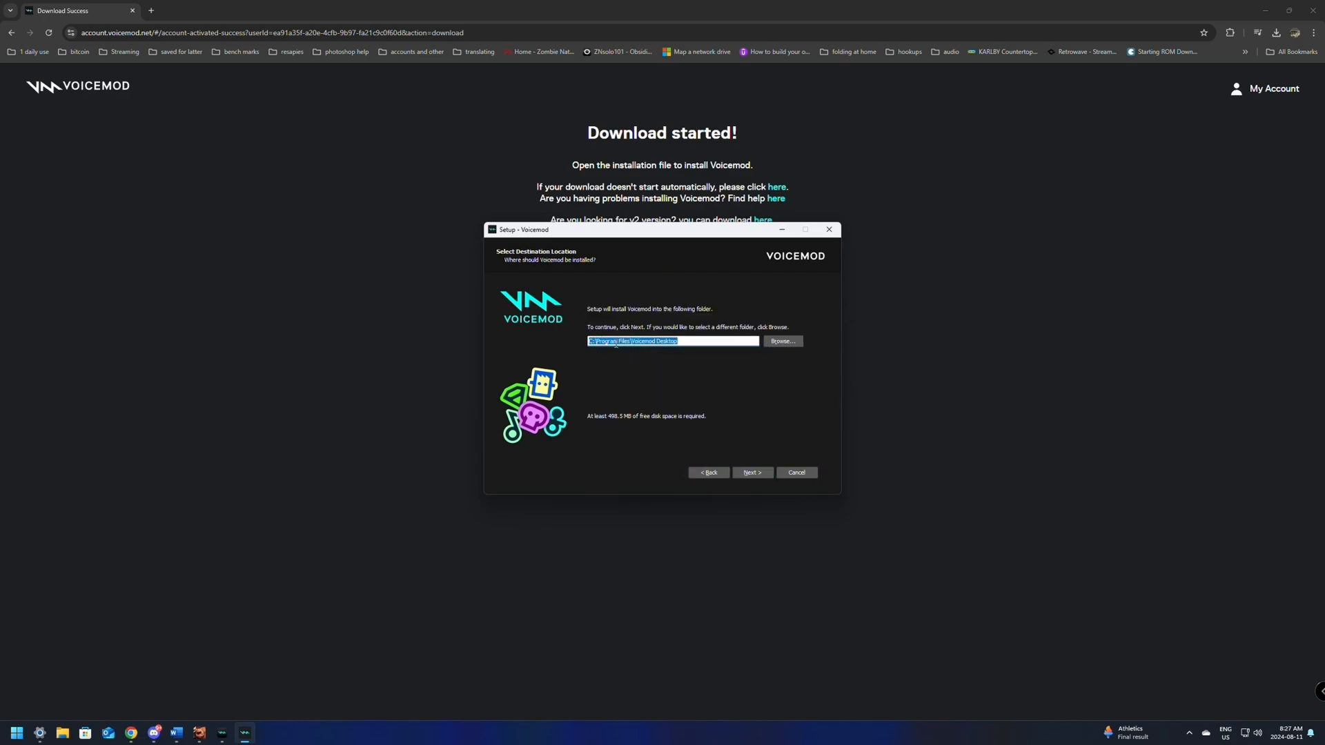
pyautogui.click(752, 472)
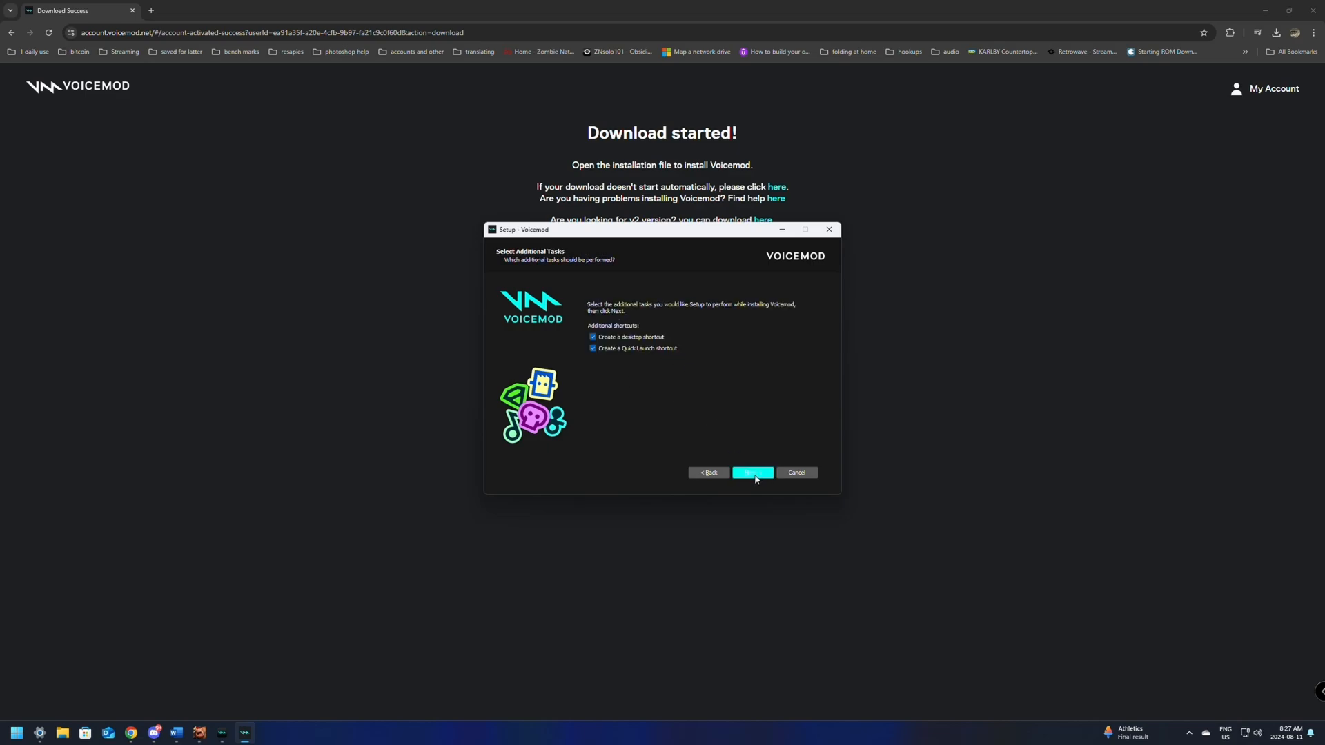
pyautogui.click(753, 472)
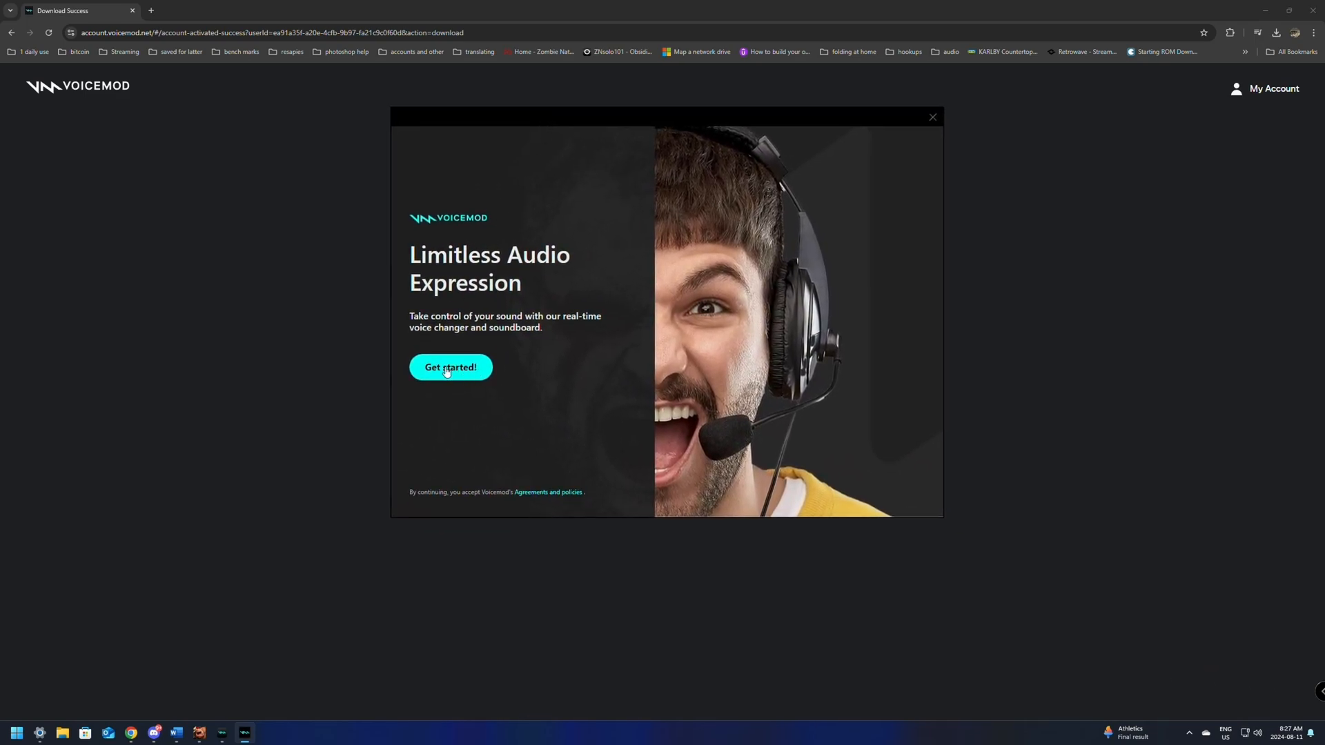
# - Get started, log in through the browser and return to the Voicemod app
pyautogui.click(450, 367)
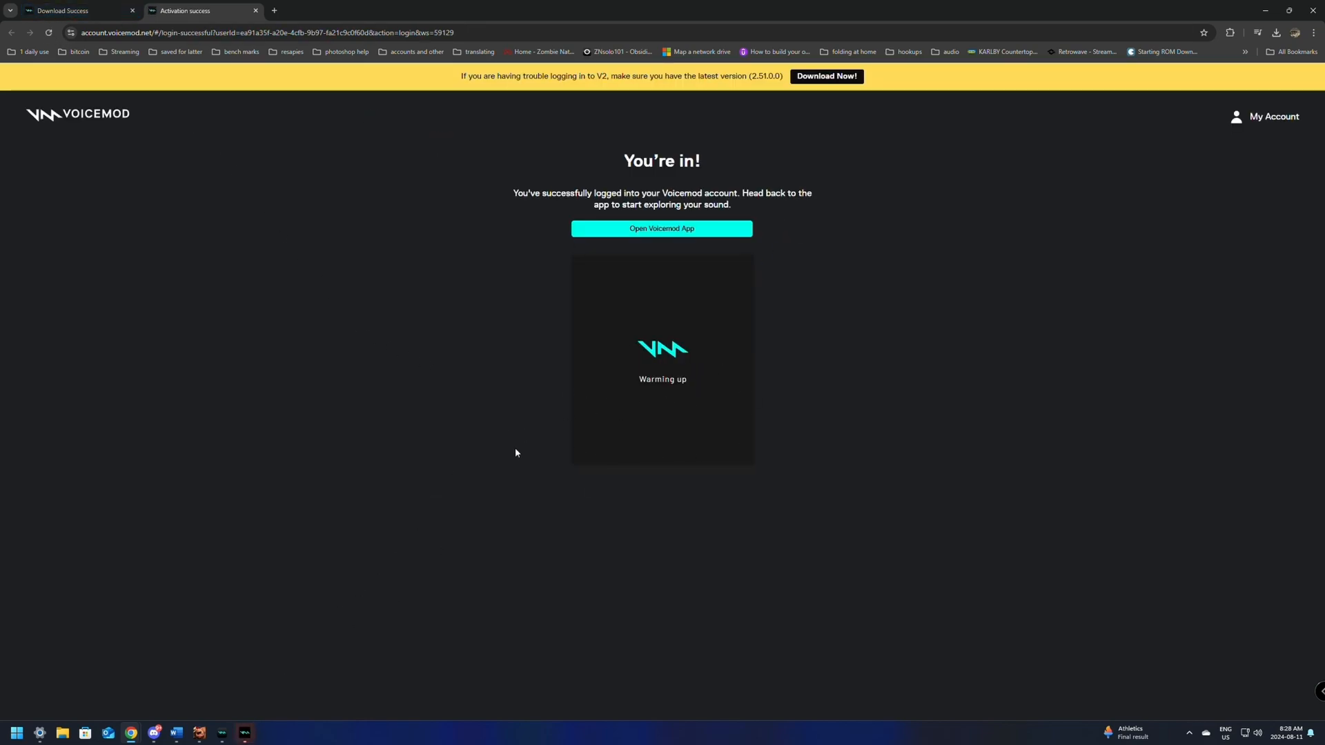
pyautogui.click(662, 229)
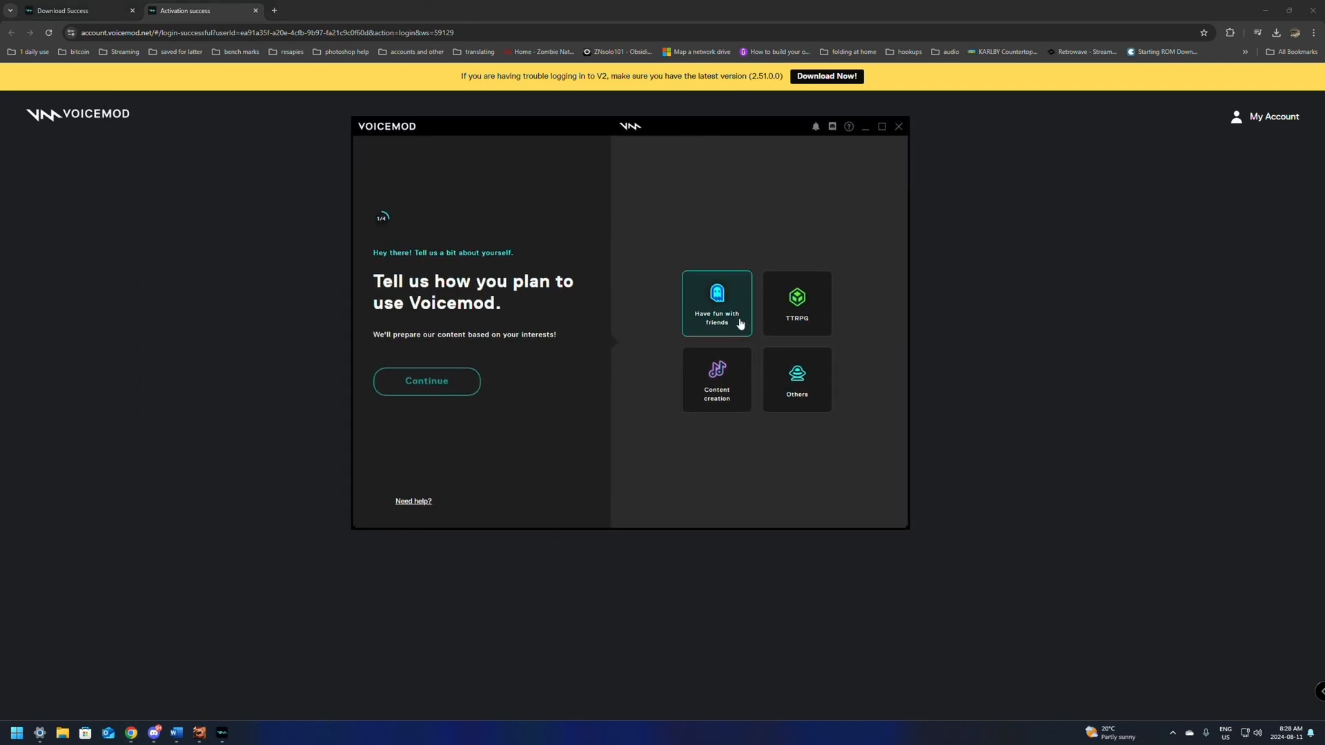
# - Choose Content creation, accept the headset microphone and speaker, and finish setup into the voice library
pyautogui.click(716, 379)
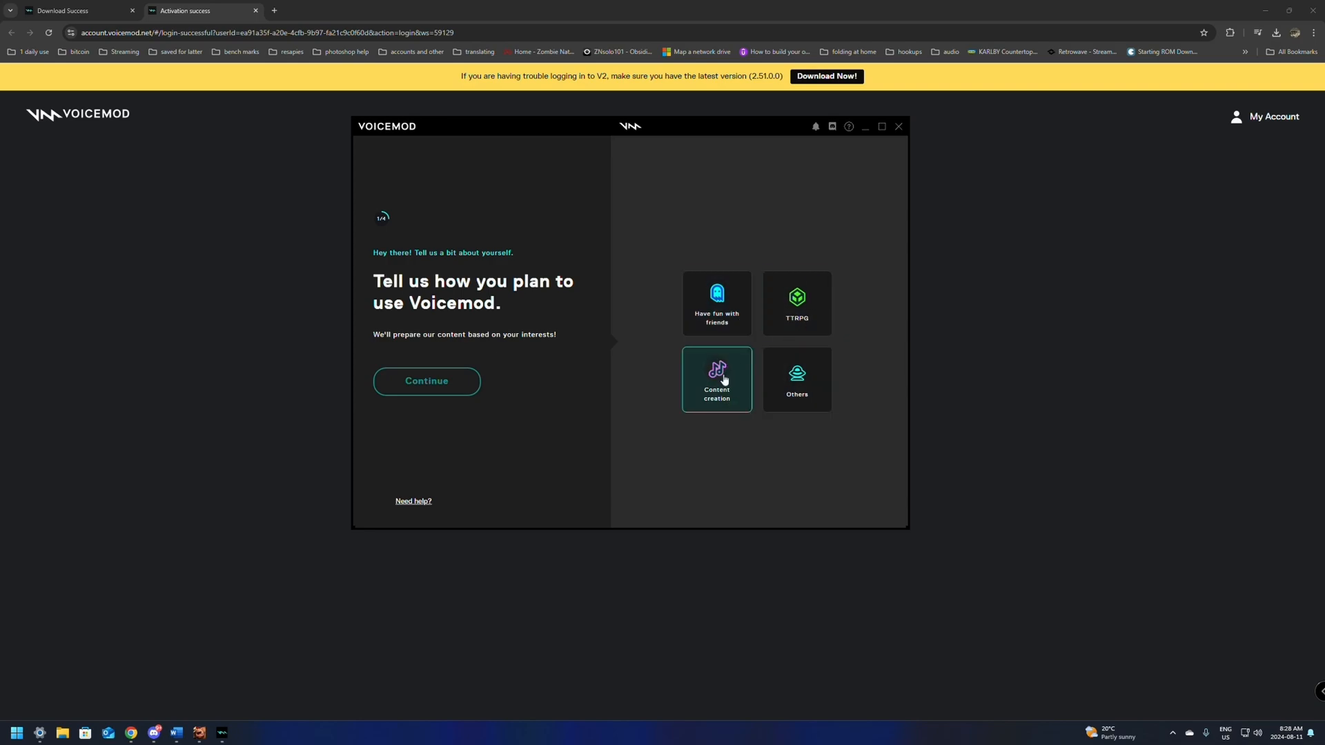
pyautogui.moveTo(748, 379)
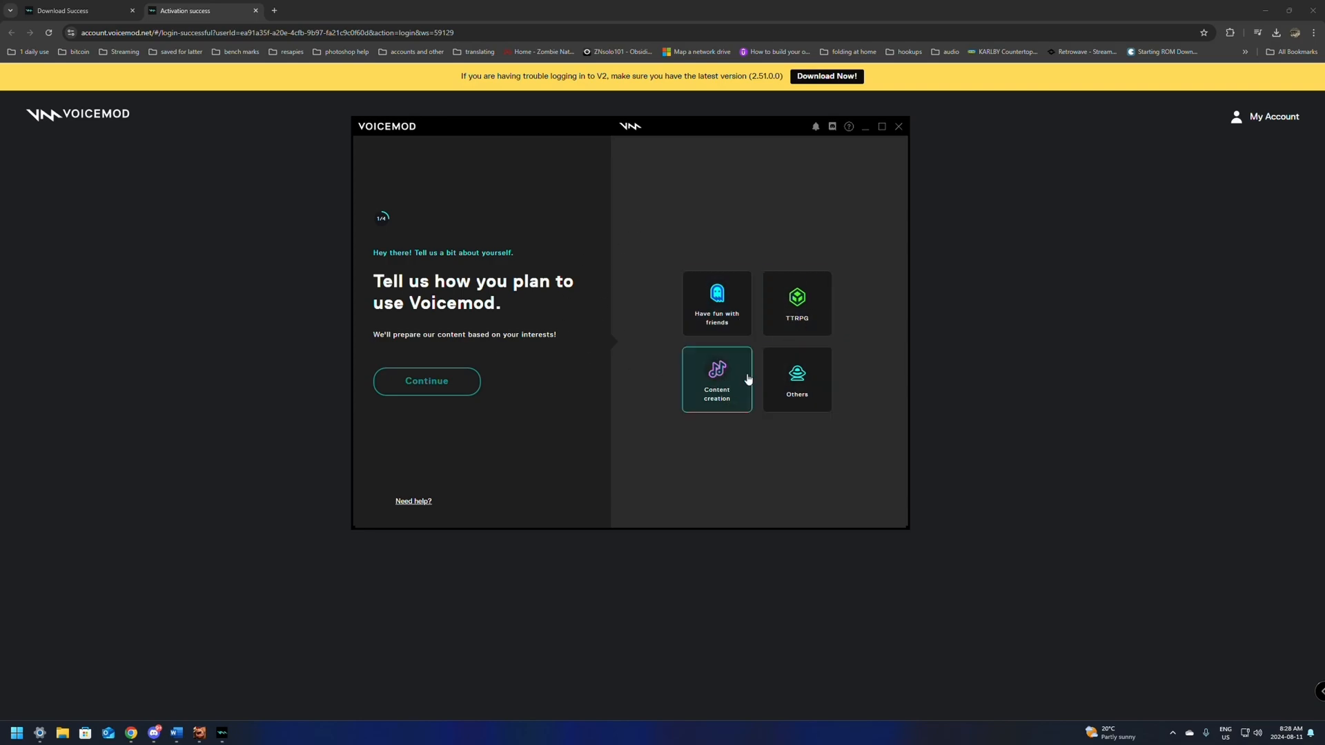
pyautogui.click(426, 381)
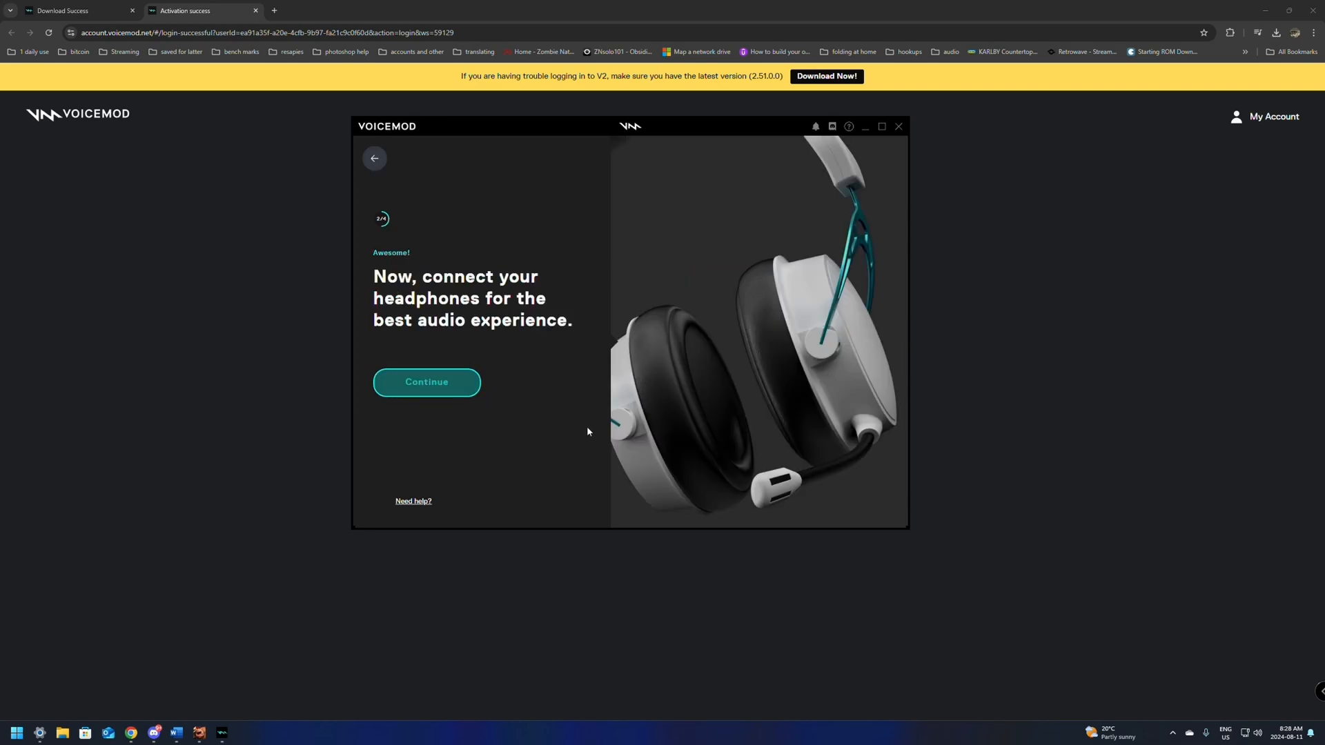
pyautogui.click(426, 382)
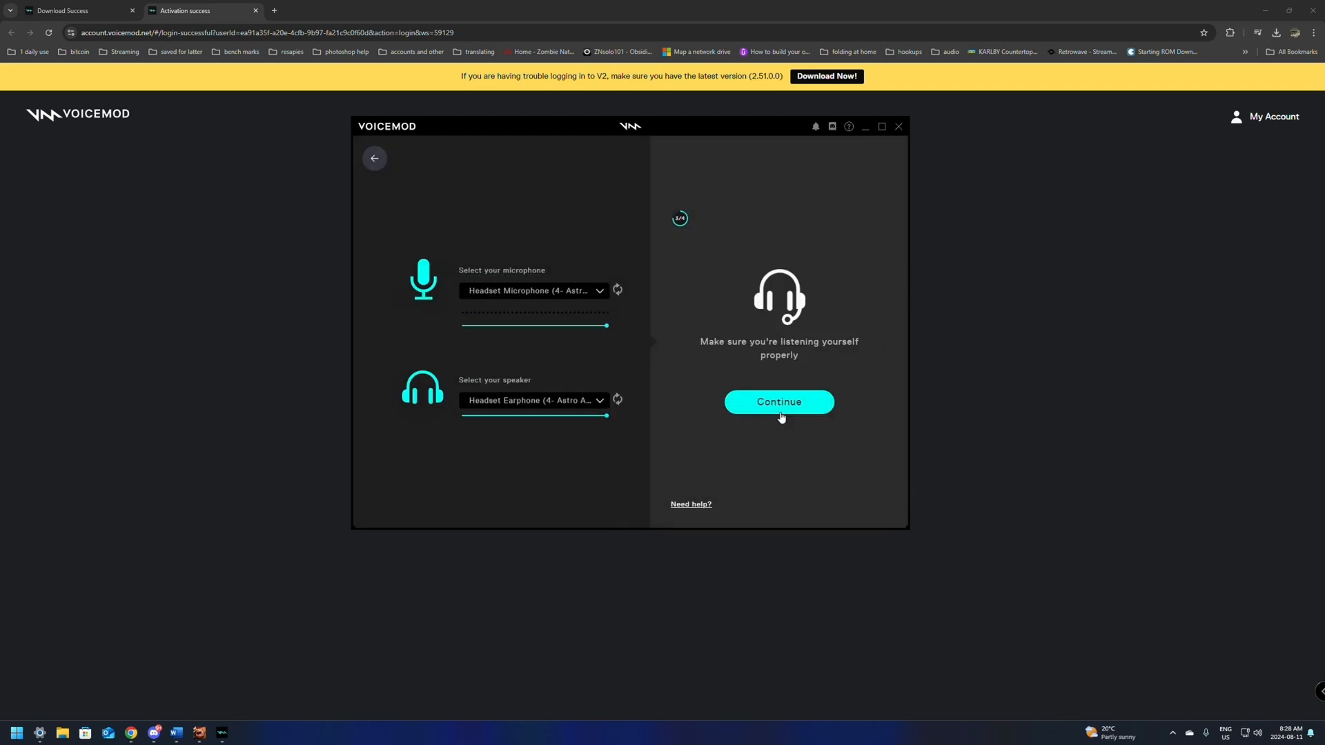
pyautogui.click(779, 401)
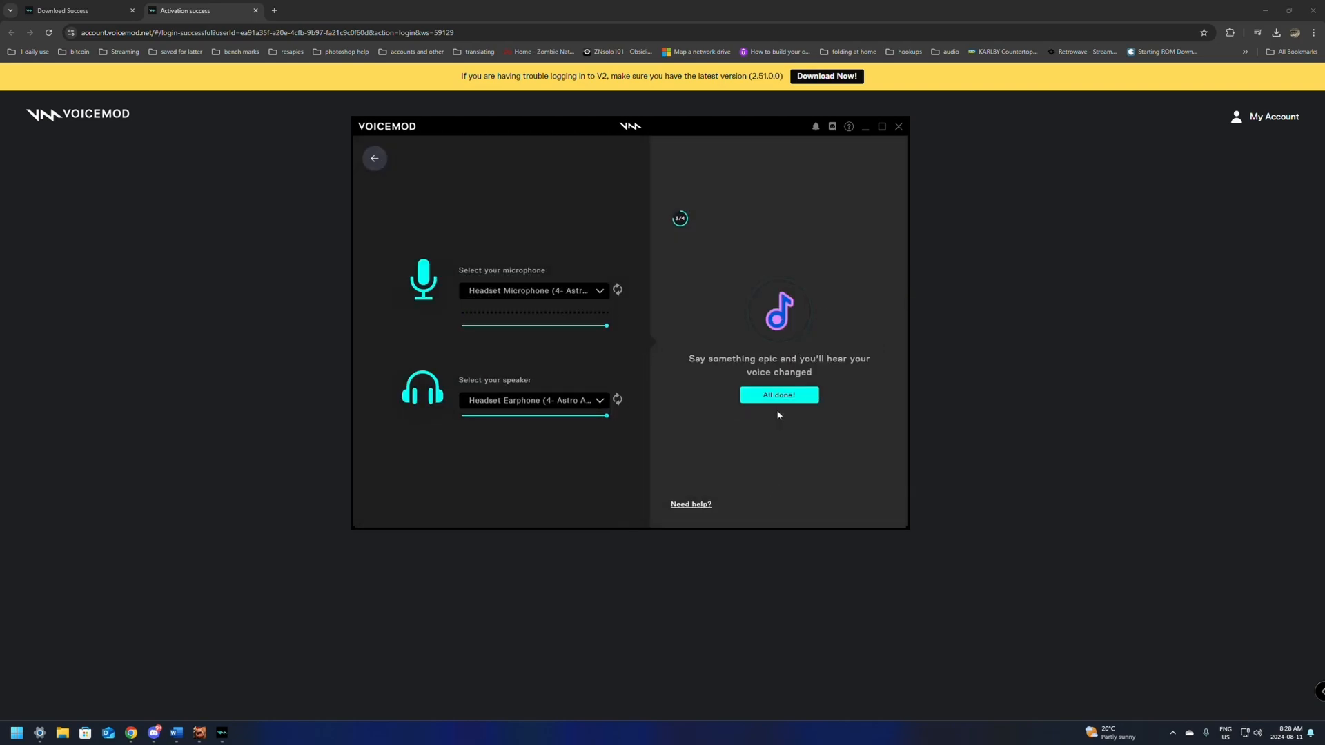
pyautogui.click(778, 395)
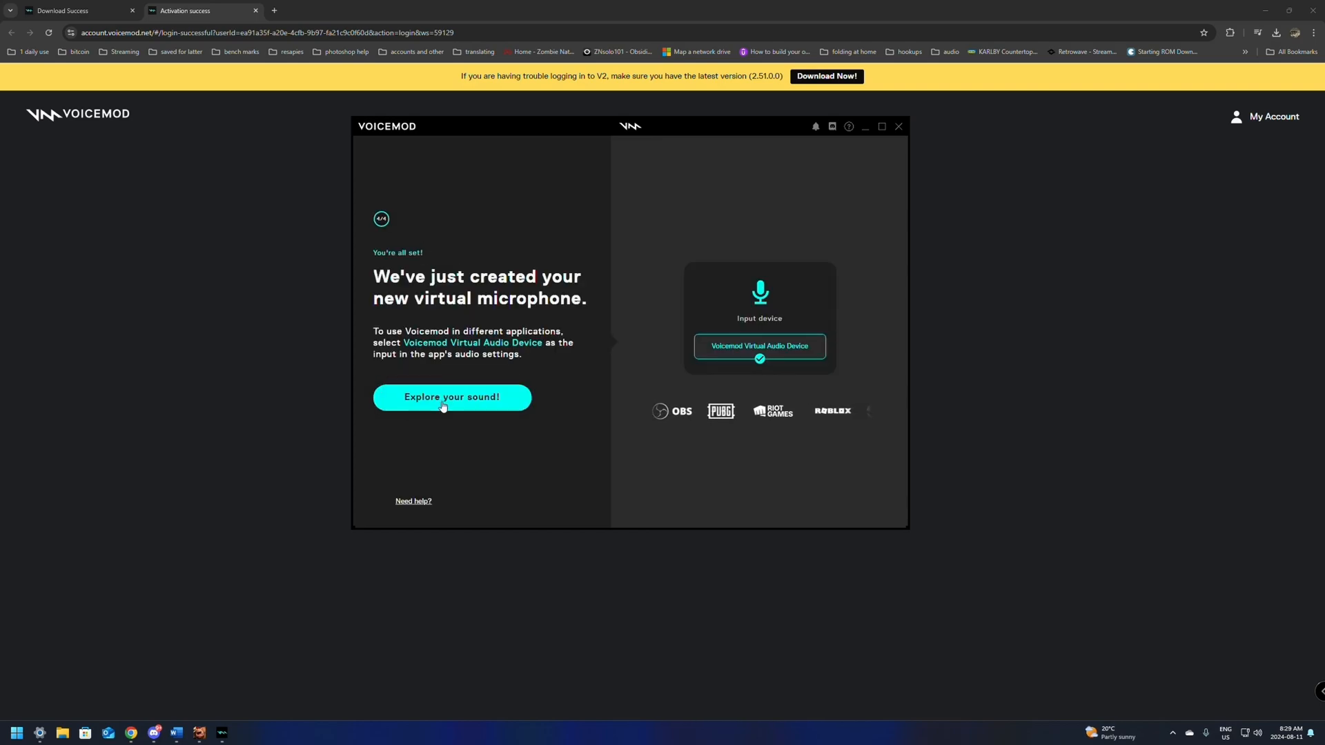
pyautogui.click(452, 397)
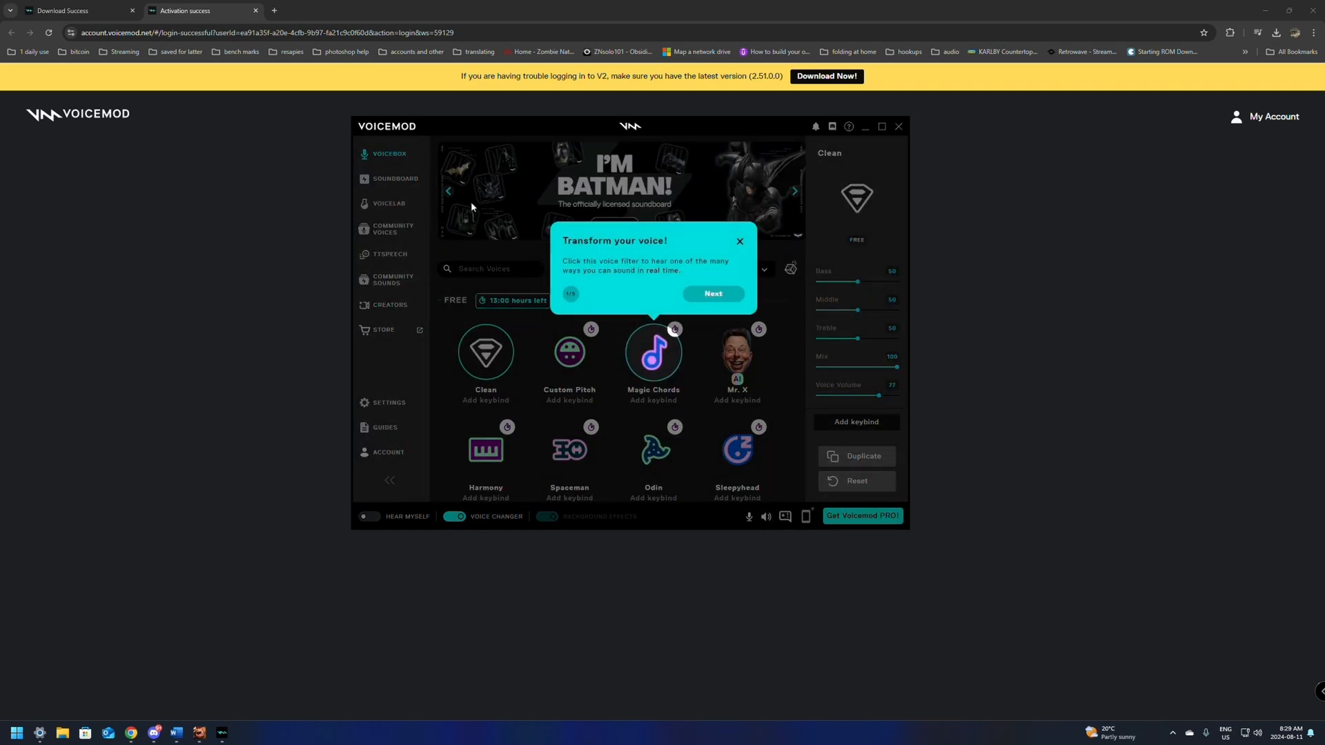
pyautogui.moveTo(610, 257)
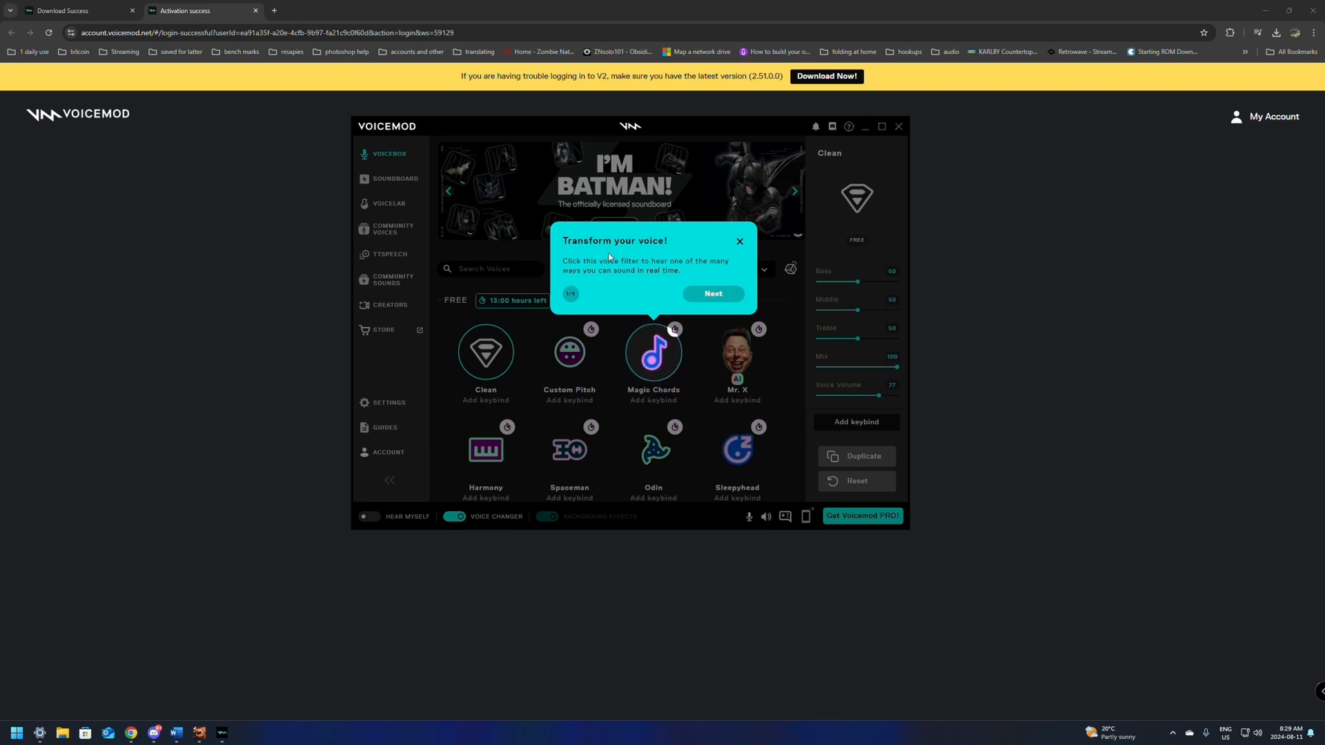
pyautogui.moveTo(720, 278)
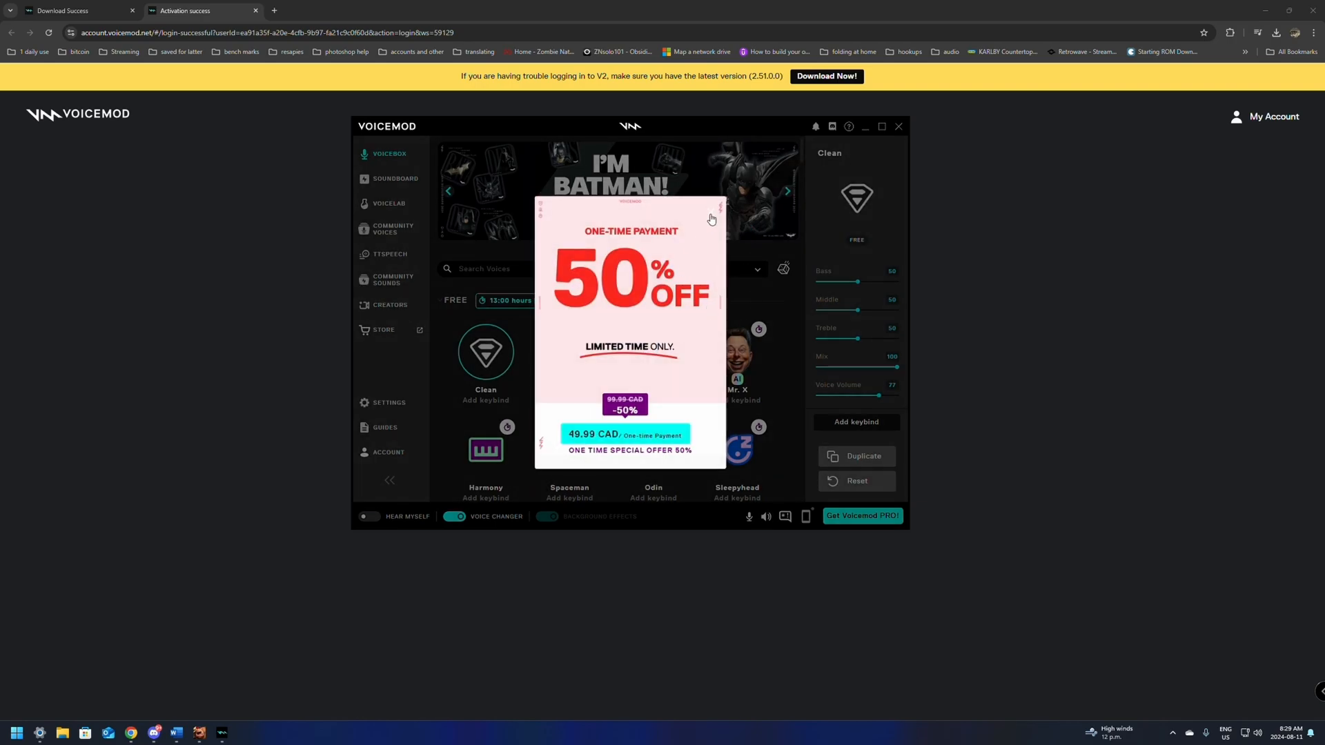
# - Close the 50% OFF one-time payment promotion pop-up
pyautogui.click(712, 210)
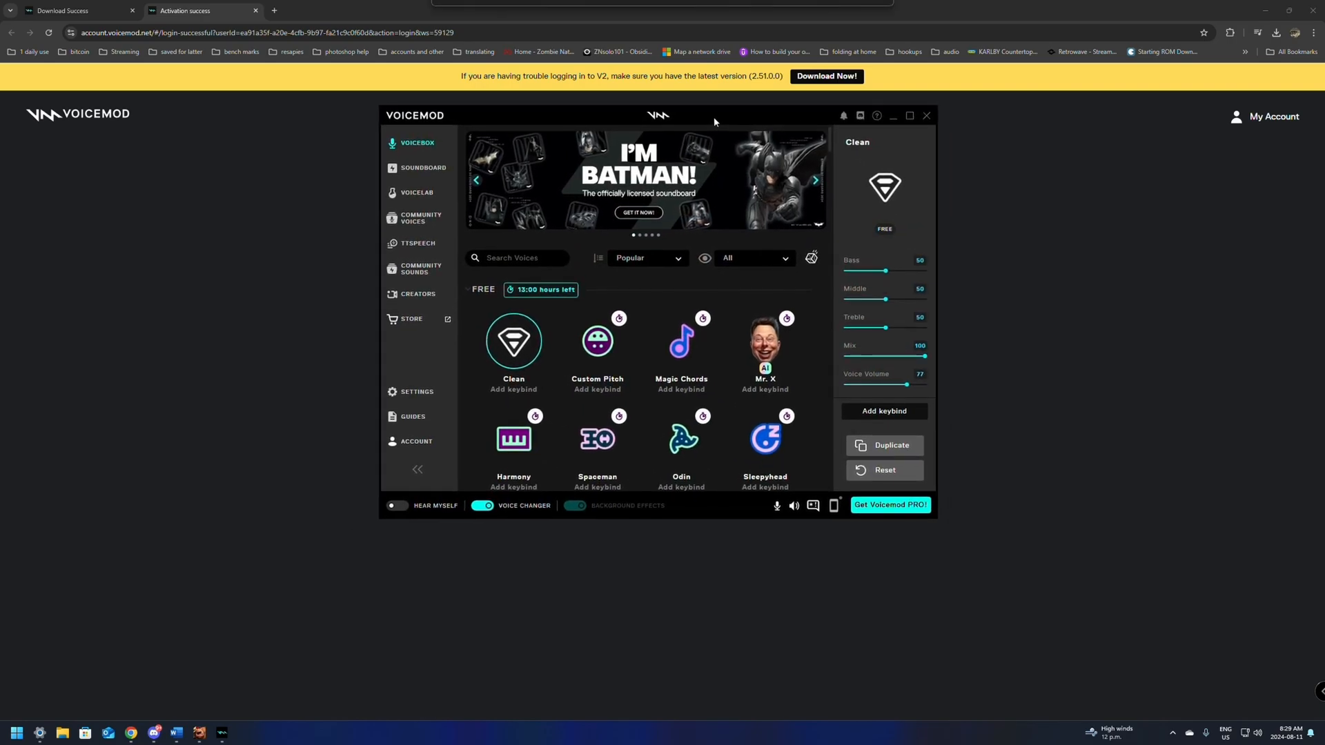
pyautogui.moveTo(374, 377)
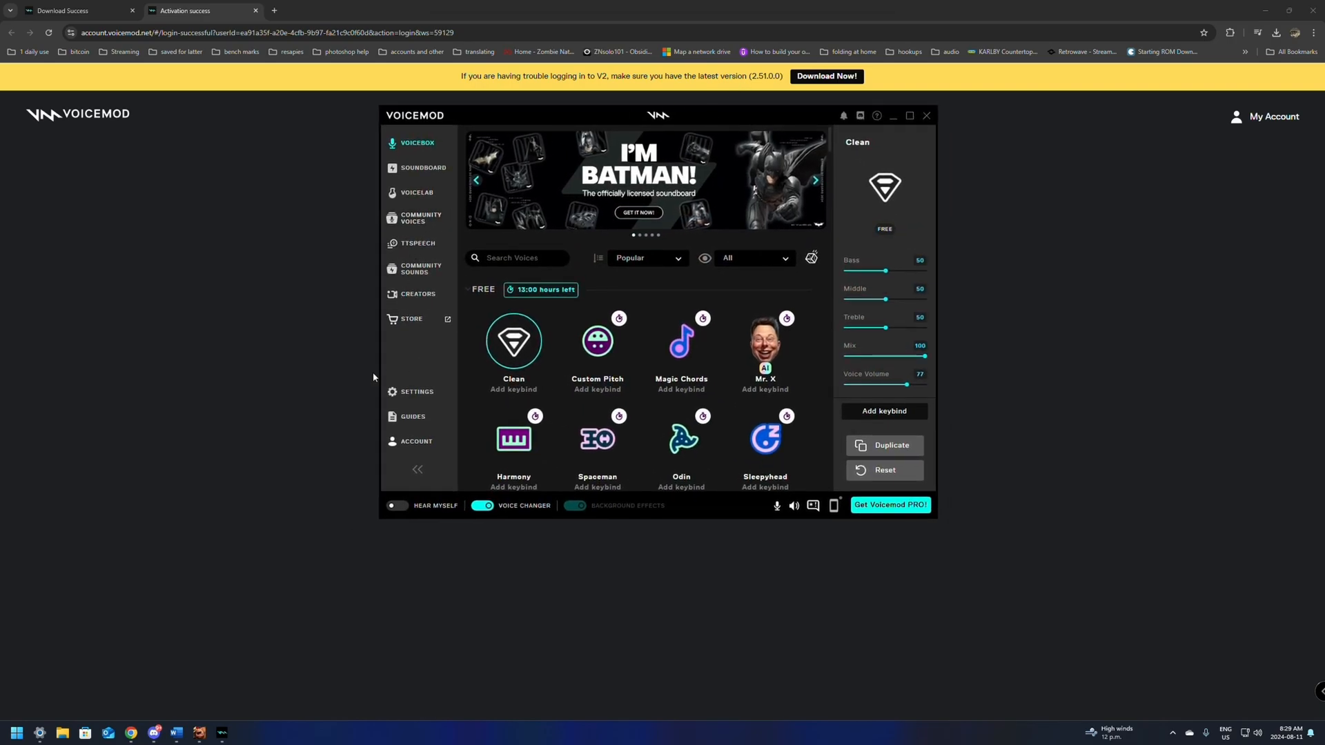
# - Show the Audio settings with headset microphone input and headset earphone output
pyautogui.click(408, 392)
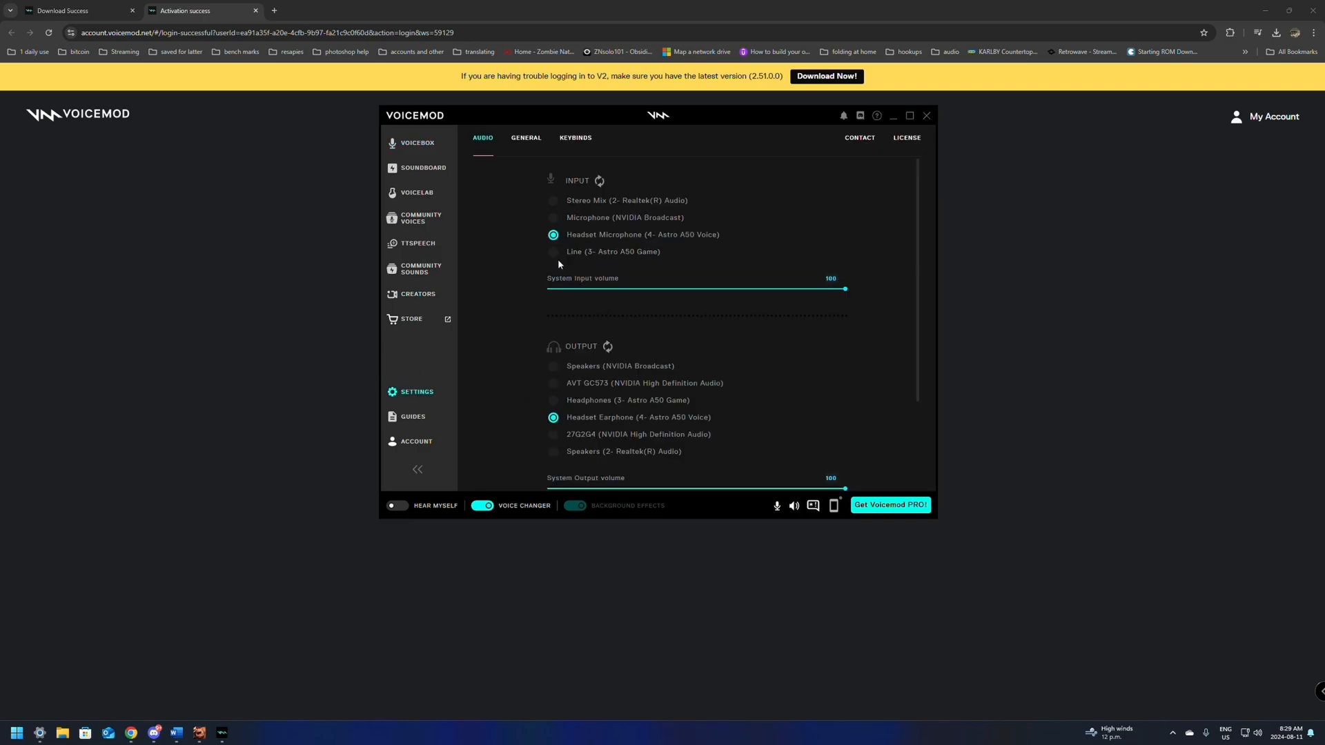
pyautogui.moveTo(647, 237)
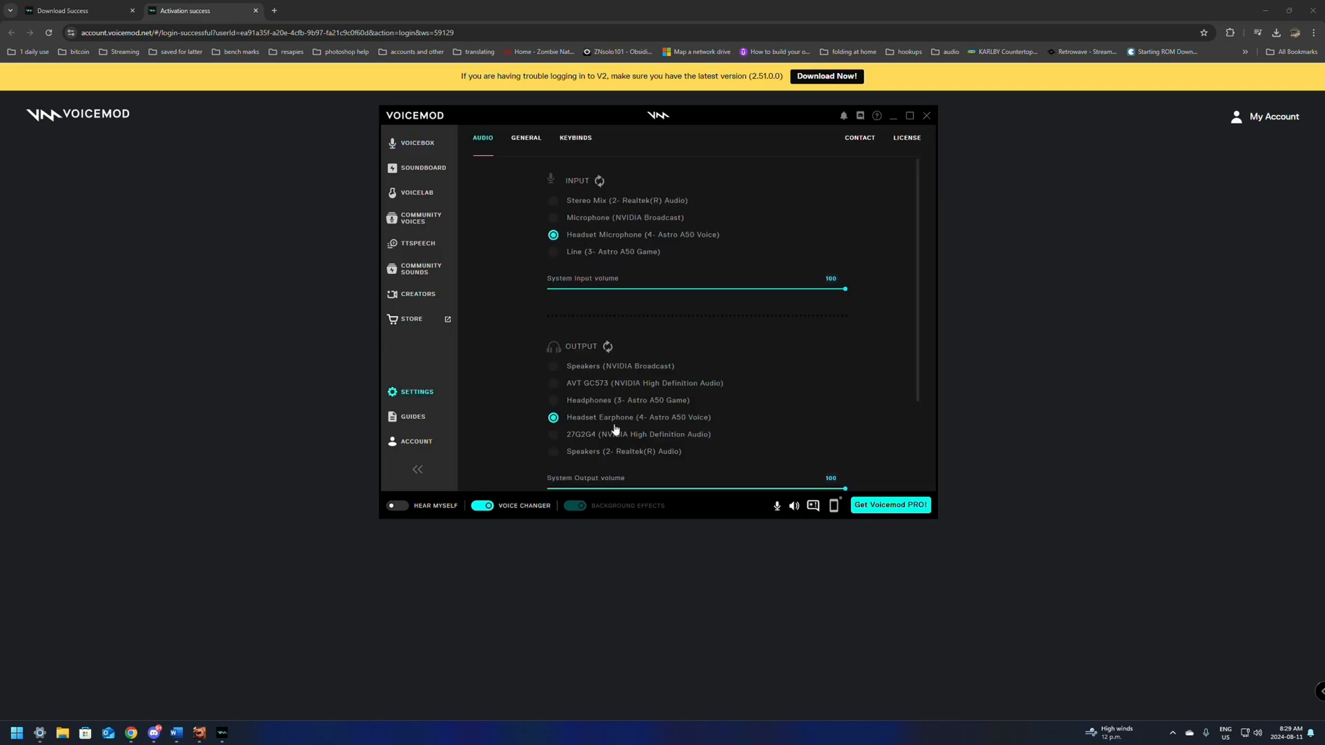
pyautogui.moveTo(617, 246)
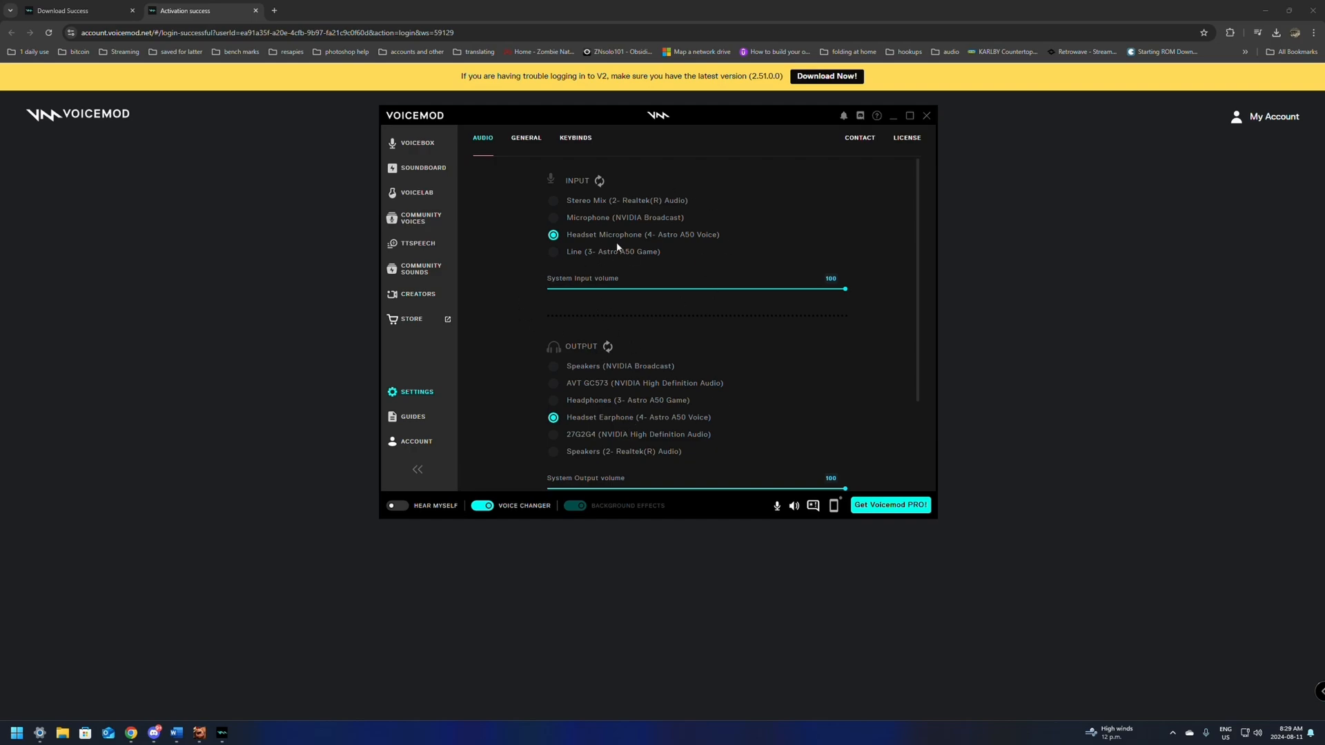
# - Go to Creators and enter the Voicemod Live feature page
pyautogui.click(417, 294)
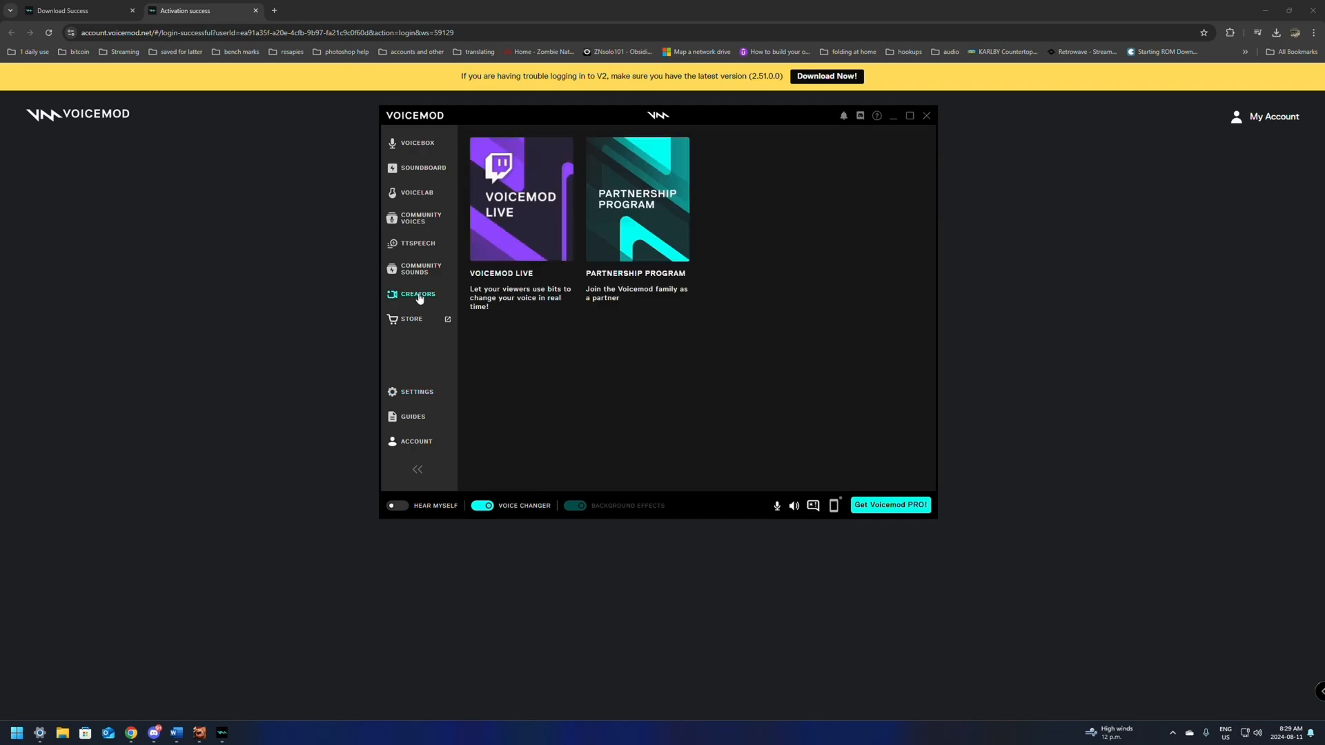
pyautogui.moveTo(522, 215)
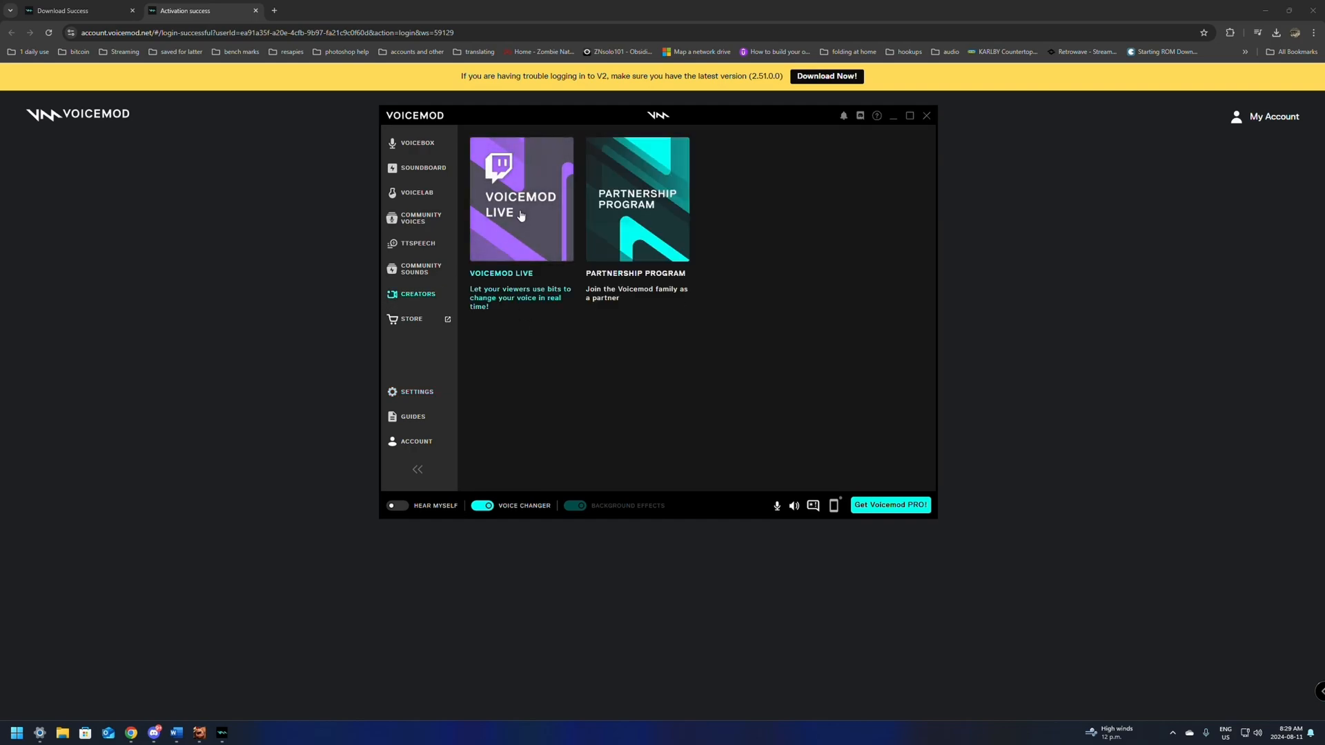
pyautogui.moveTo(650, 217)
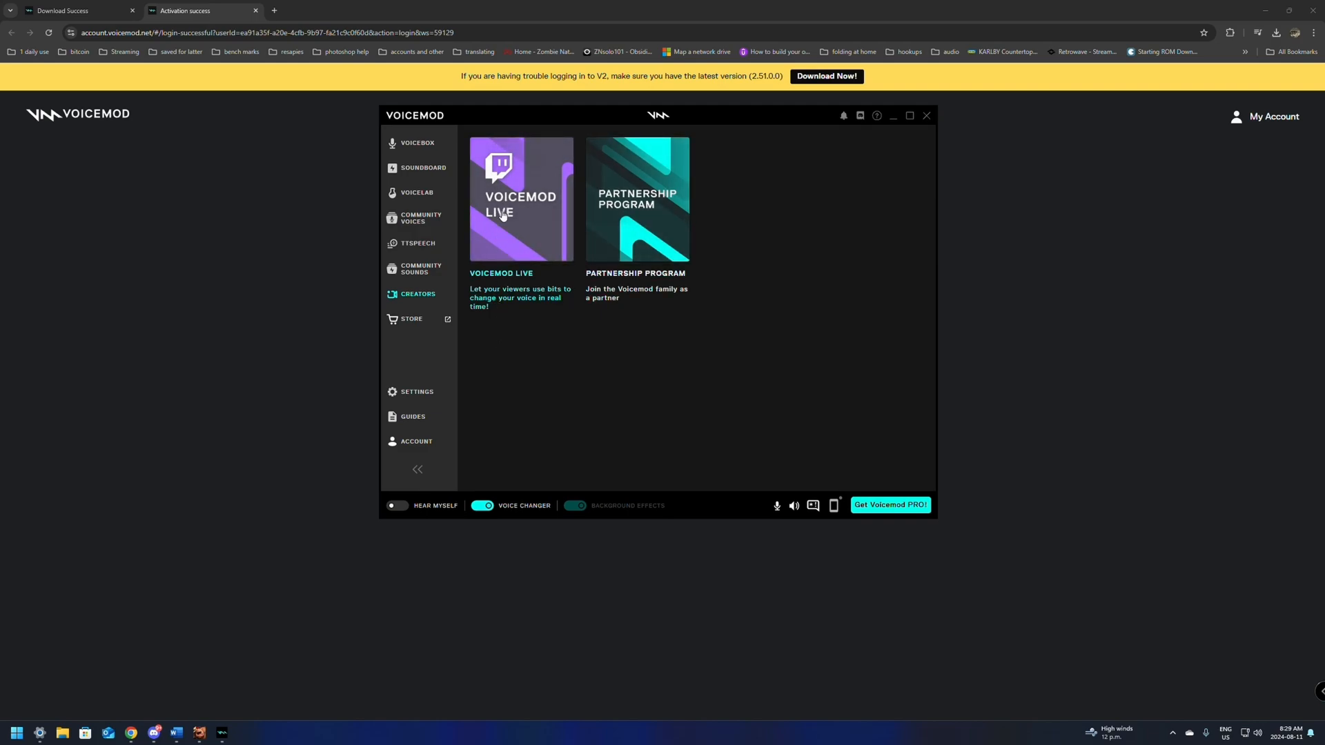
pyautogui.click(502, 214)
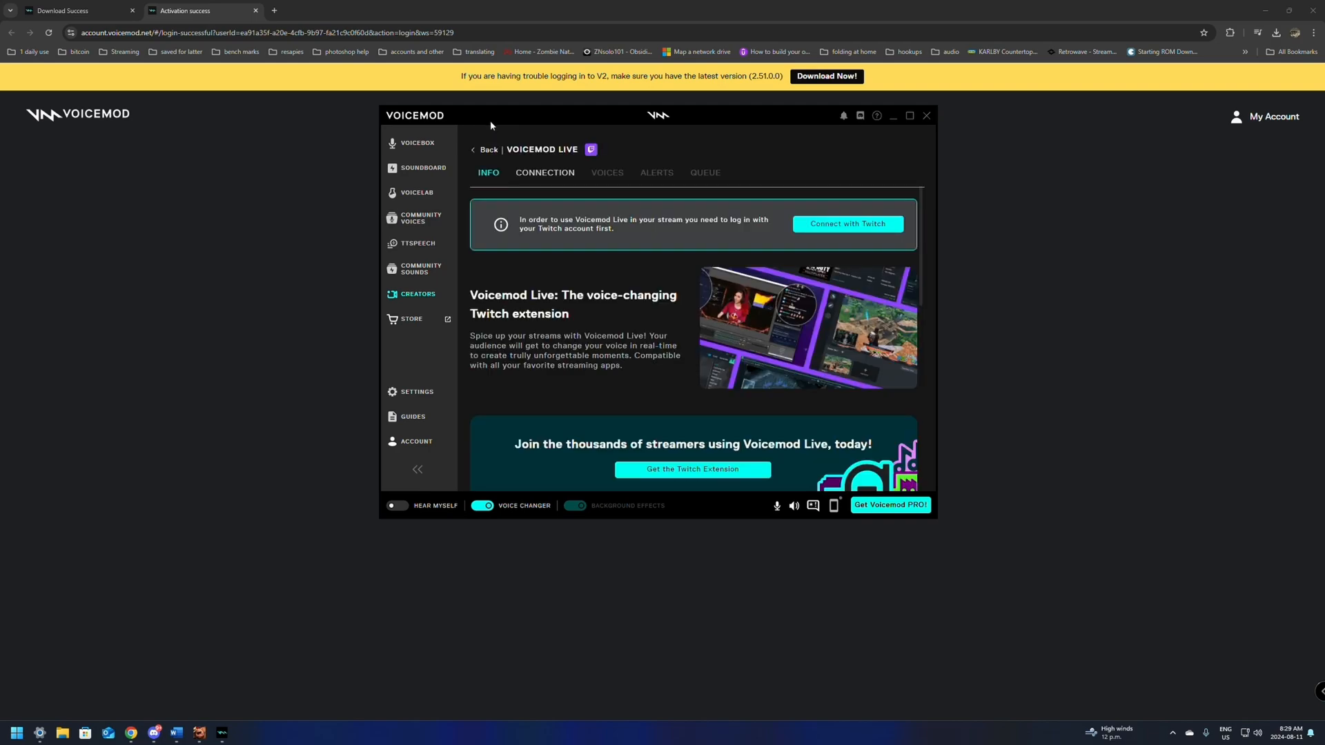
pyautogui.moveTo(536, 233)
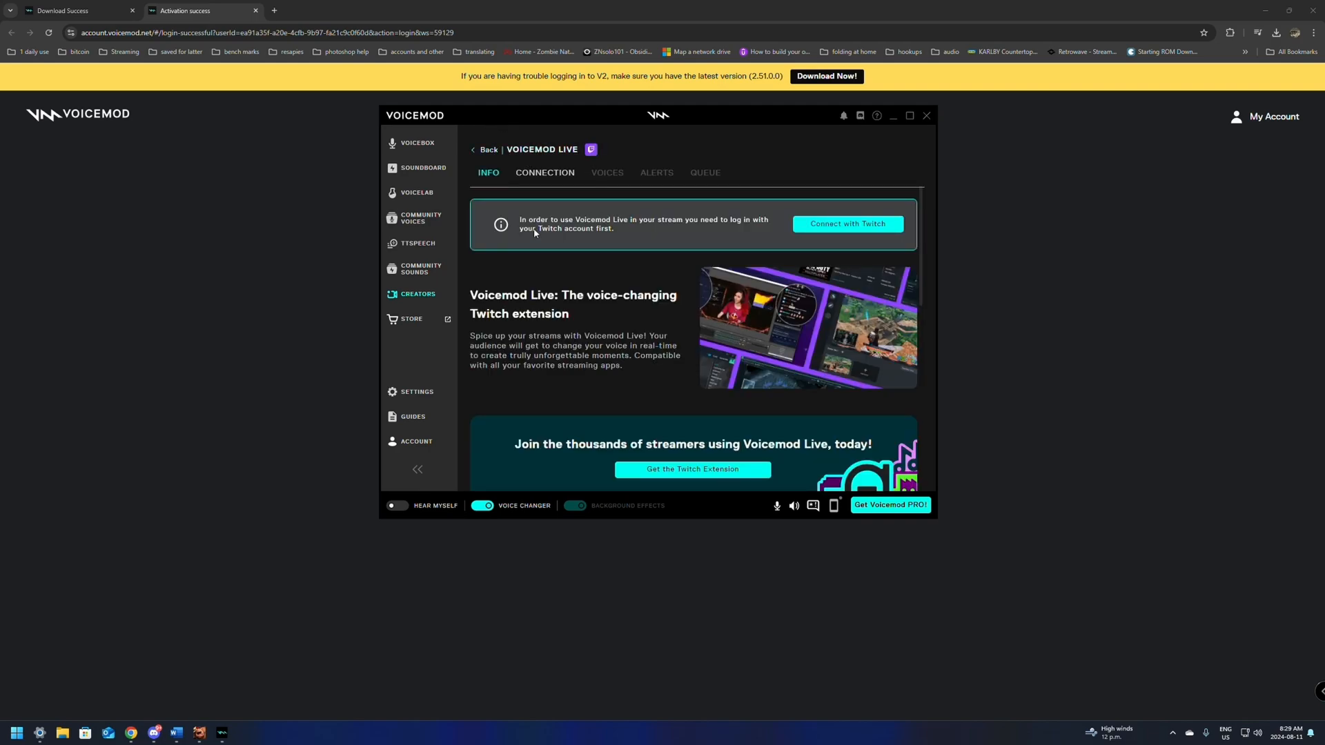
pyautogui.moveTo(641, 229)
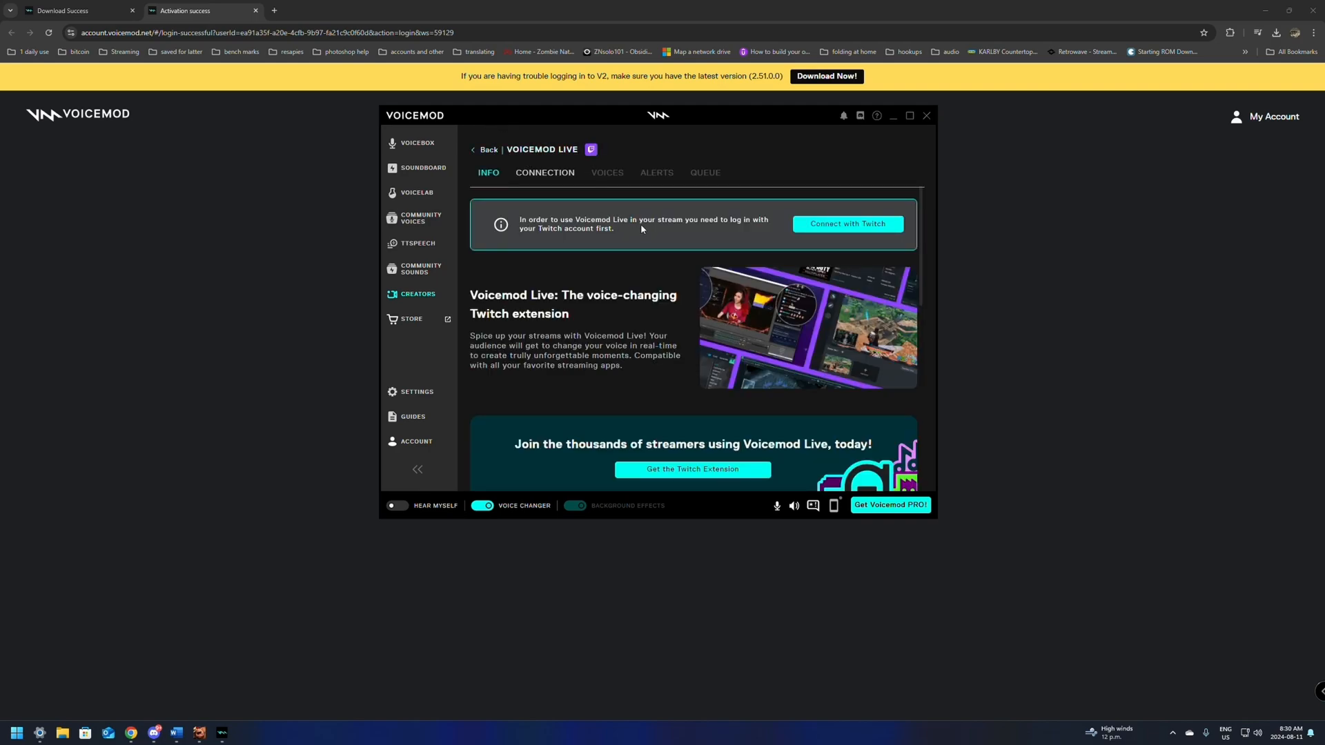
pyautogui.moveTo(734, 229)
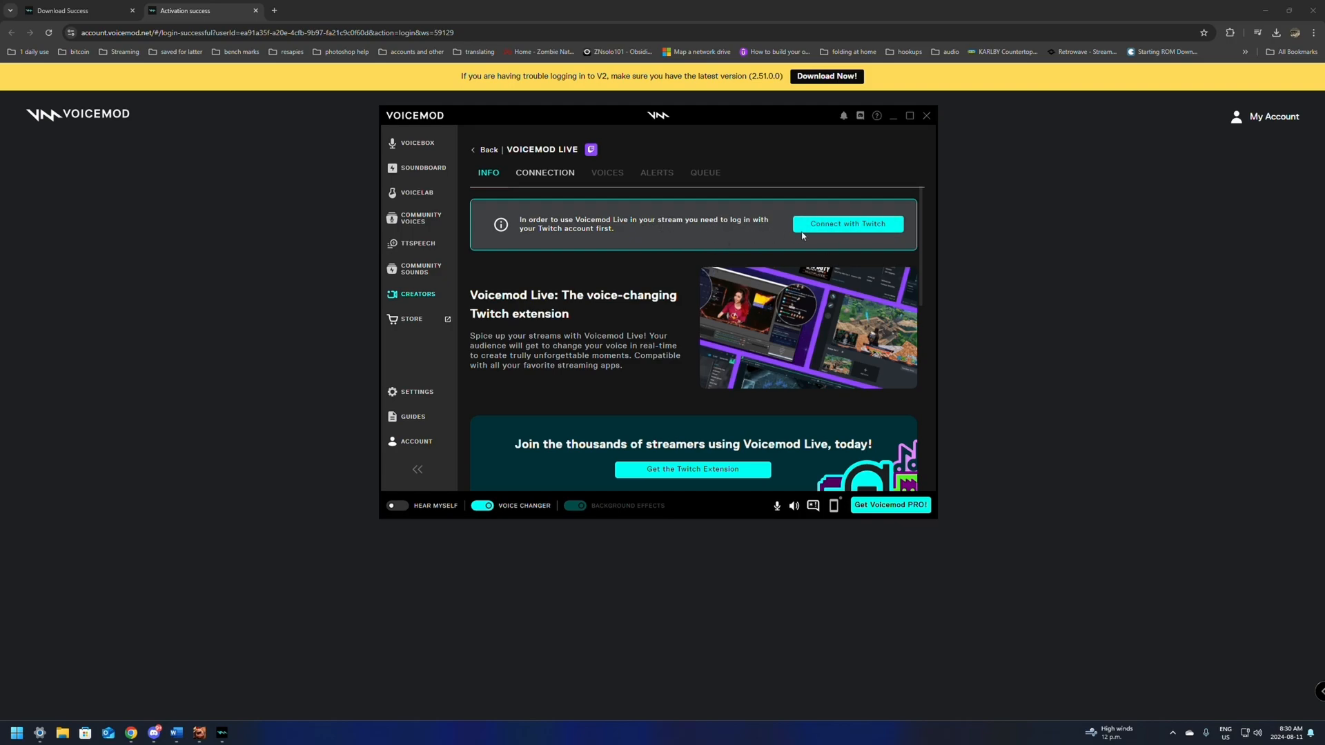
# - Connect with Twitch, authorize, return to Voicemod and check the Connection status
pyautogui.click(847, 224)
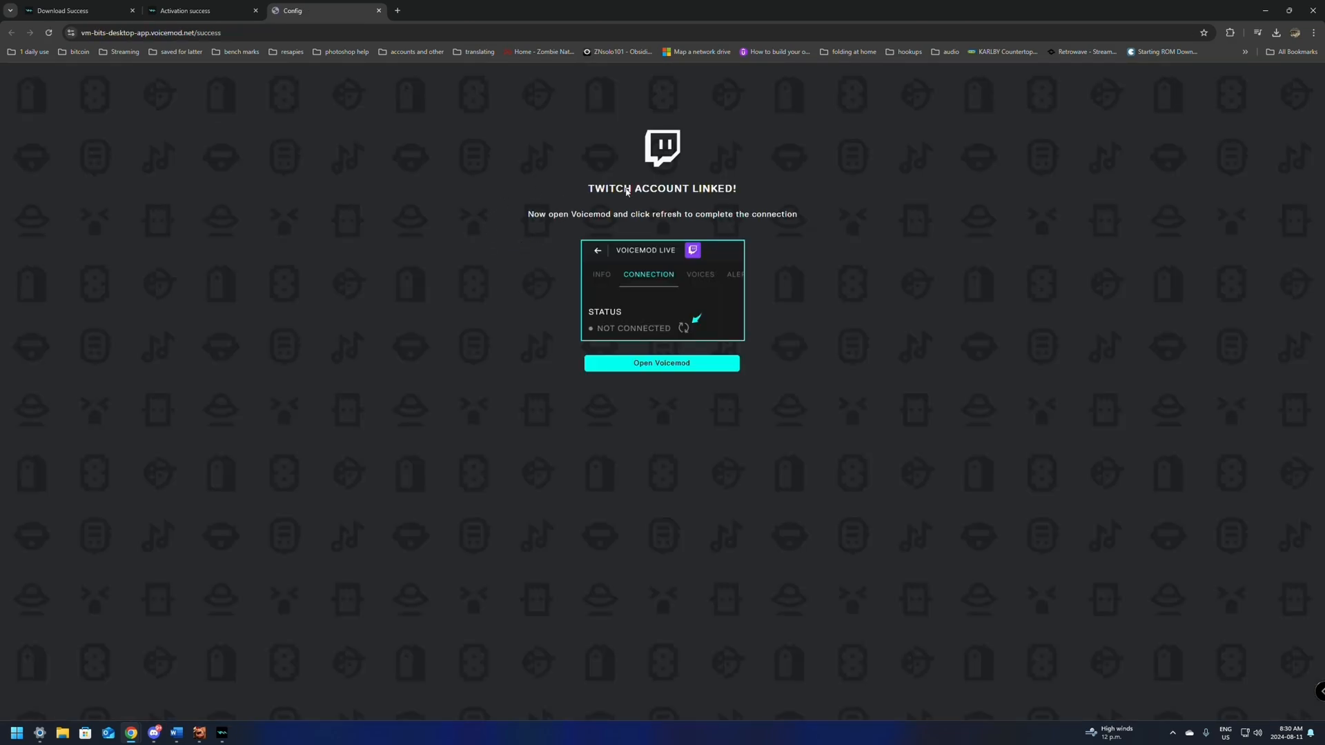
pyautogui.moveTo(588, 207)
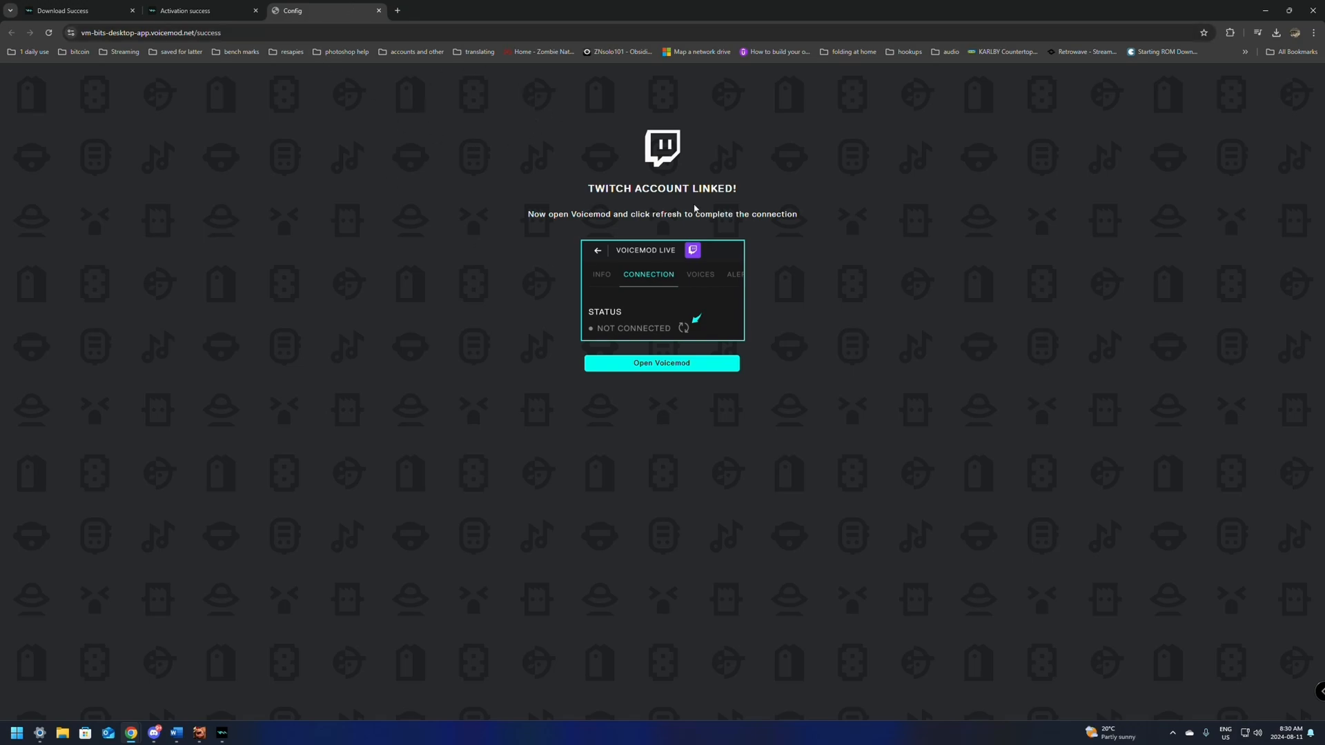
pyautogui.moveTo(601, 195)
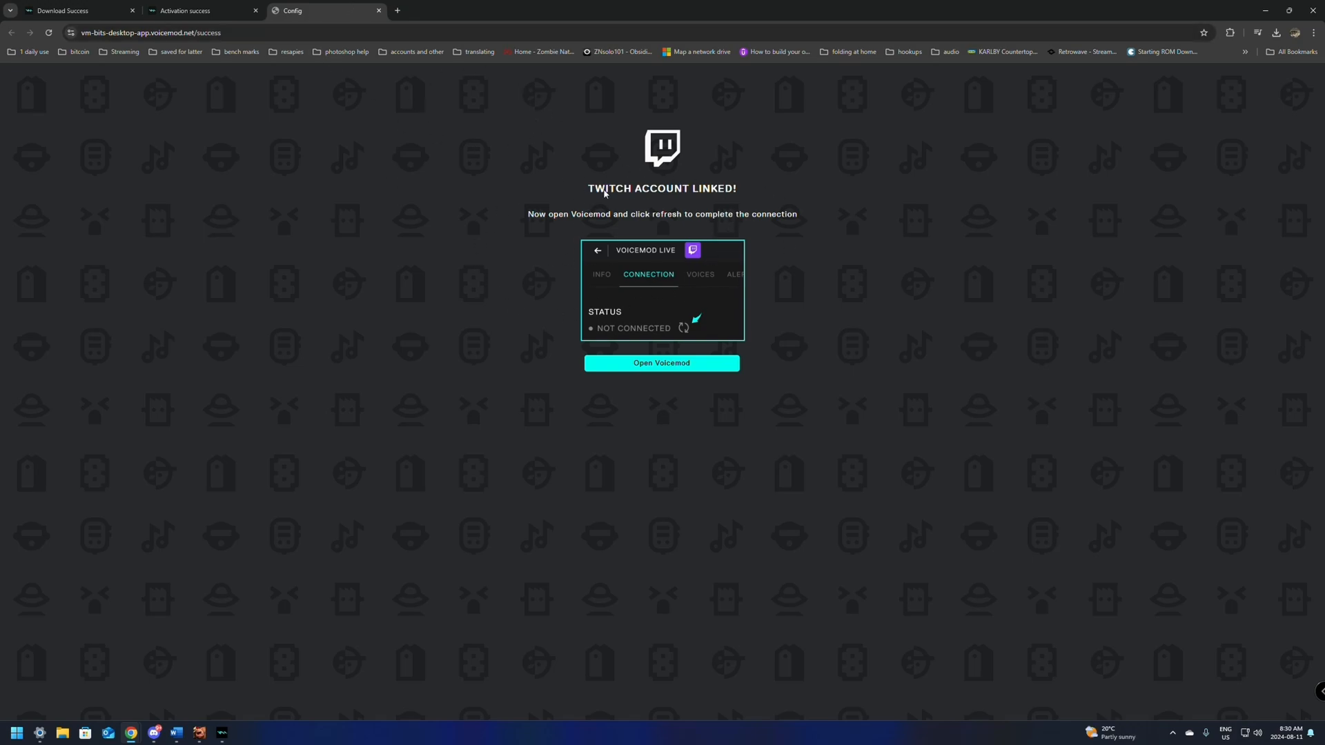
pyautogui.moveTo(636, 370)
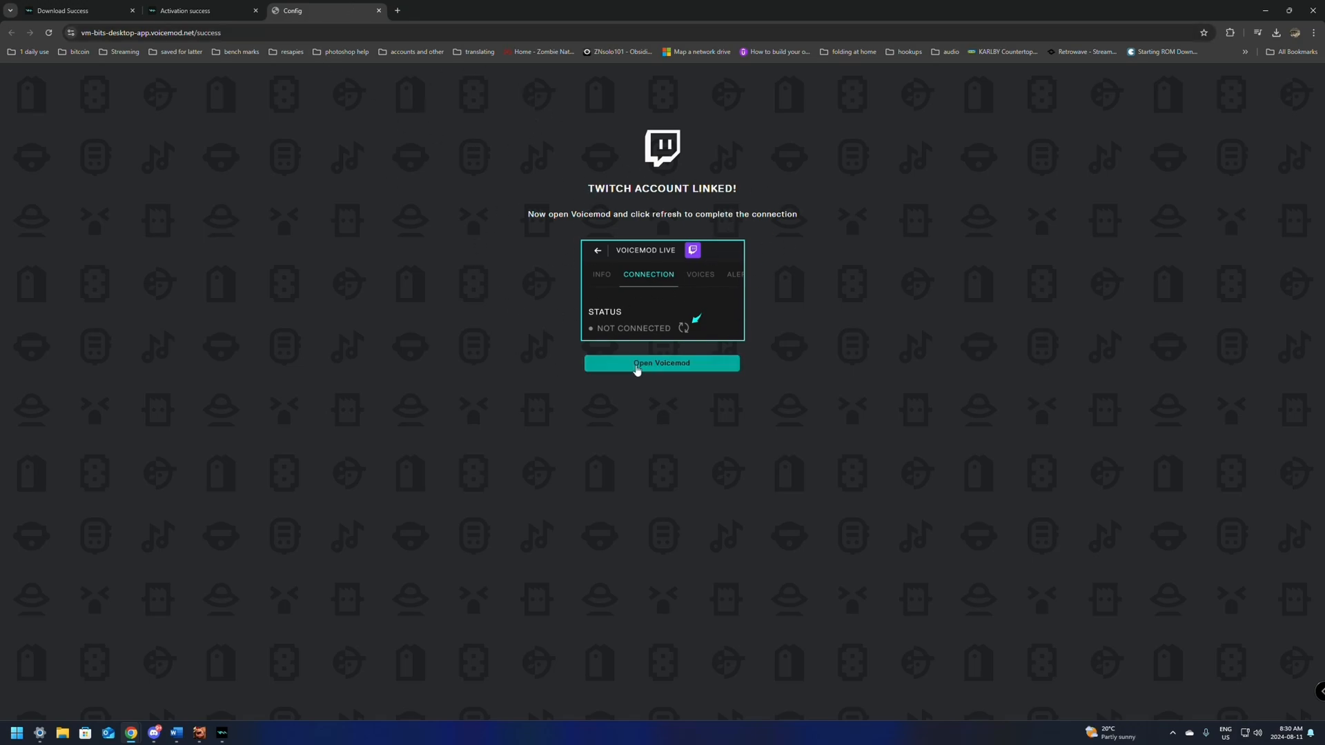
pyautogui.click(661, 363)
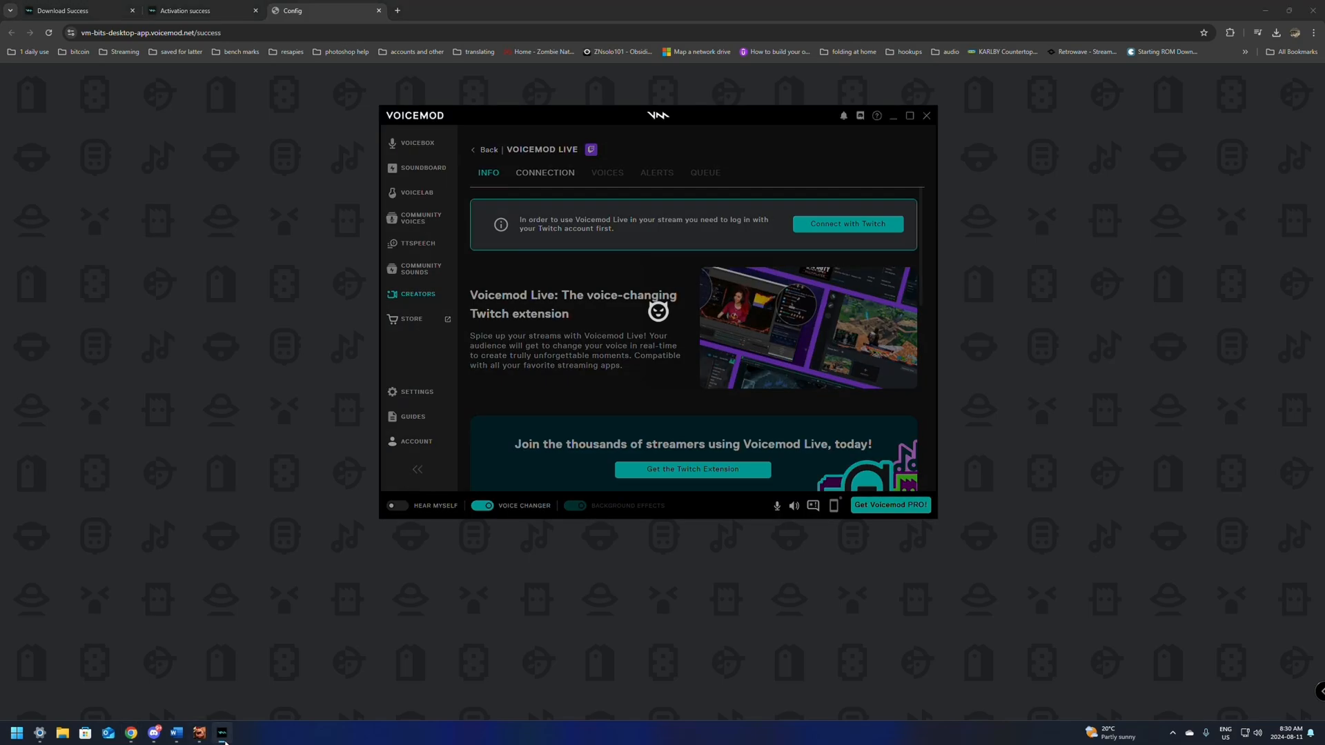
pyautogui.click(544, 173)
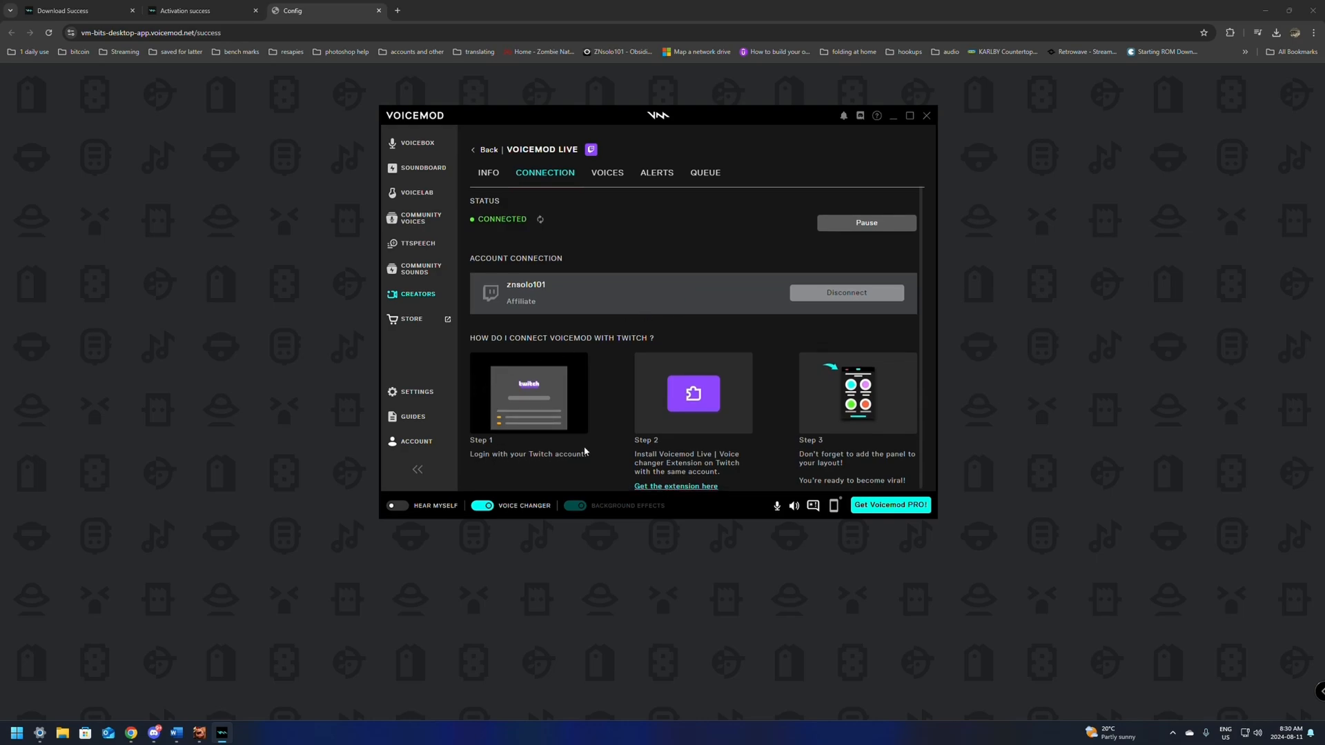
pyautogui.moveTo(660, 488)
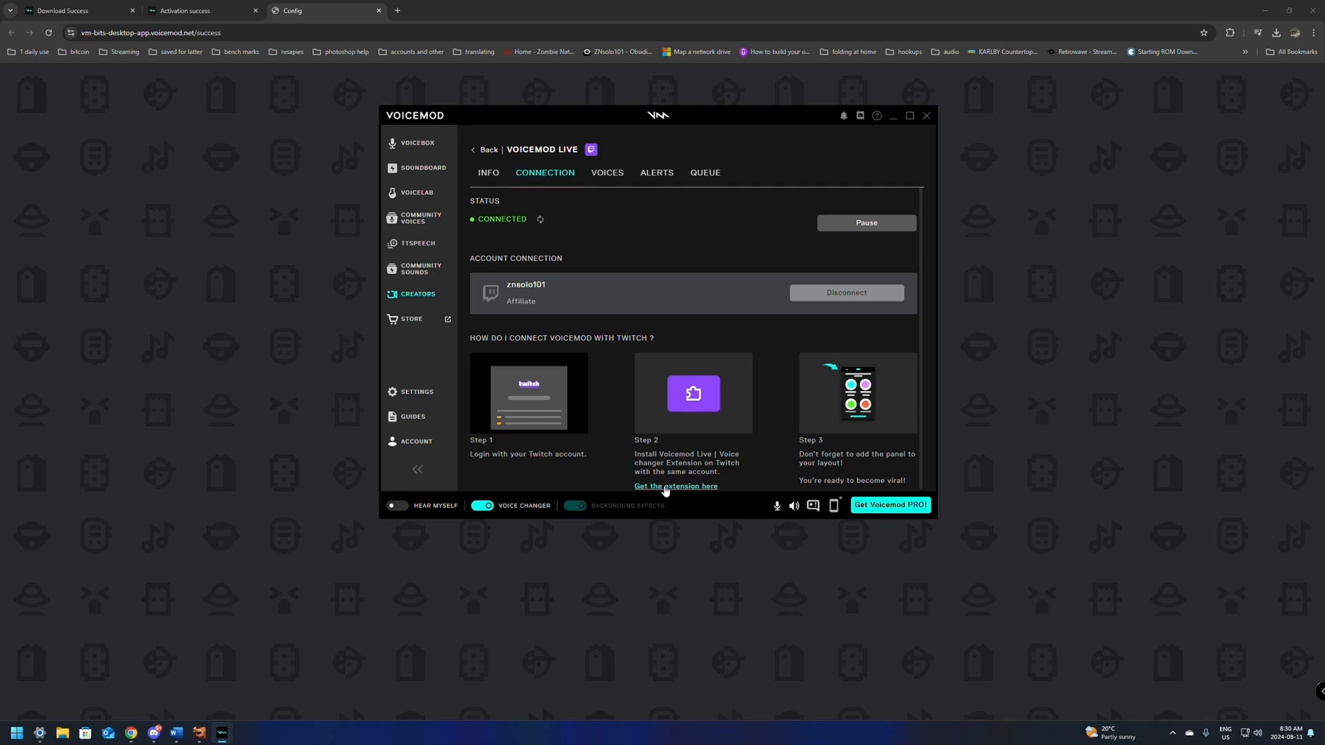
# - Uninstall then reinstall the Voicemod Live extension from its Twitch extension page
pyautogui.click(676, 486)
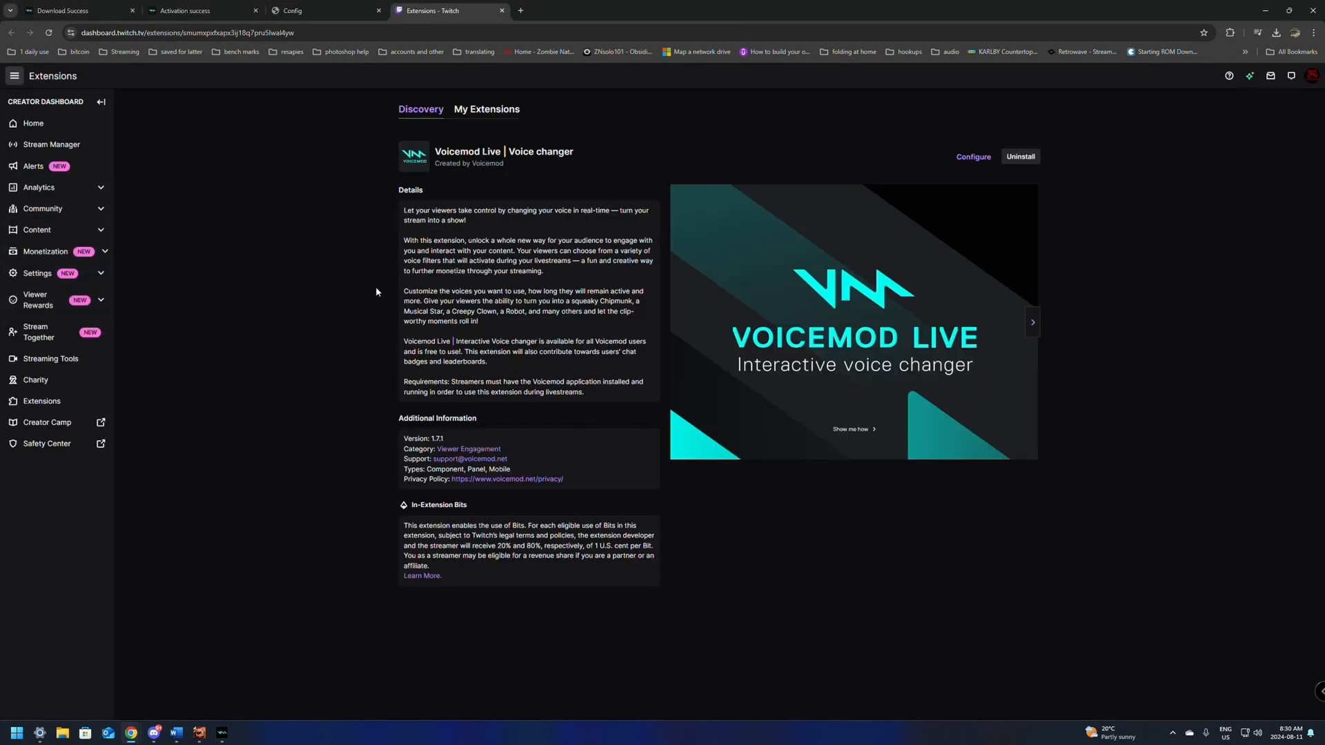
pyautogui.click(1021, 156)
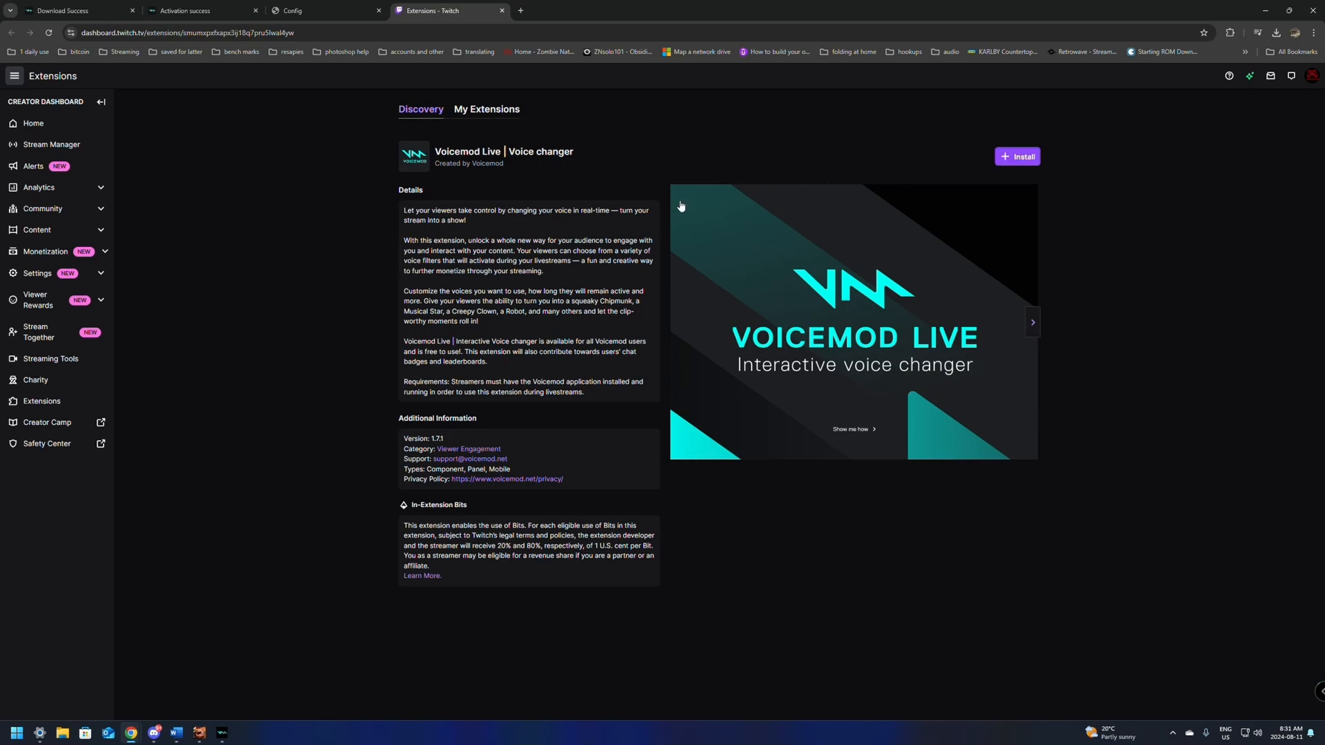
pyautogui.click(1018, 156)
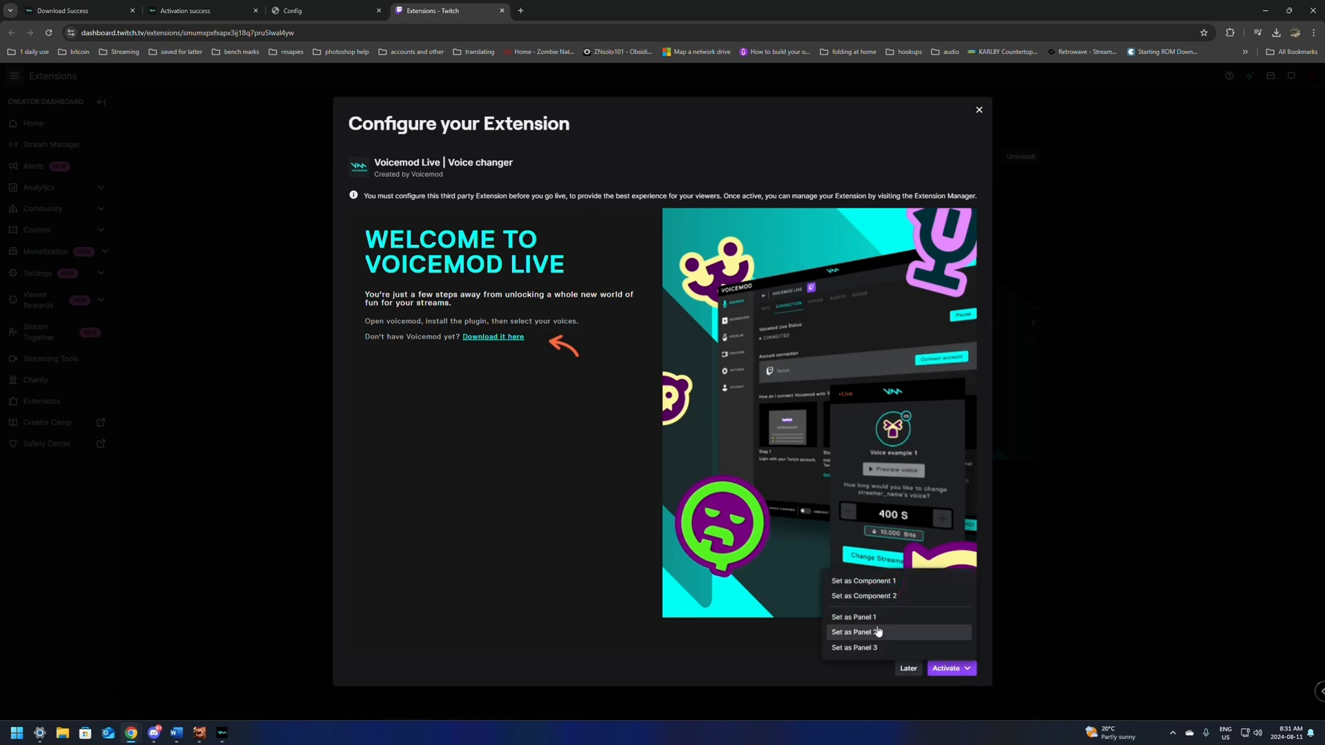
pyautogui.moveTo(865, 579)
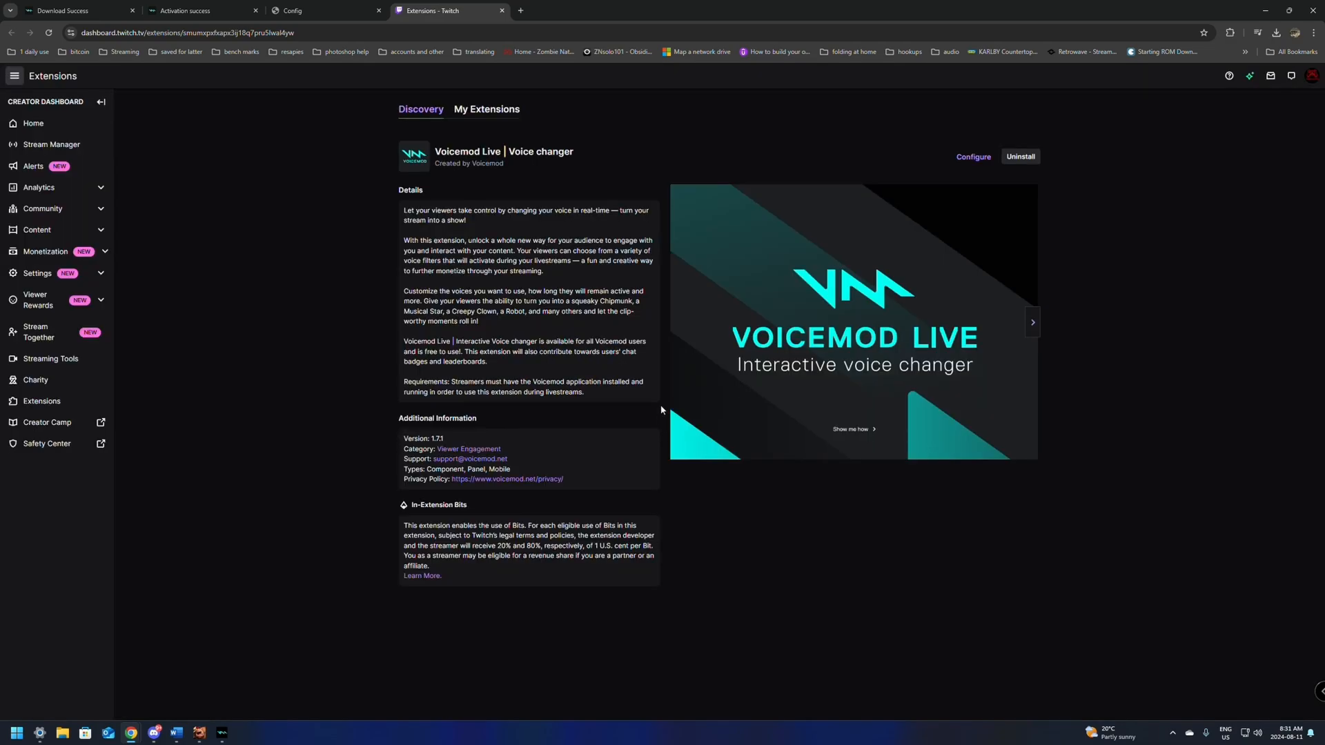
# - Go to the channel's own Twitch page and scroll through its About panels, including Voicemod Live
pyautogui.click(486, 109)
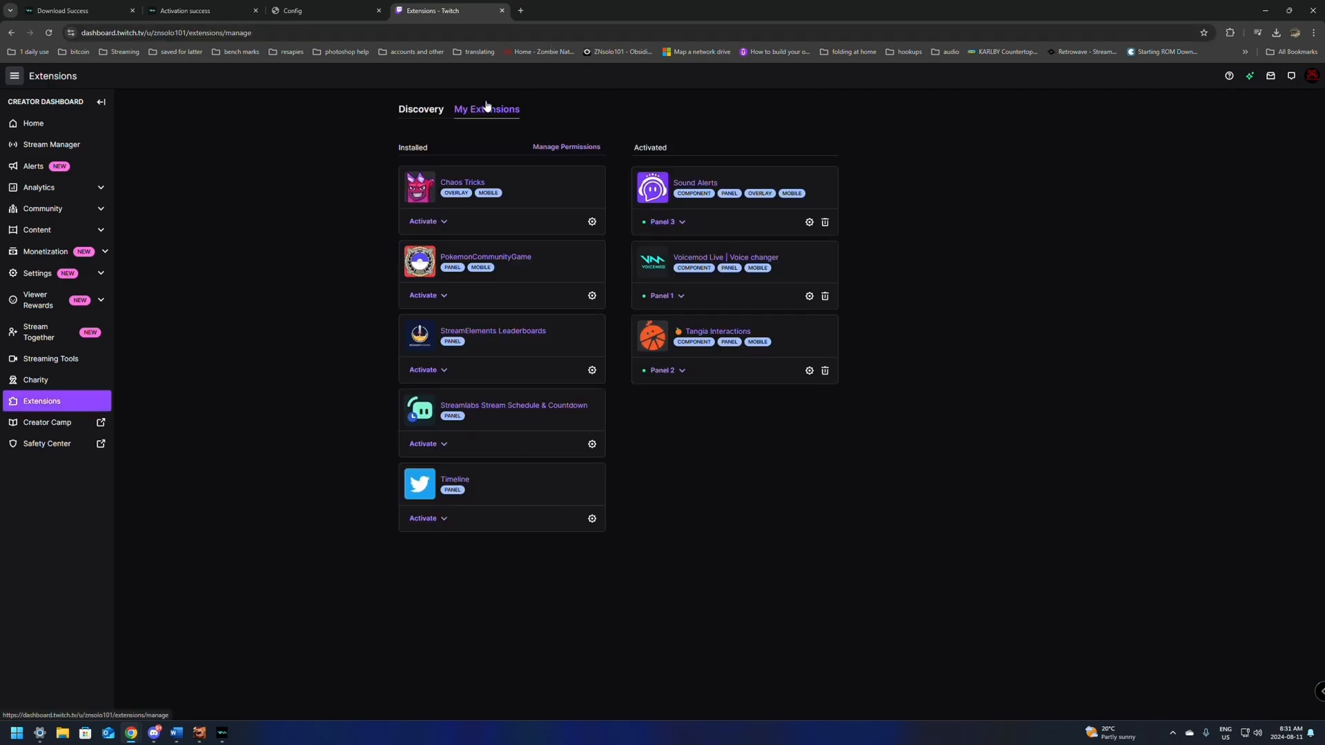
pyautogui.moveTo(633, 290)
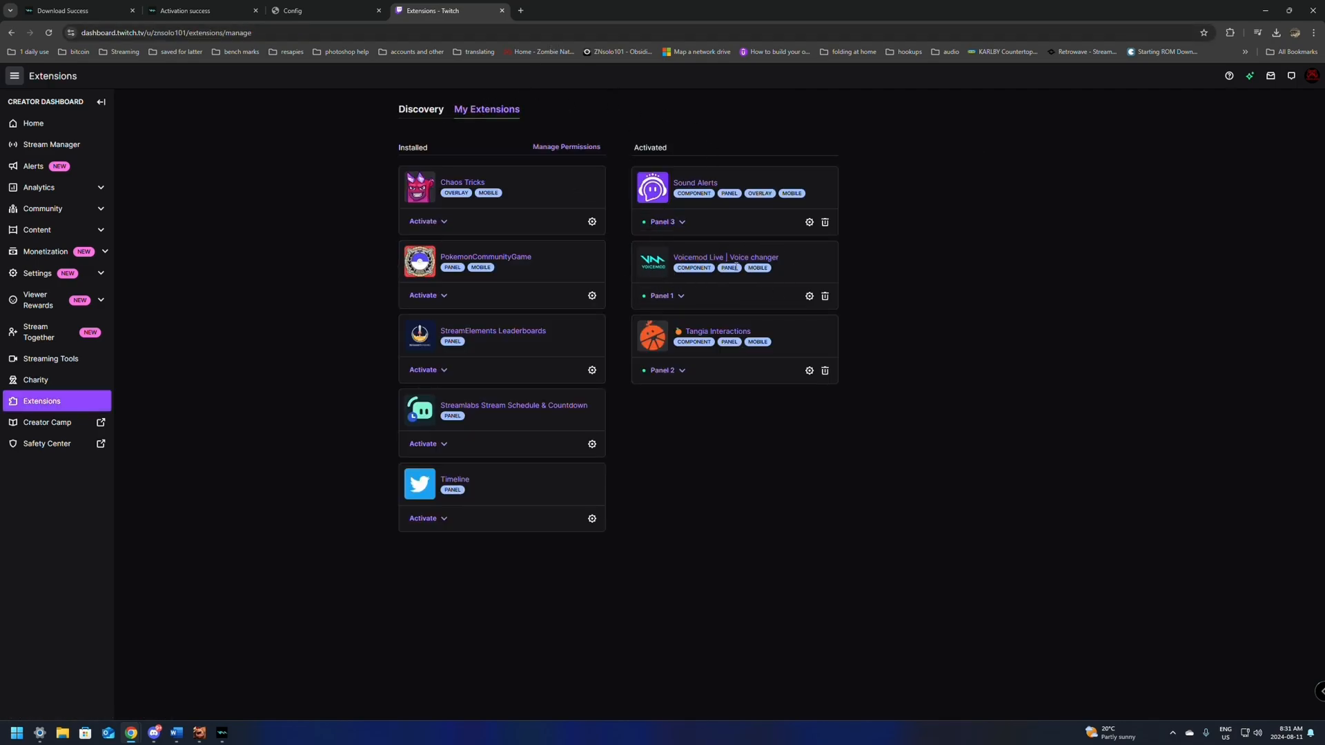
pyautogui.click(1308, 78)
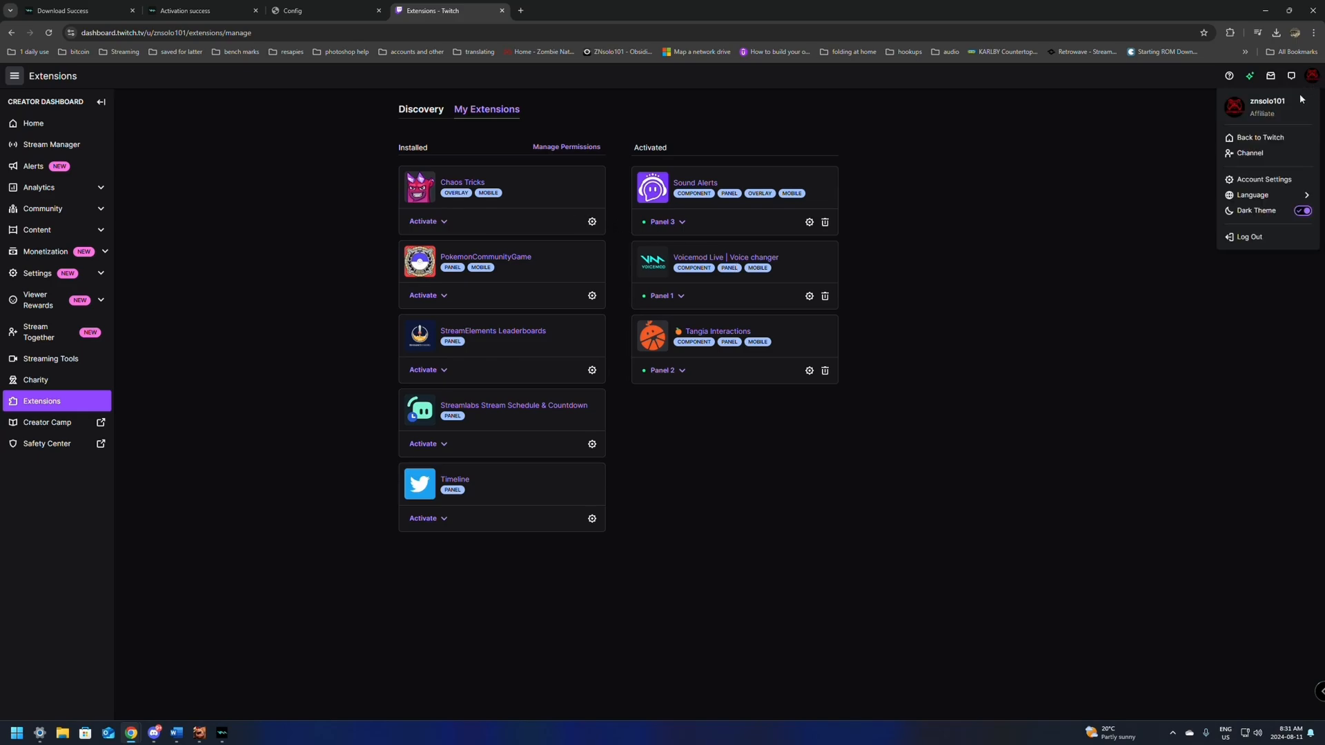
pyautogui.click(1255, 153)
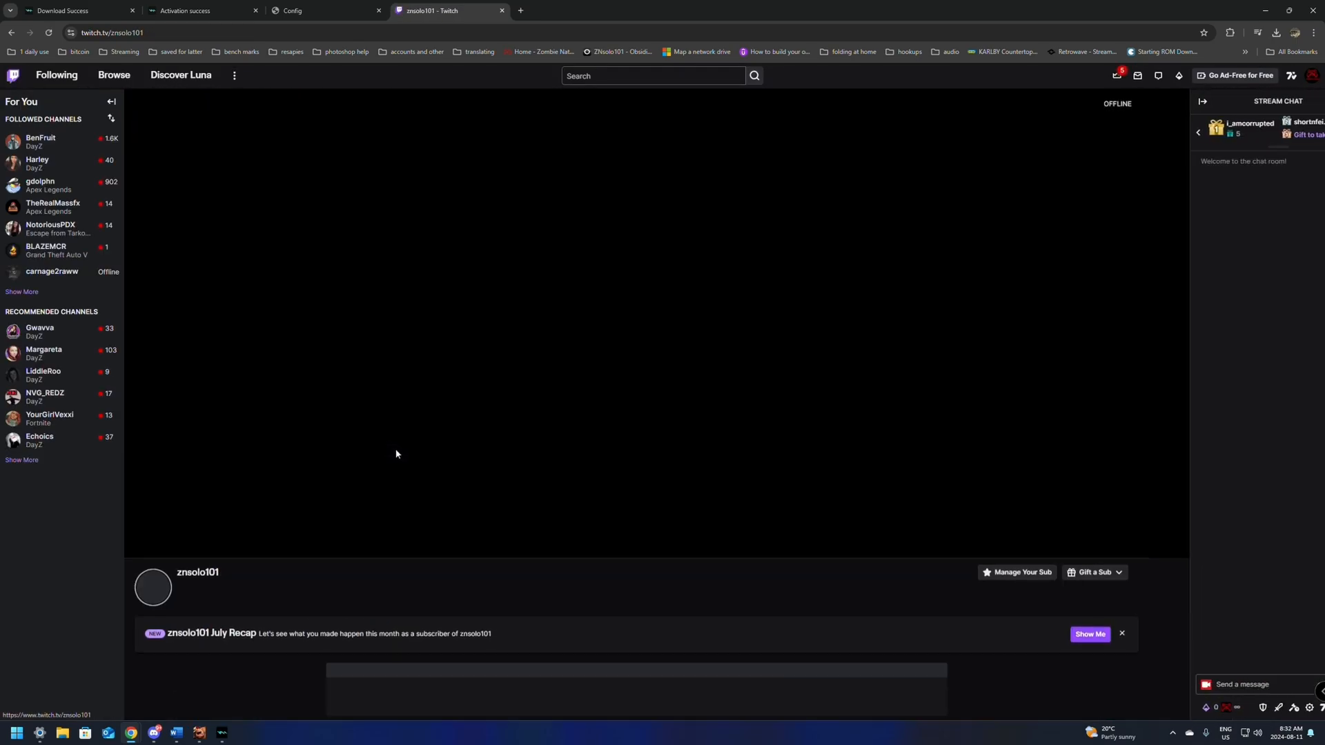
pyautogui.scroll(-3)
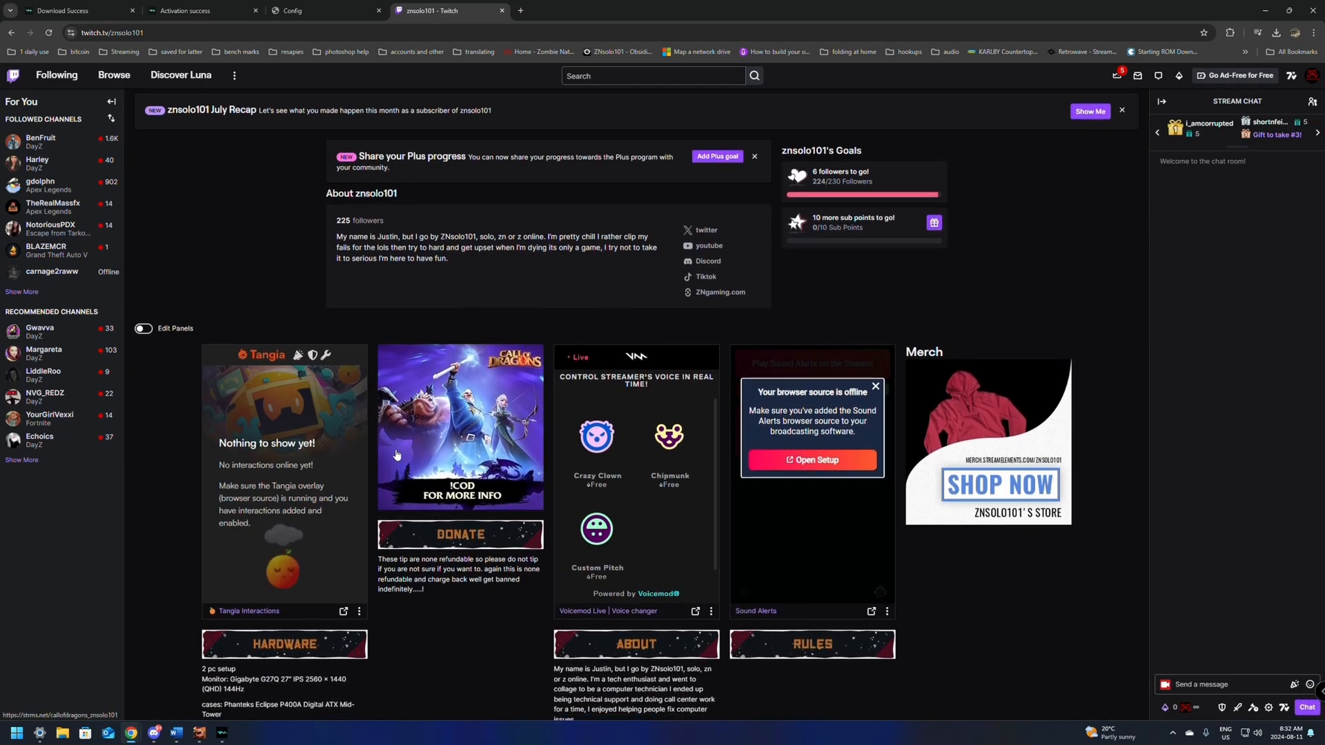
pyautogui.scroll(-3)
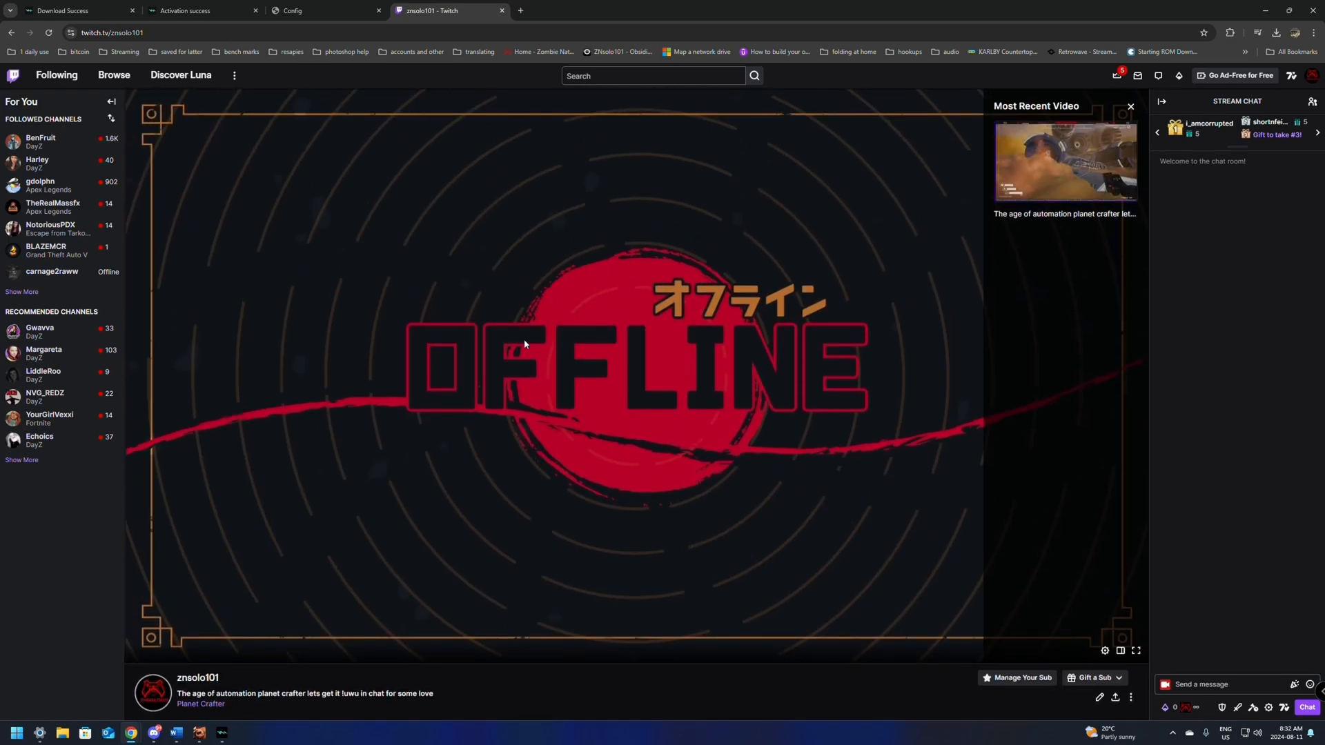
pyautogui.moveTo(422, 308)
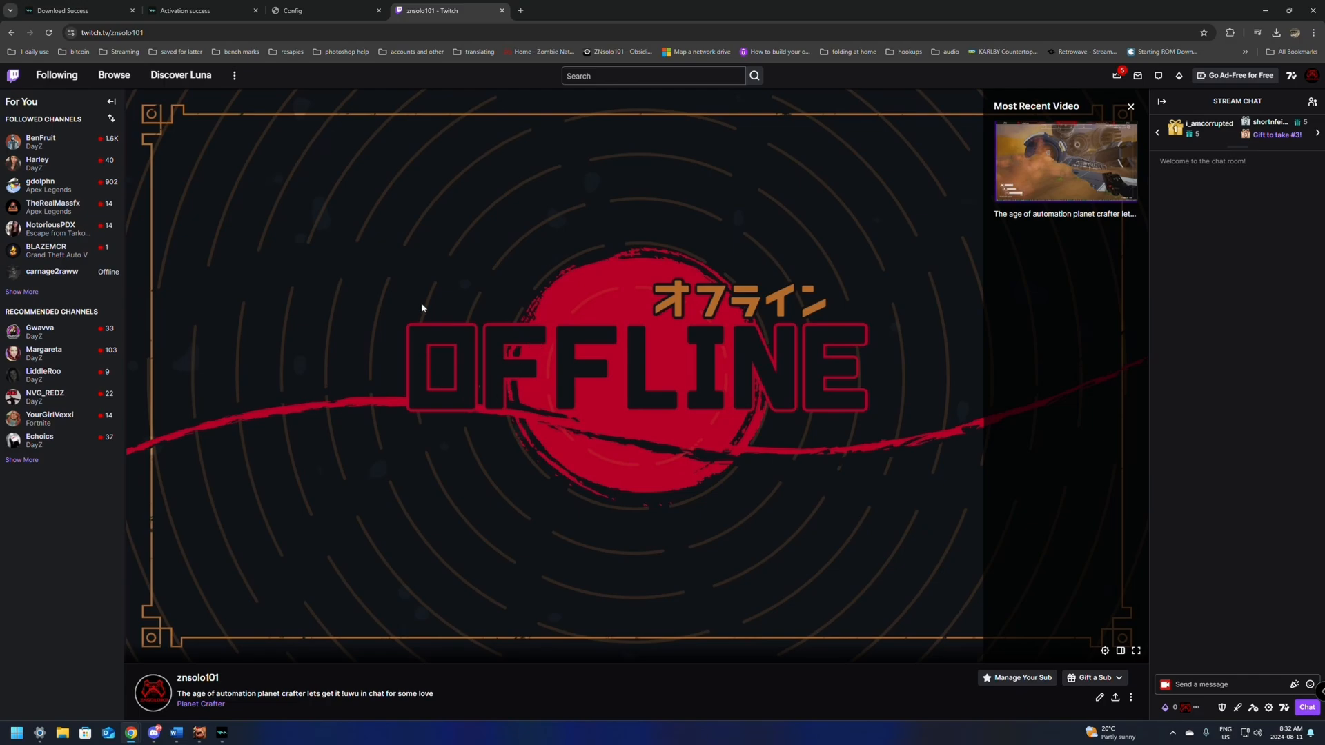
pyautogui.moveTo(1109, 7)
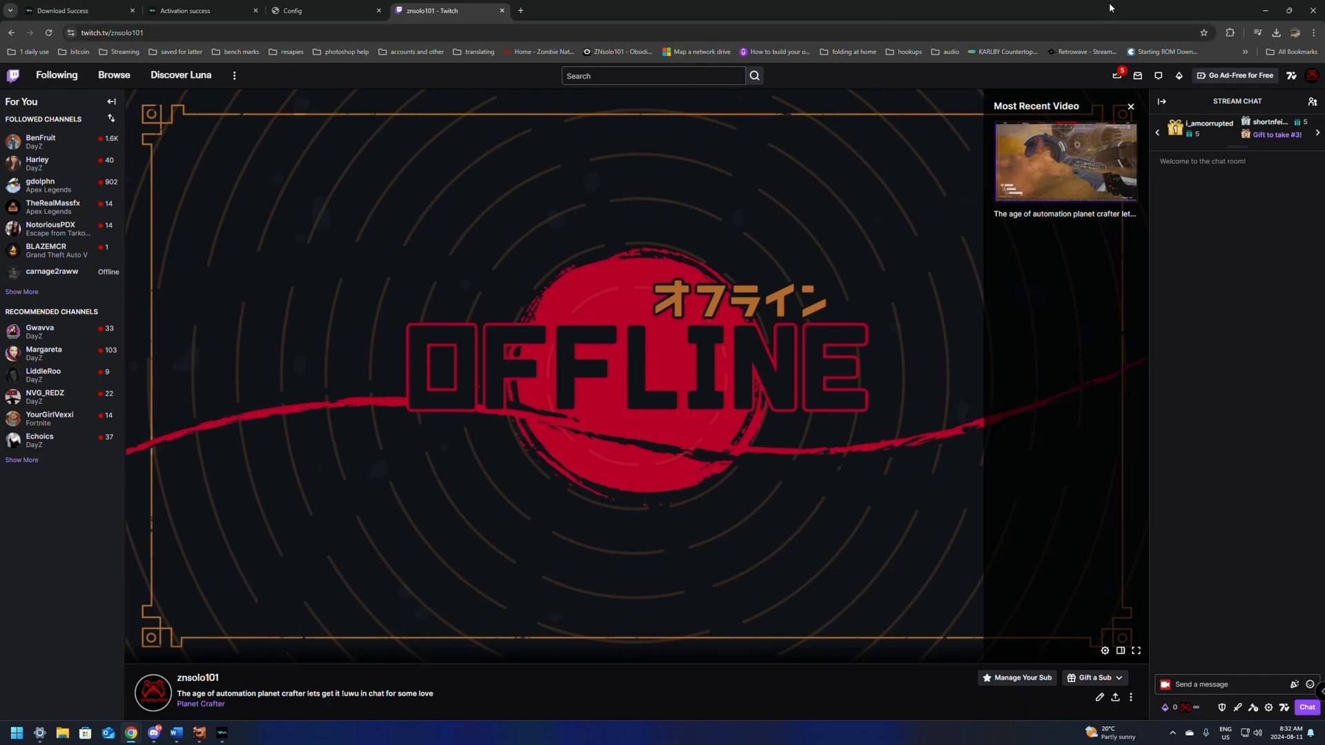
# - Show Voicemod's audio device settings and check OBS's Mic/Aux source, headset microphone as input
pyautogui.click(223, 731)
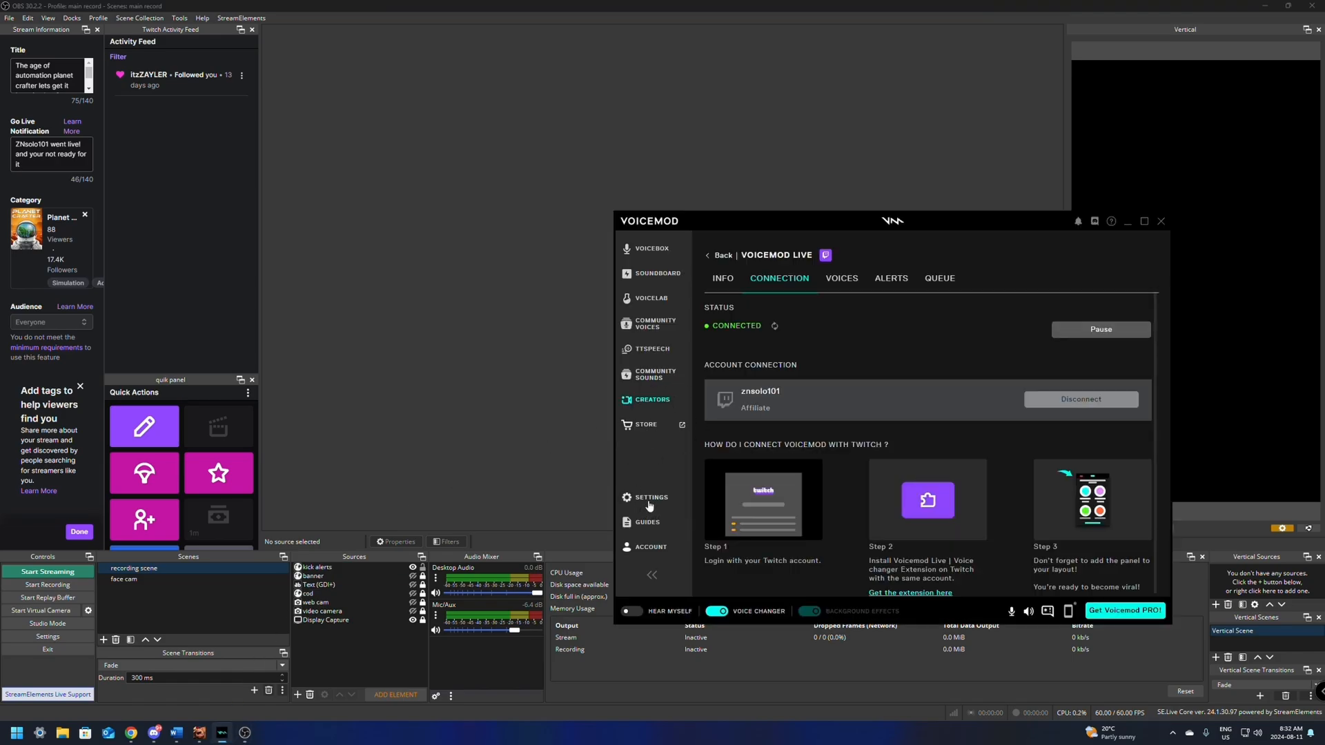
pyautogui.click(648, 497)
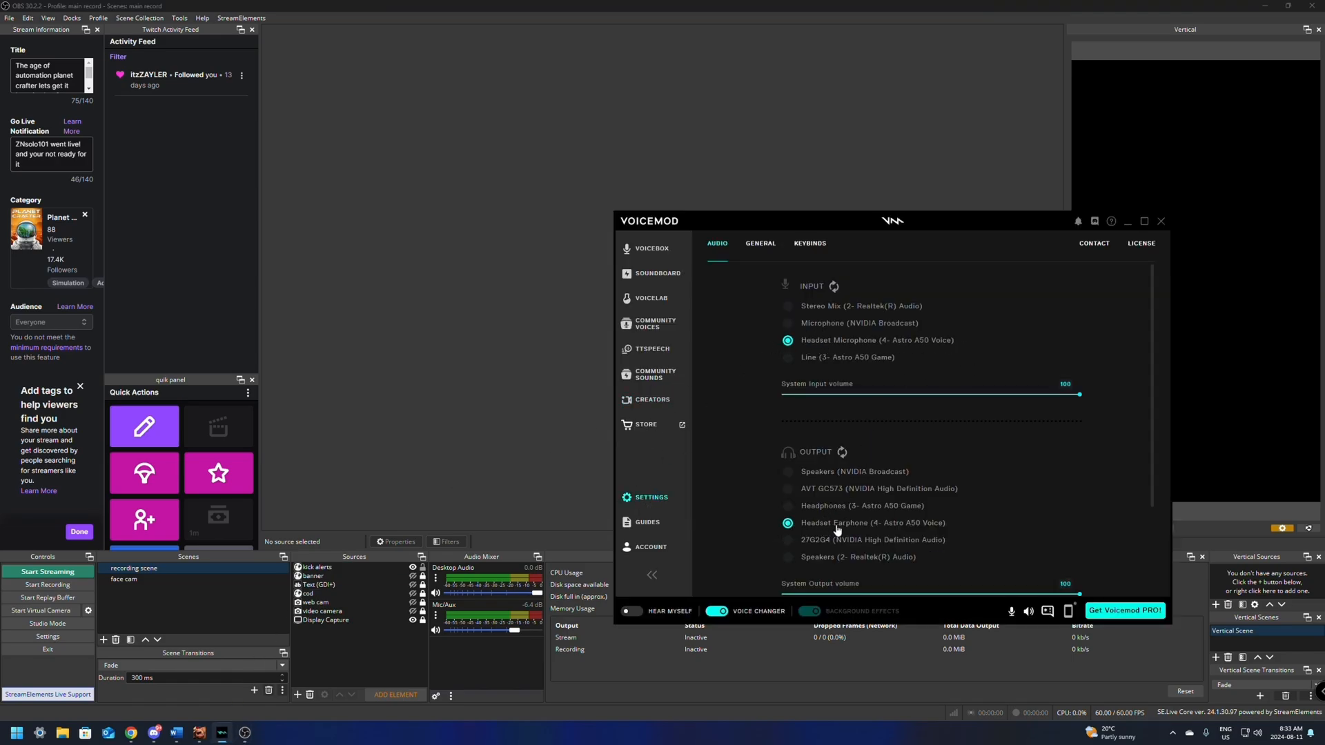
pyautogui.click(1162, 221)
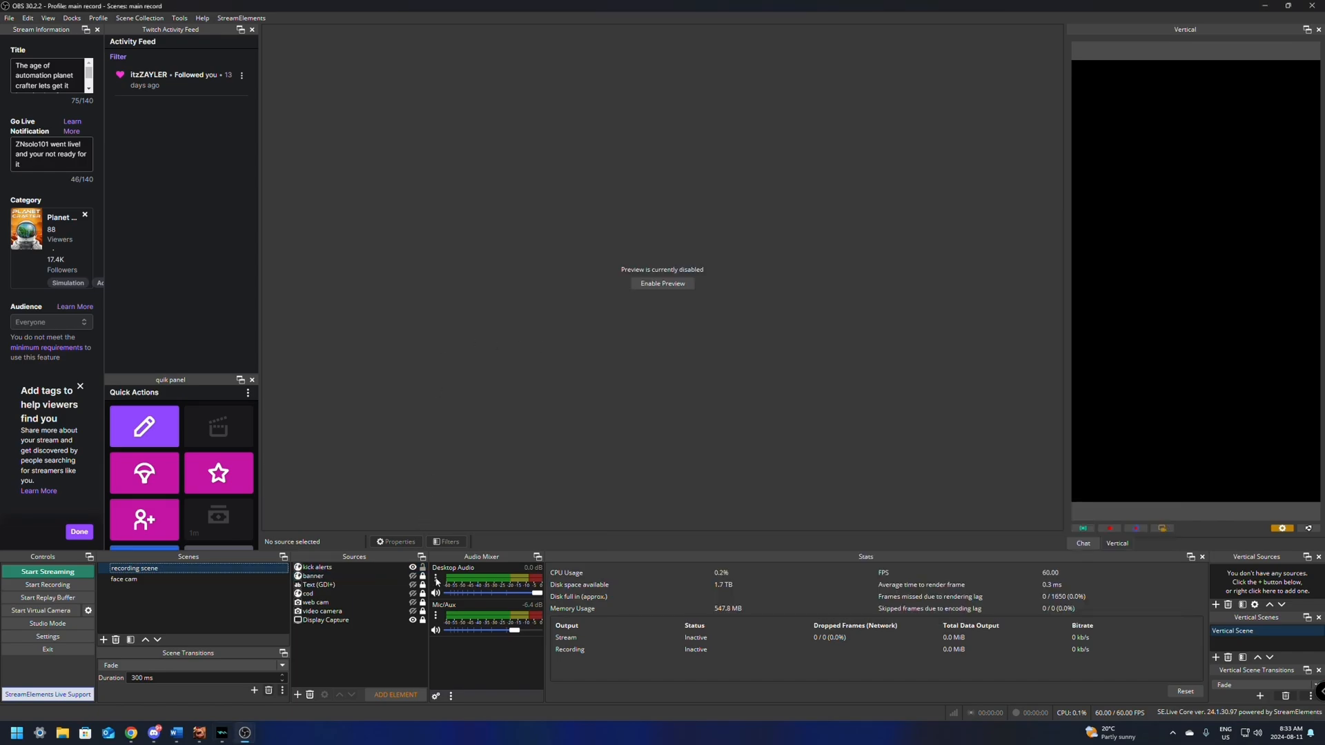
pyautogui.rightClick(436, 580)
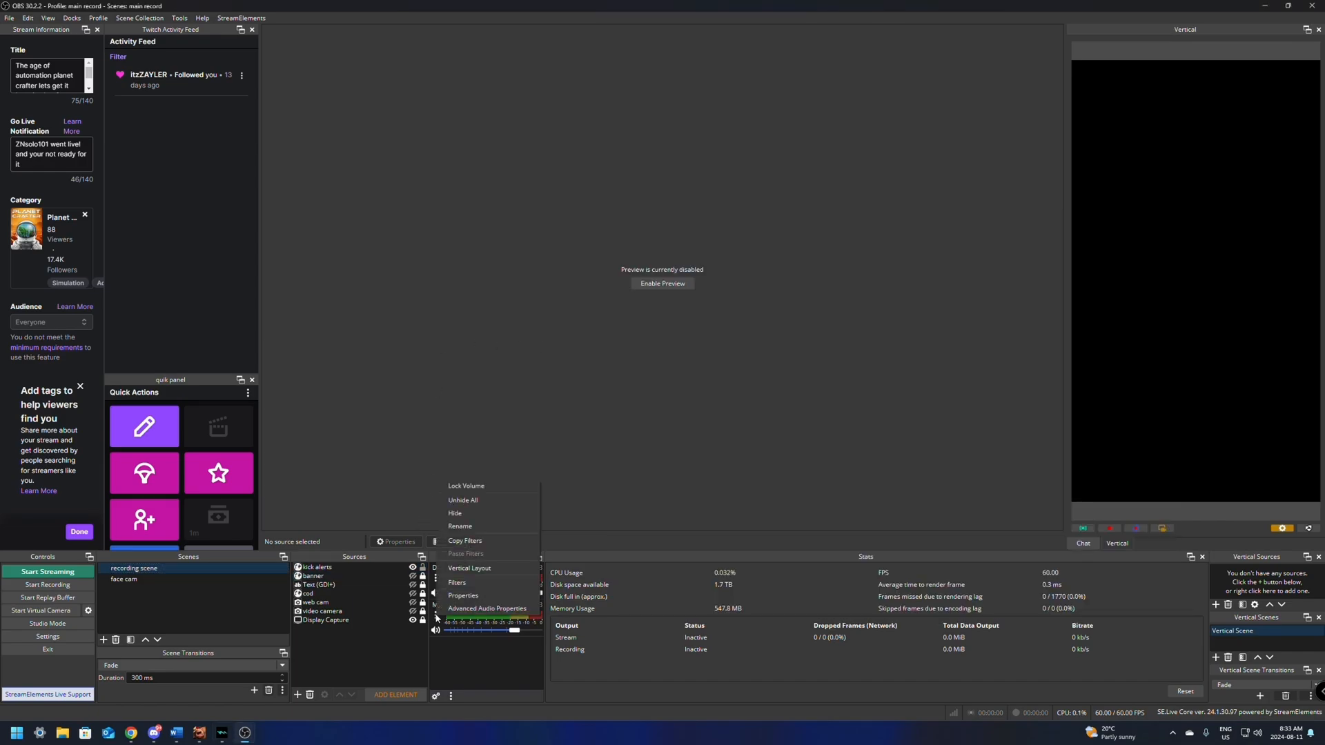
pyautogui.click(487, 607)
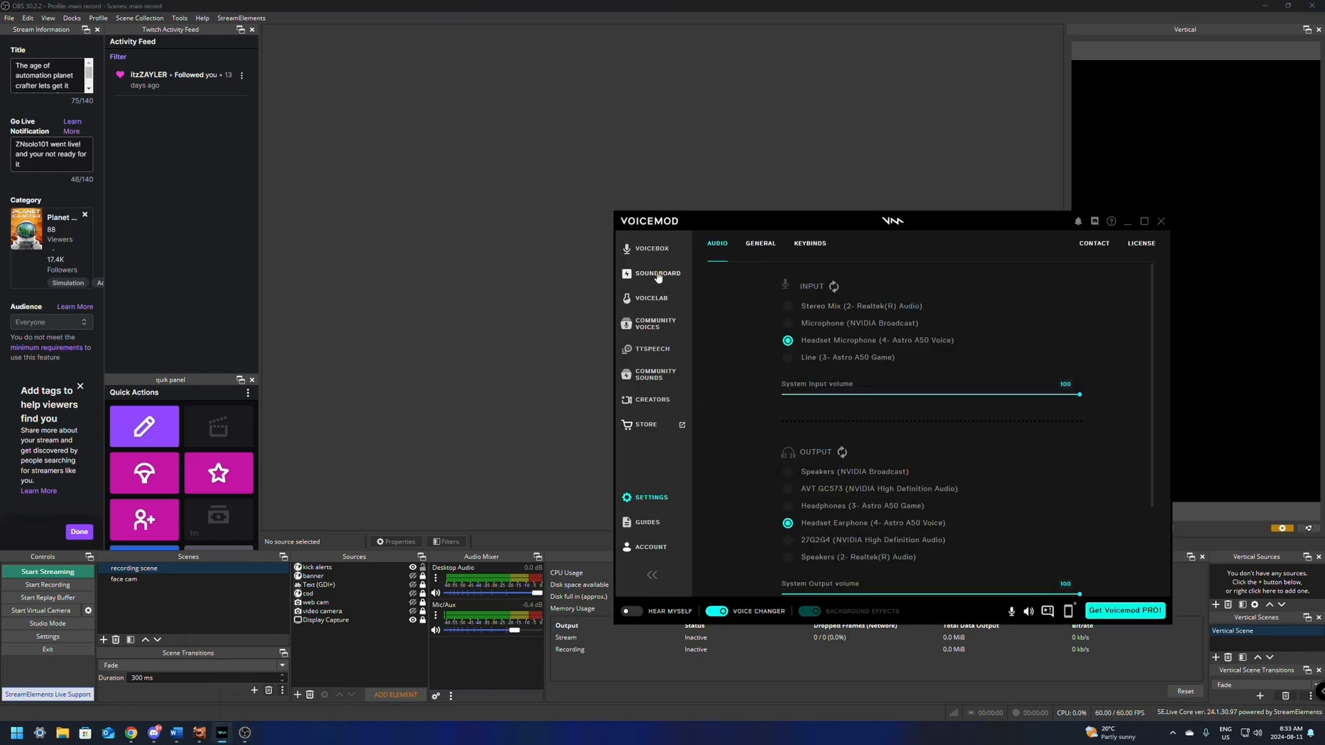
# - Show the Voicebox list of available voices with Clean selected
pyautogui.click(651, 248)
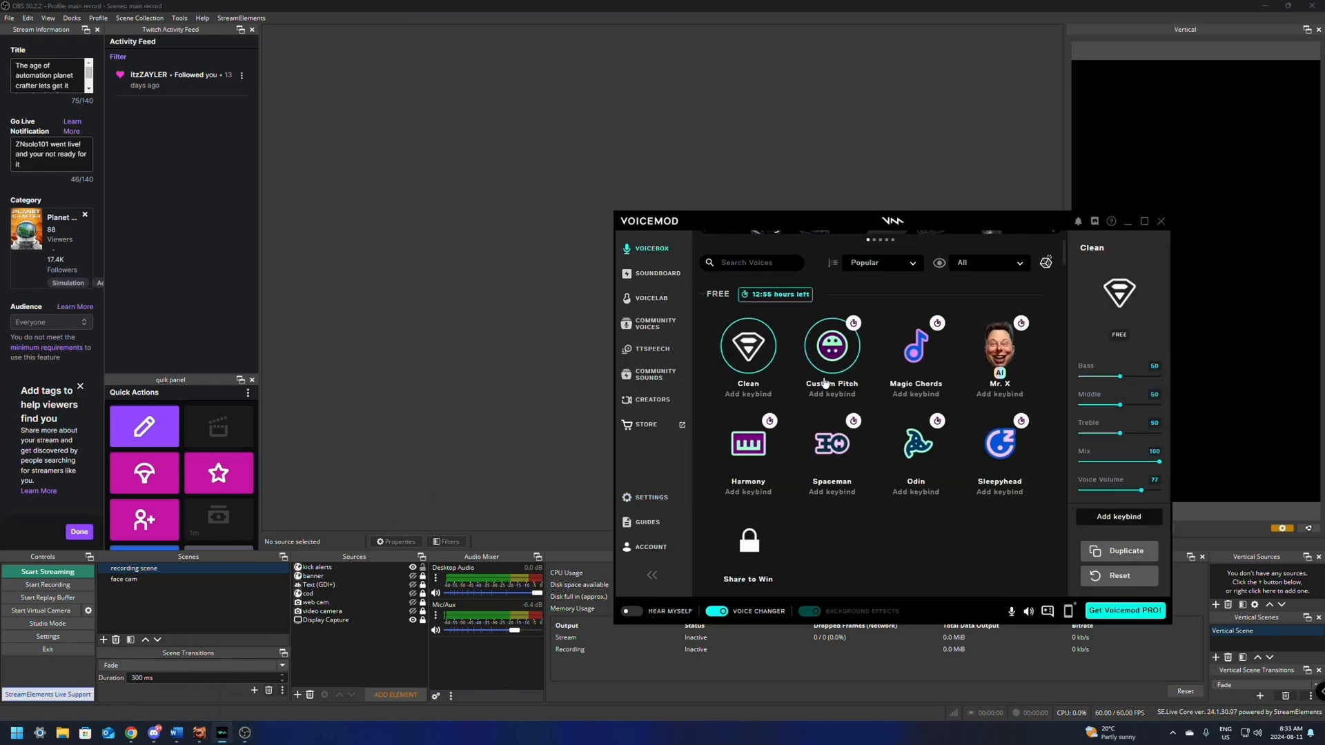
pyautogui.moveTo(127, 744)
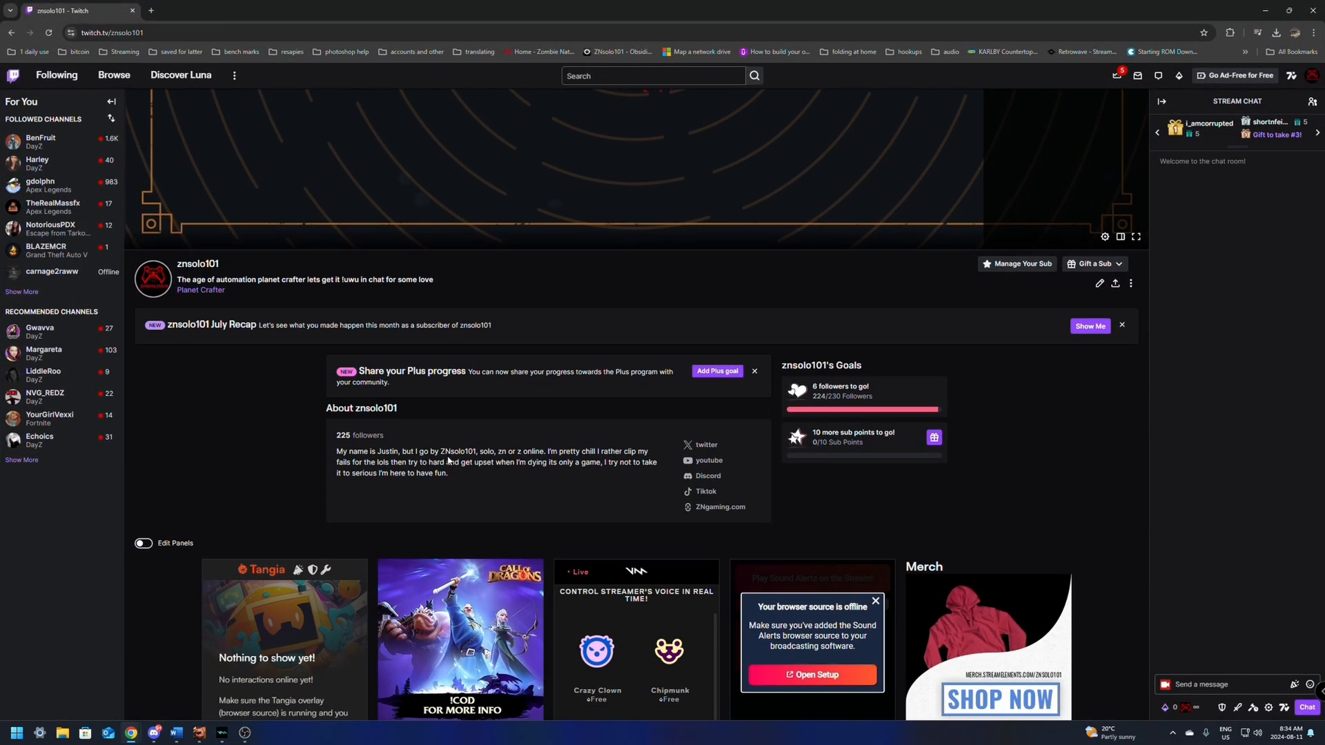
# - Try the free 15-second Custom Pitch voice from the Voicemod Live Twitch panel
pyautogui.scroll(-3)
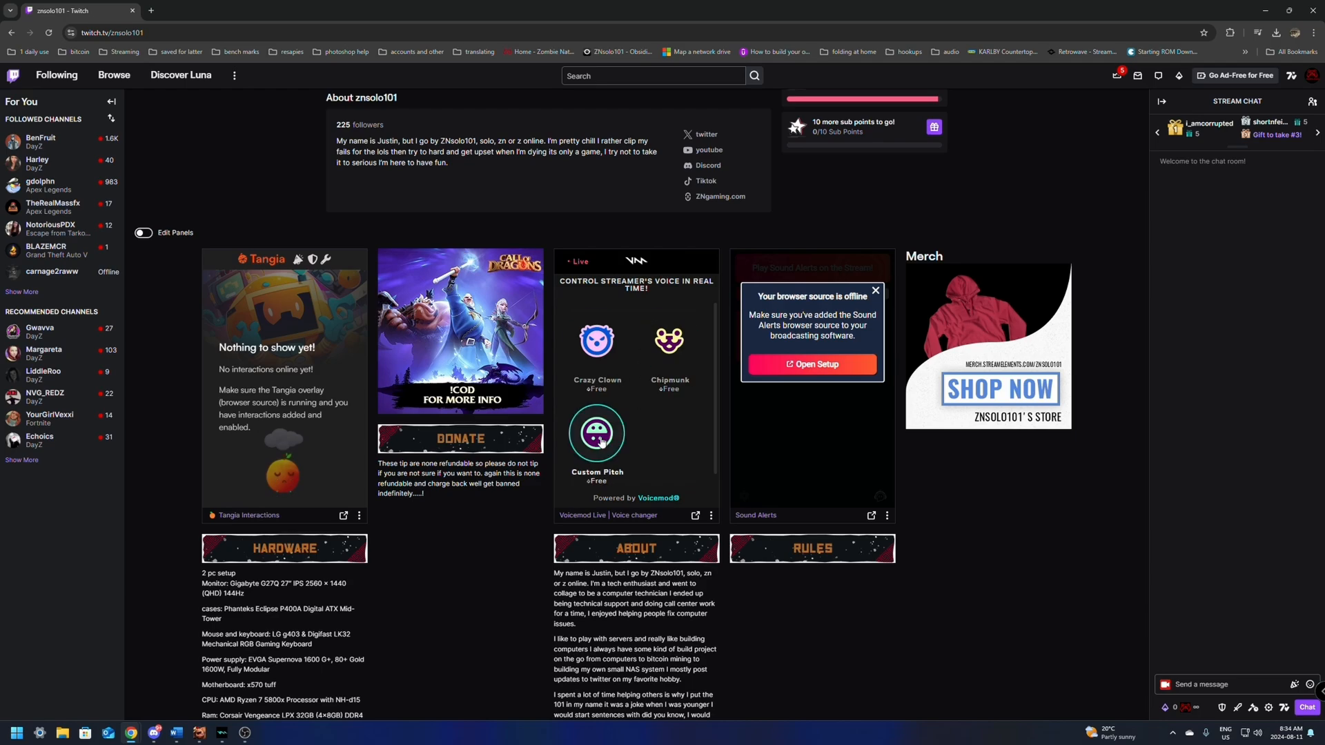
pyautogui.click(596, 434)
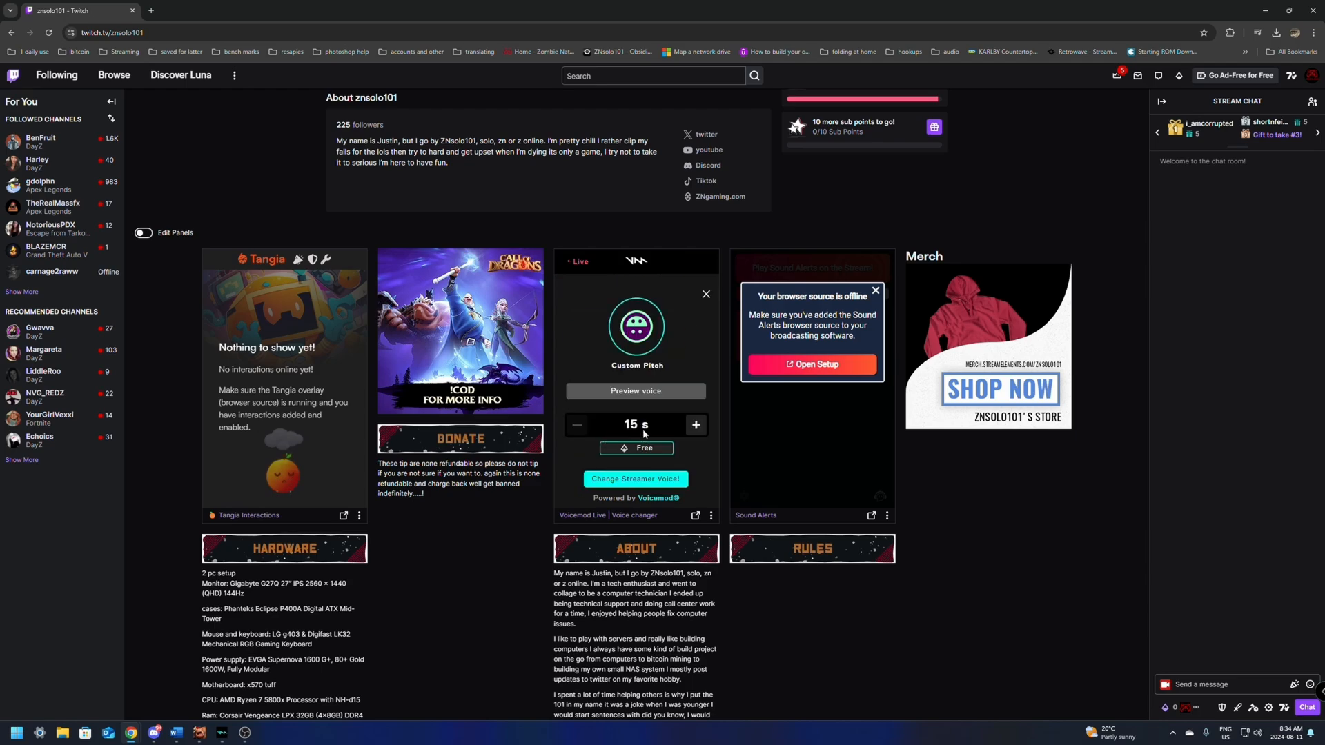
pyautogui.moveTo(638, 417)
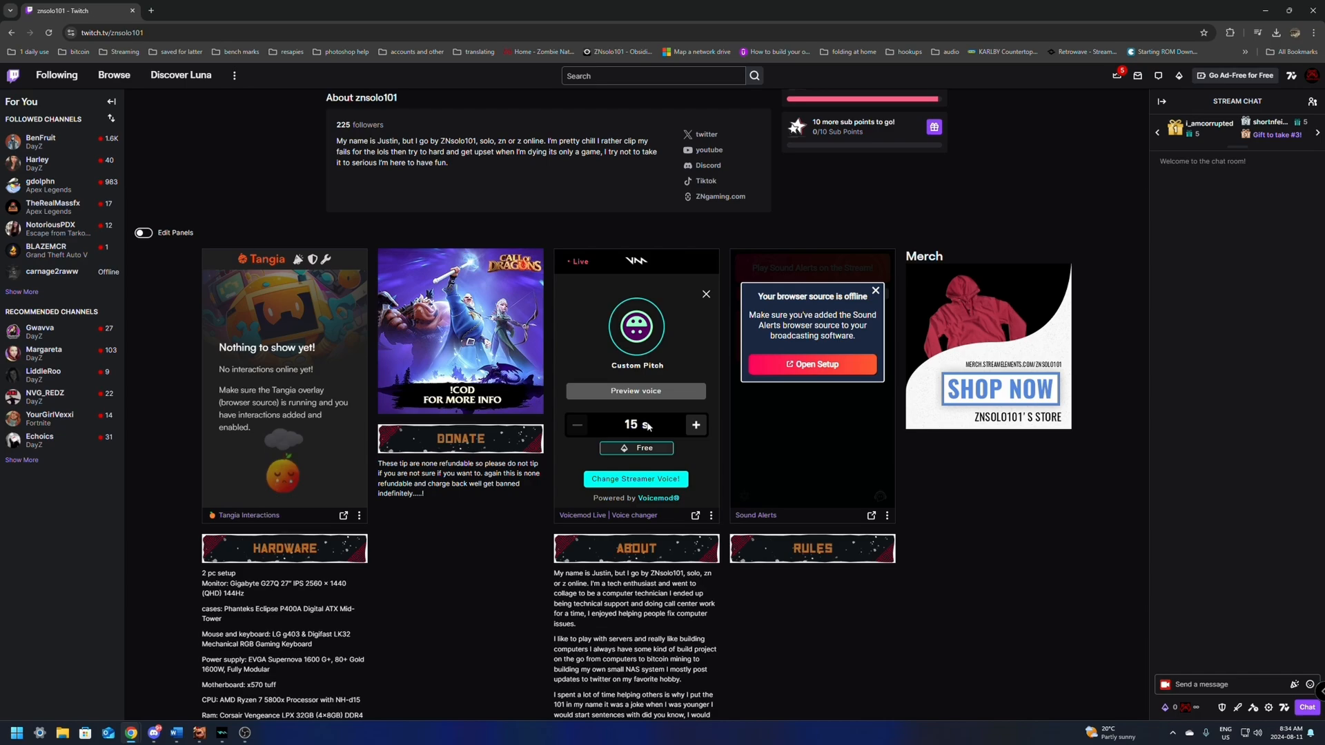
pyautogui.click(634, 479)
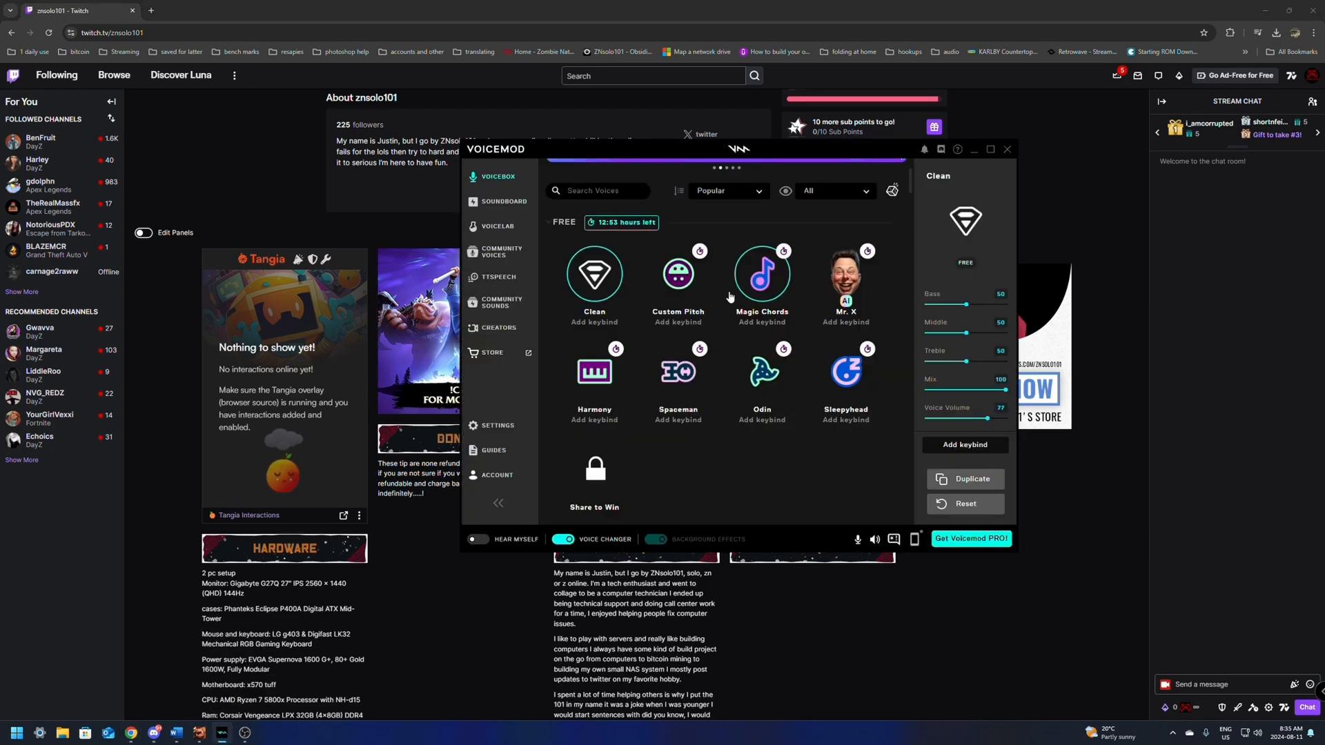
pyautogui.moveTo(767, 276)
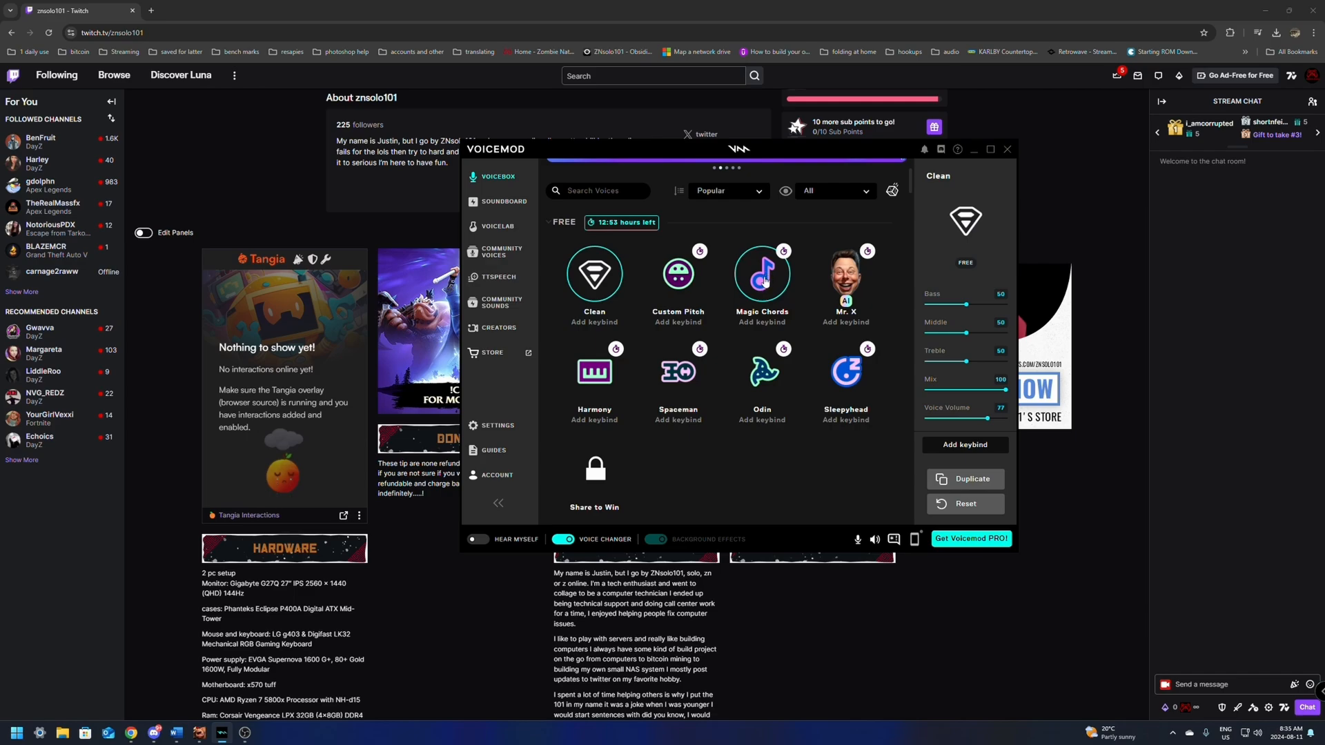
pyautogui.moveTo(769, 331)
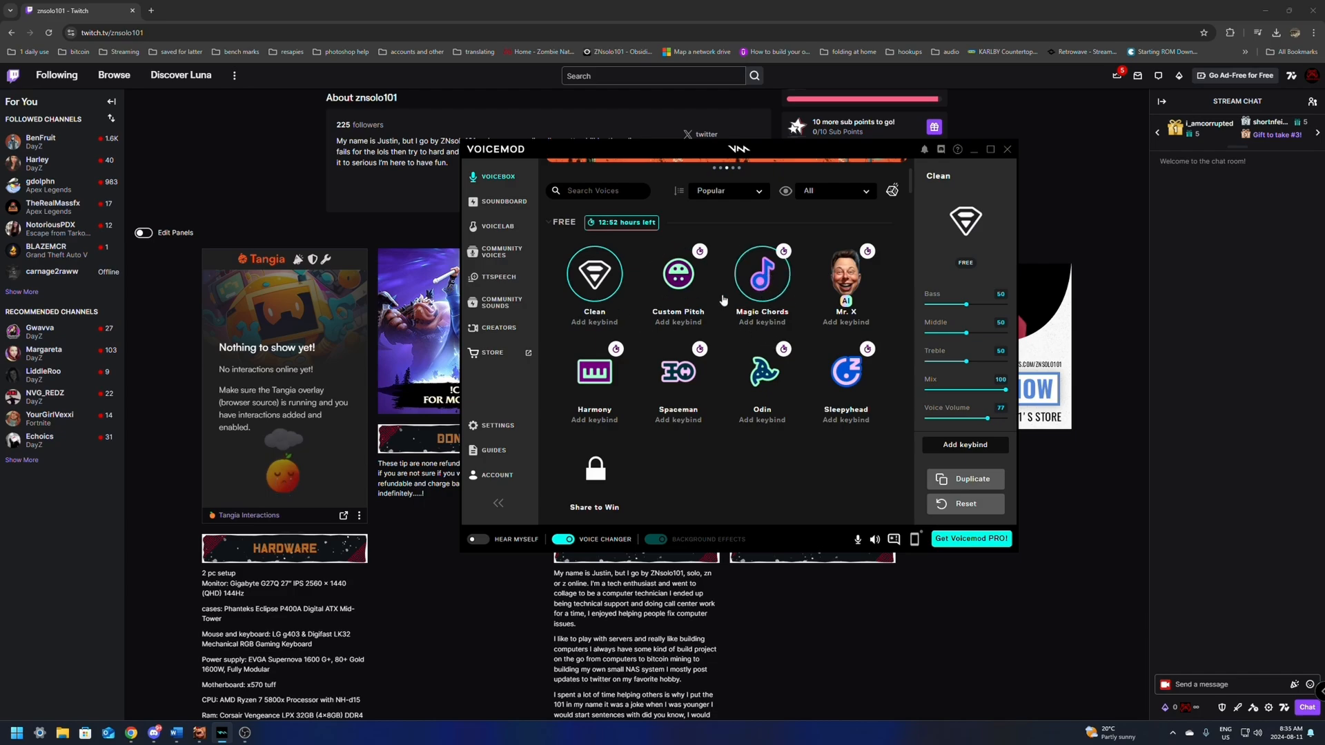
# - Select Magic Chords in the Voicebox, then switch back to the Clean voice
pyautogui.click(762, 274)
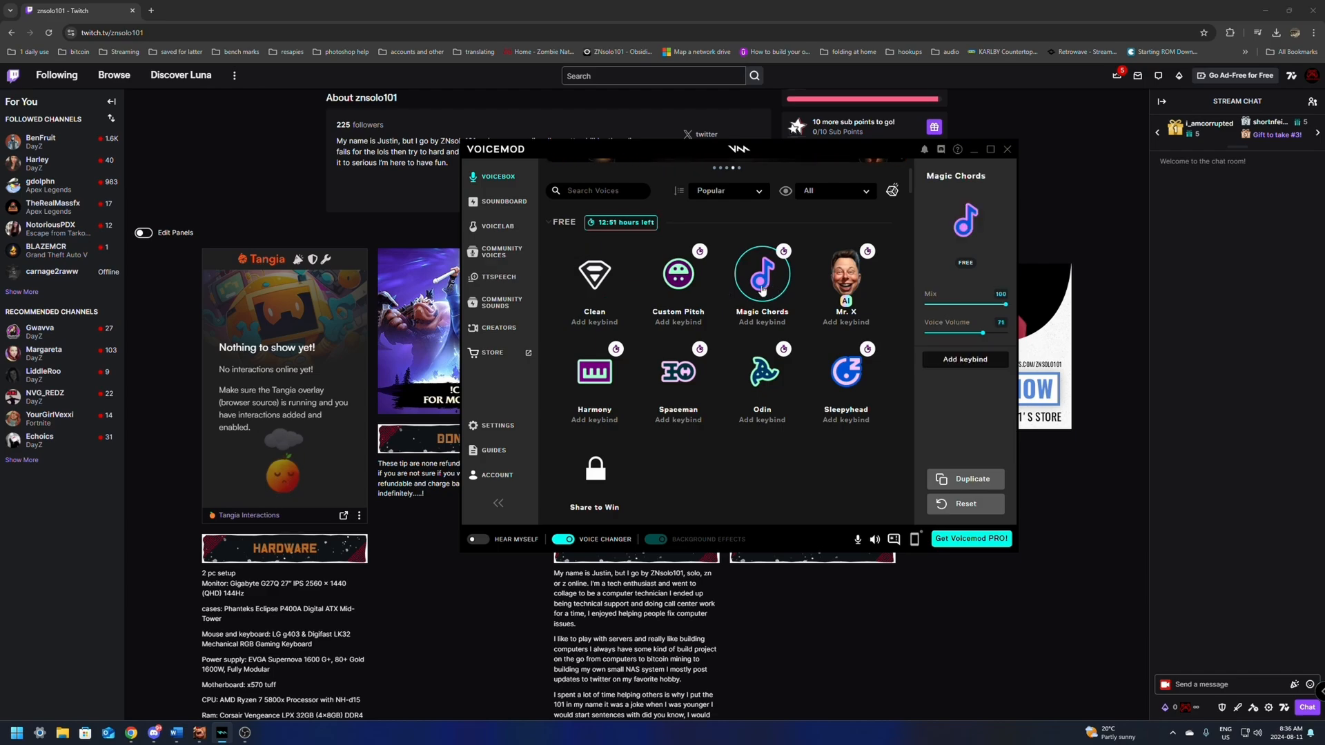
pyautogui.click(593, 274)
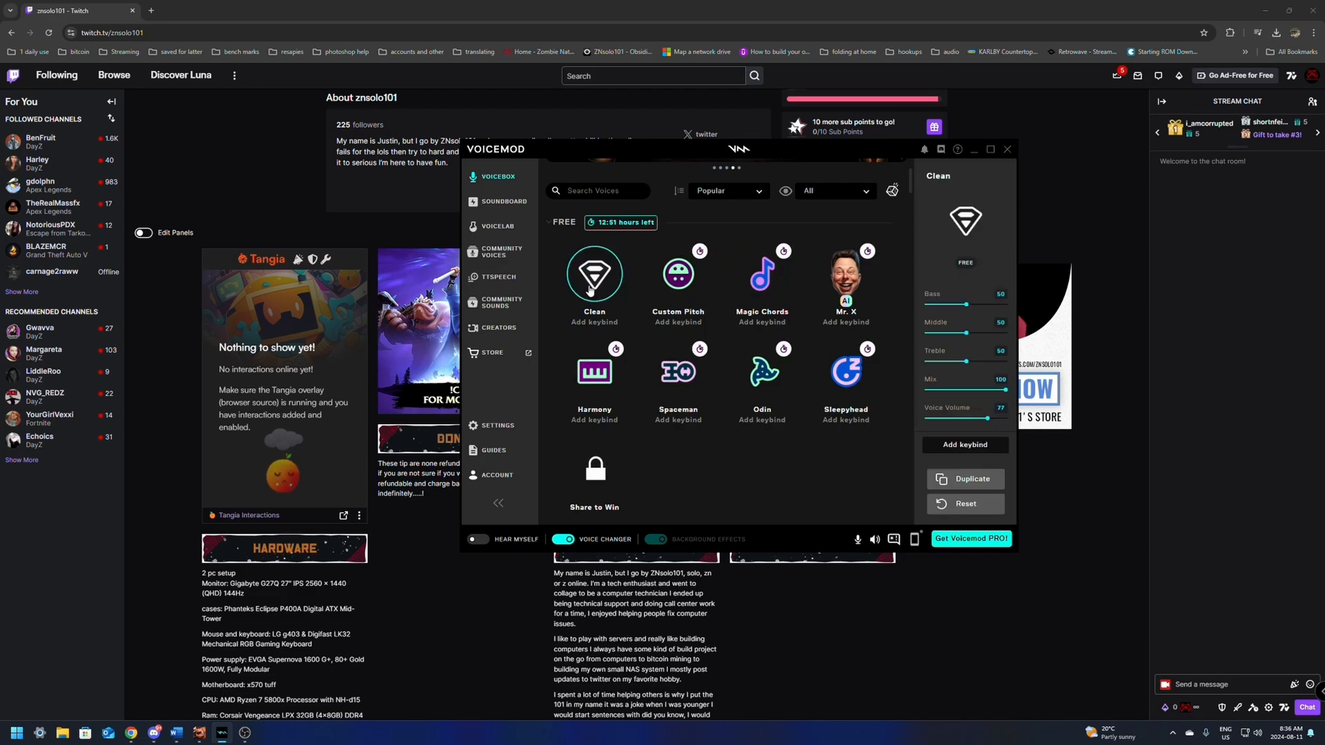
# - Go to Voicemod Live's voice bits and time settings via the creator tools
pyautogui.click(497, 327)
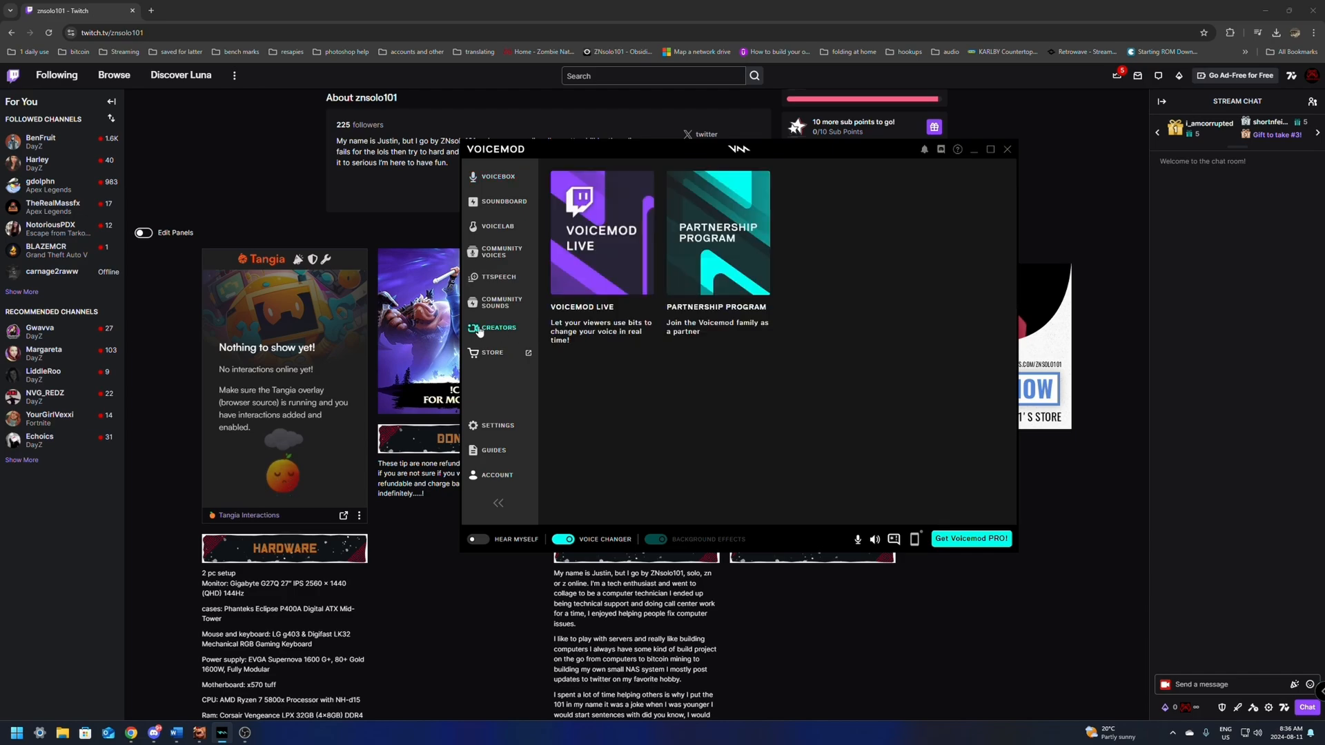
pyautogui.click(601, 232)
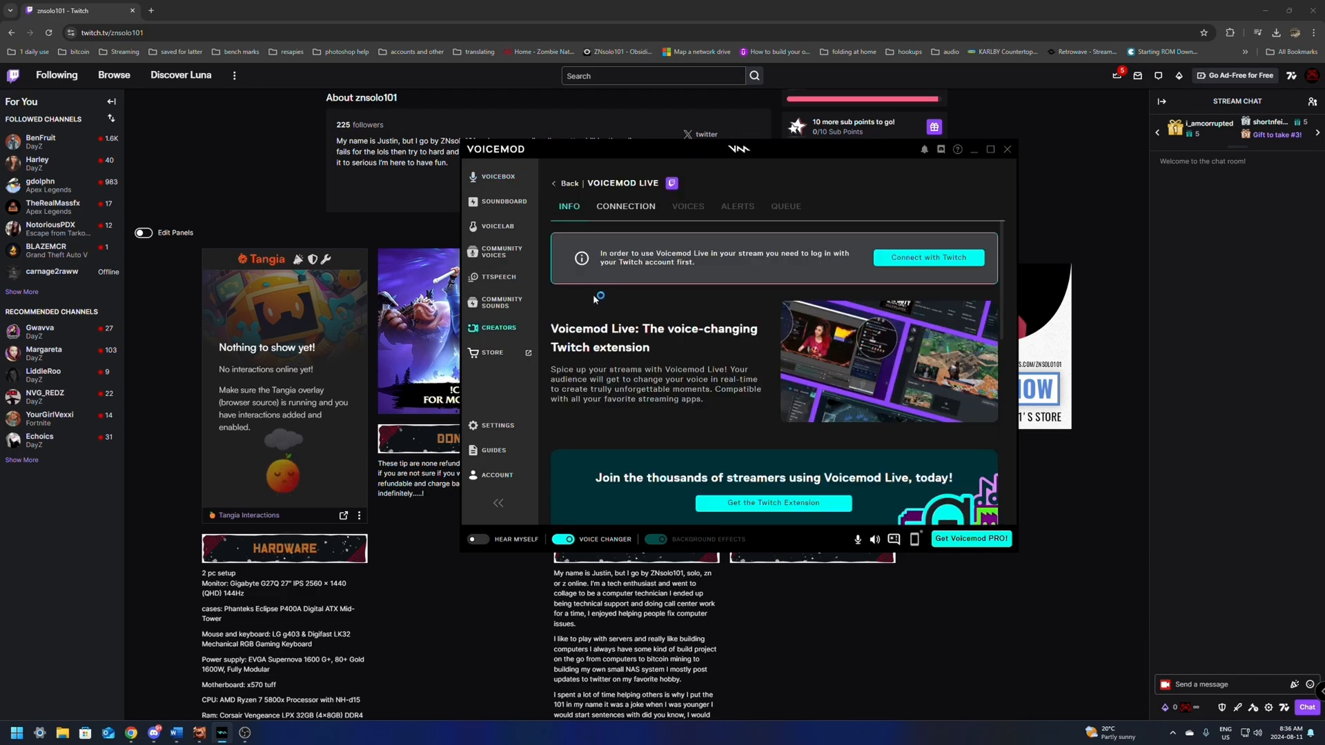
pyautogui.click(625, 206)
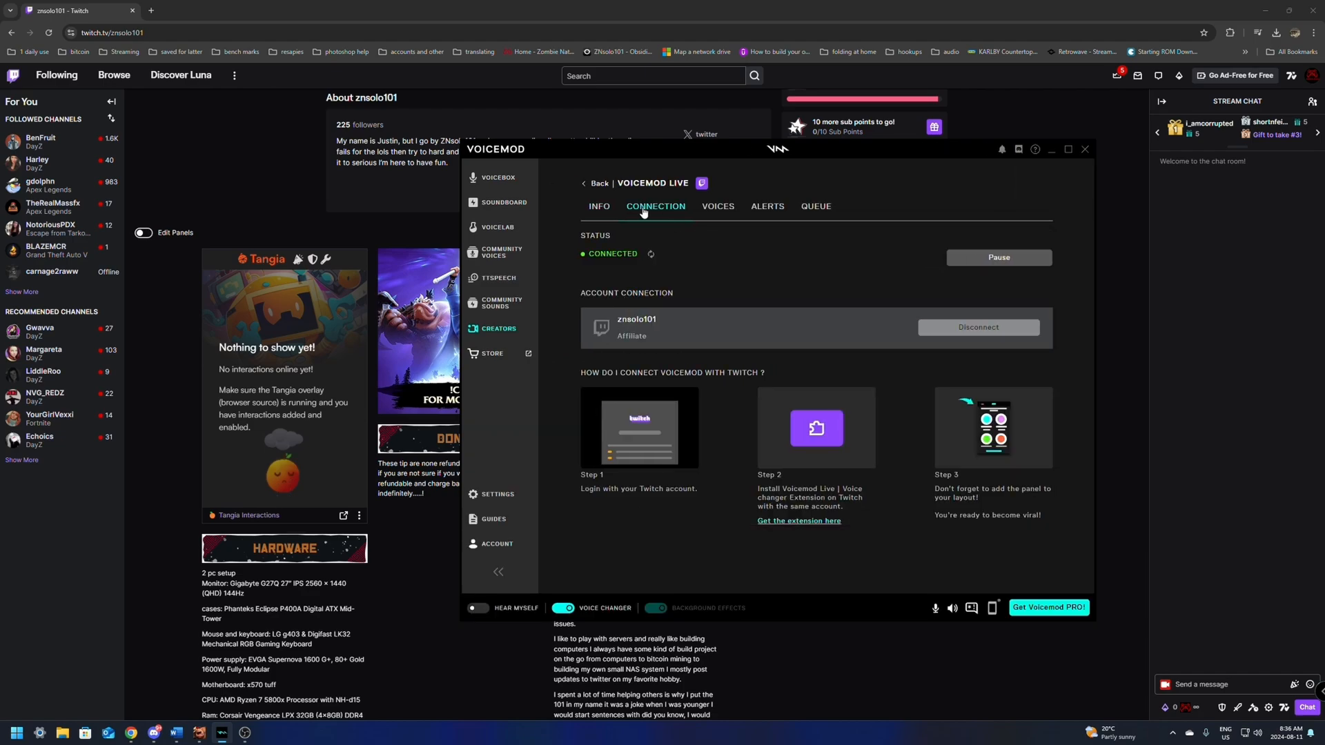
pyautogui.click(717, 206)
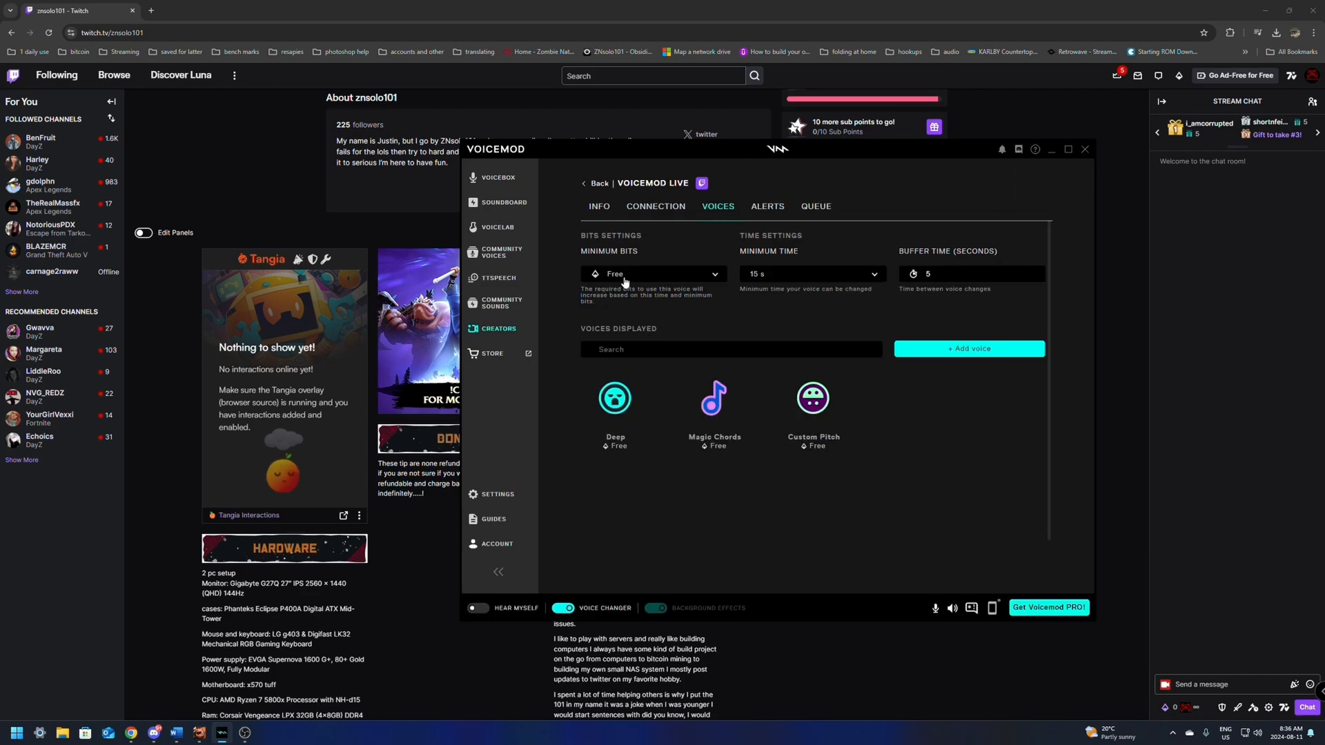
# - Set the minimum voice price to 100 bits and the minimum time to 5 seconds
pyautogui.click(654, 273)
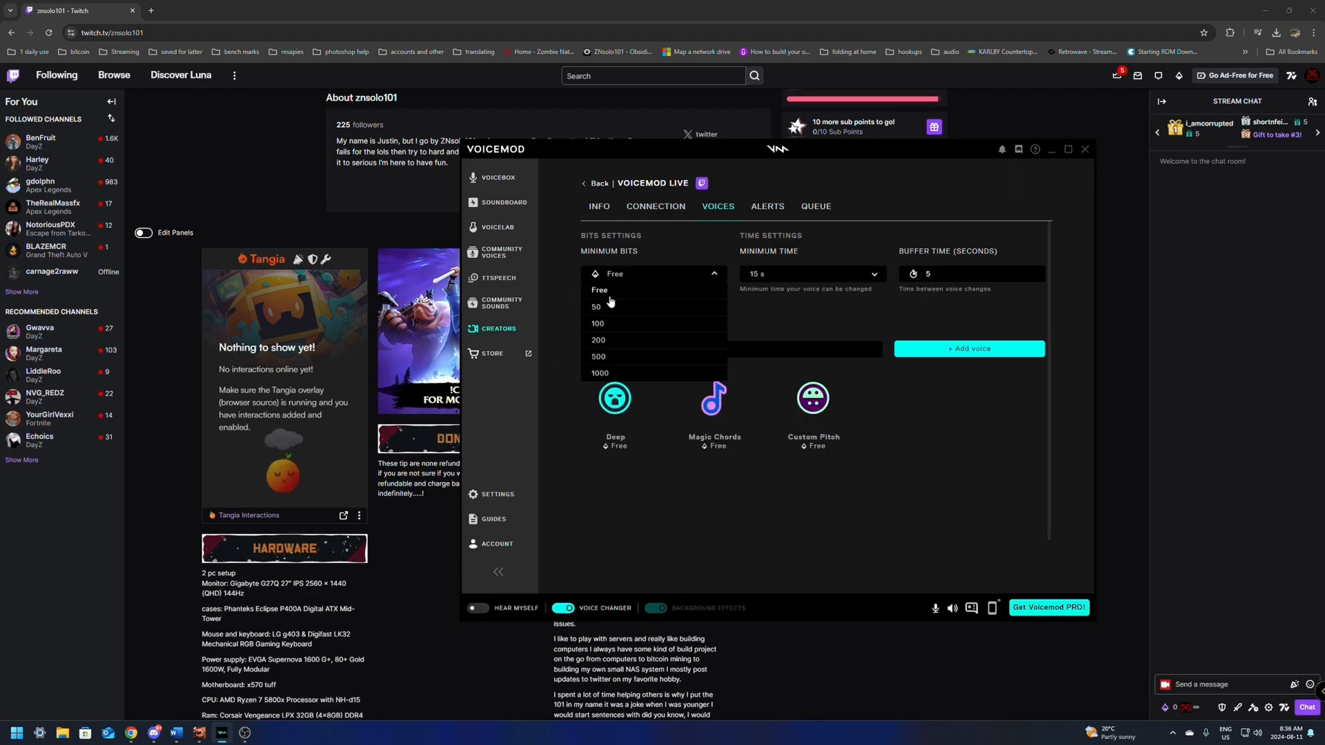
pyautogui.click(813, 273)
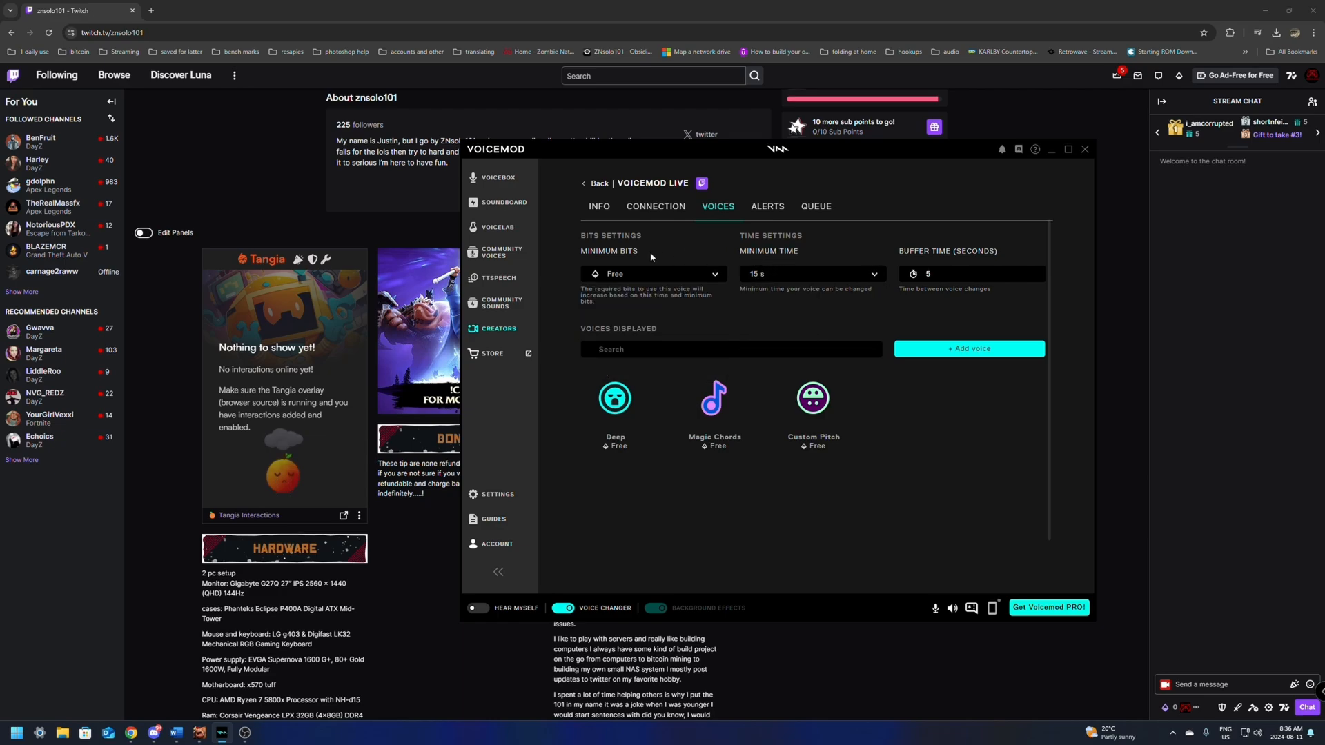
pyautogui.click(655, 273)
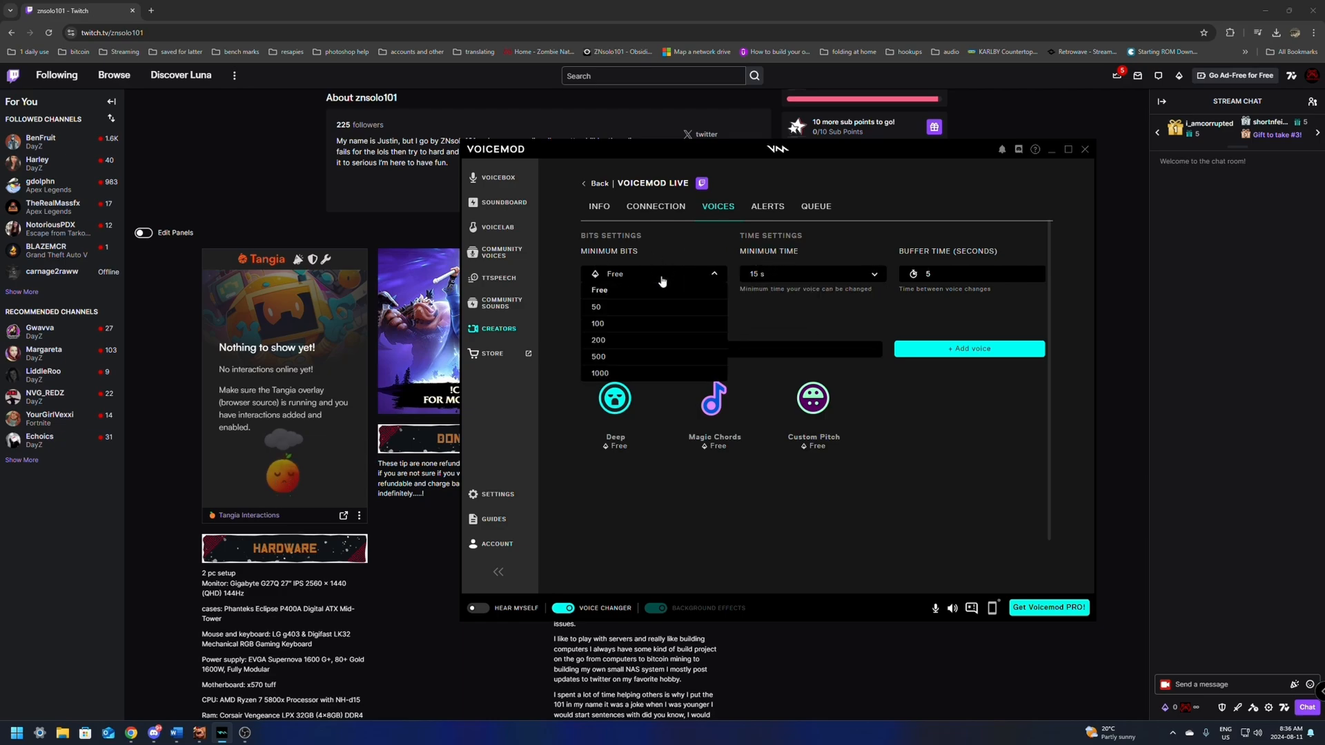
pyautogui.moveTo(632, 275)
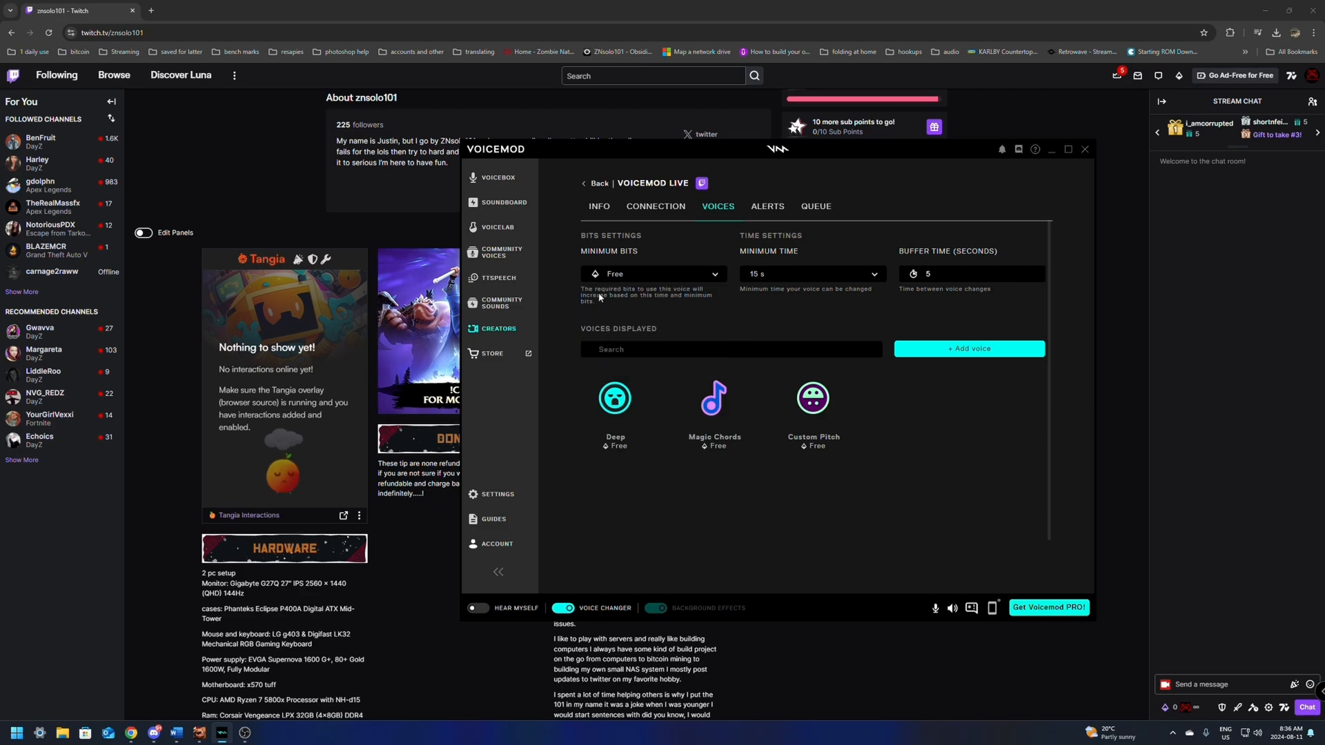
pyautogui.click(811, 273)
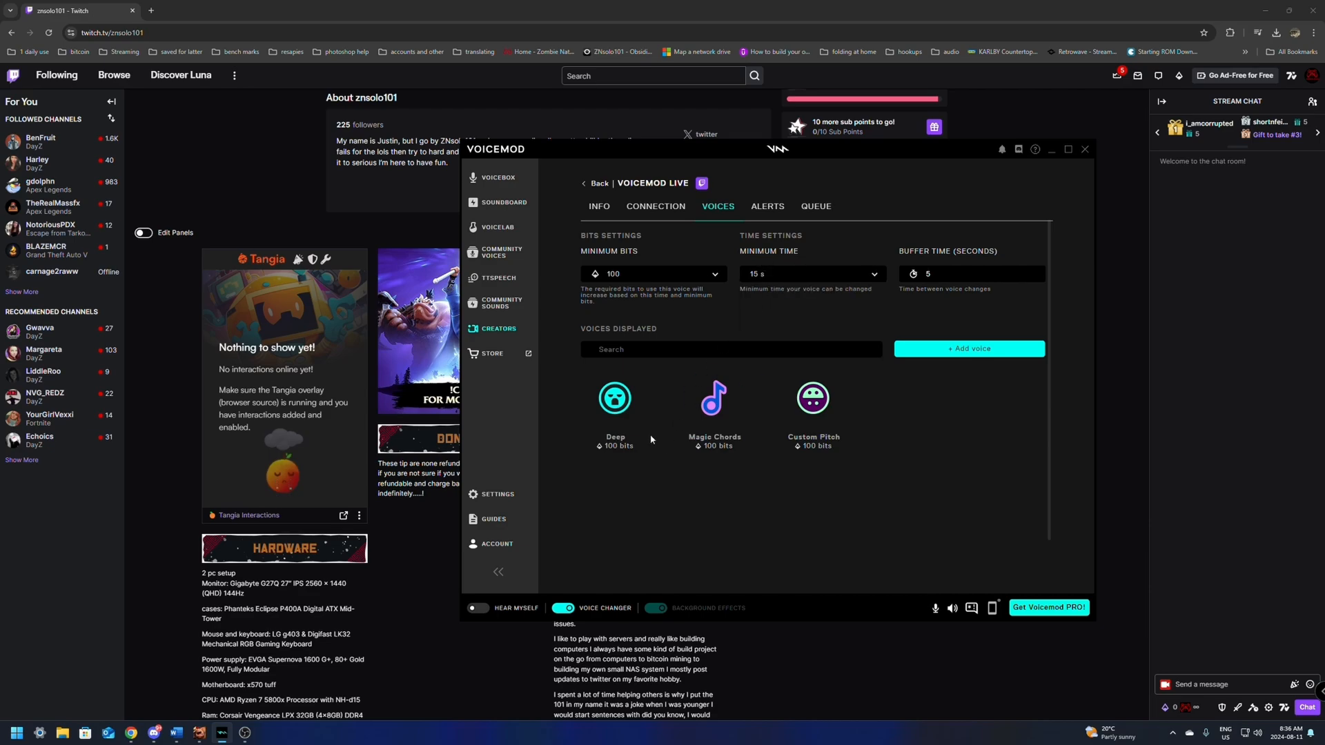
pyautogui.click(813, 274)
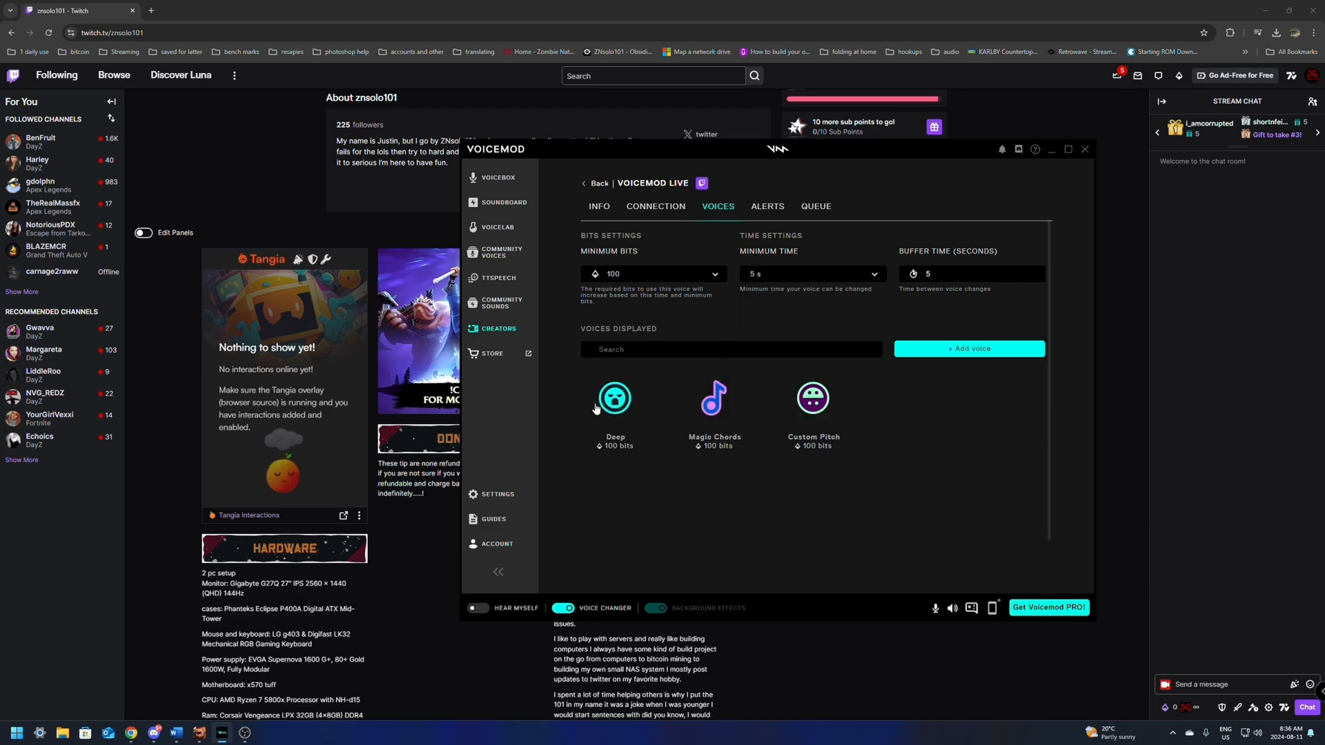
pyautogui.moveTo(953, 354)
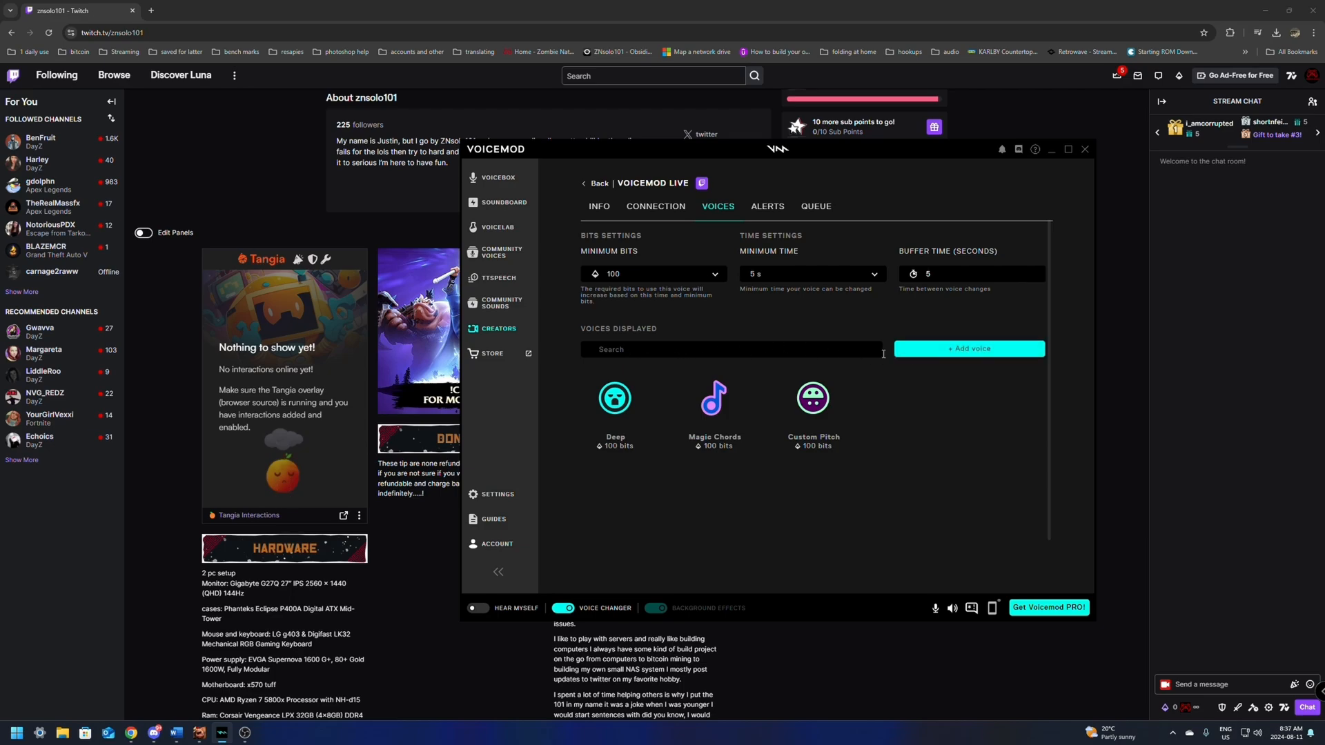
pyautogui.moveTo(950, 352)
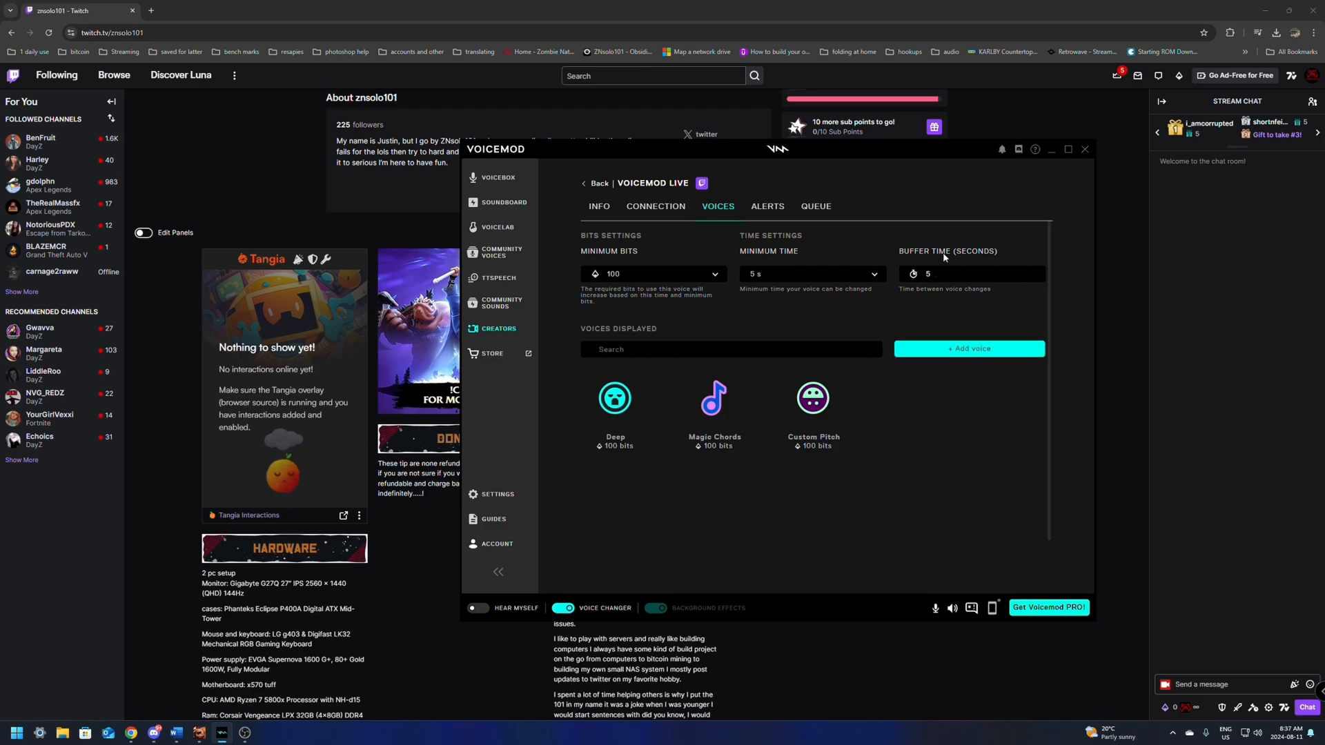
pyautogui.moveTo(955, 294)
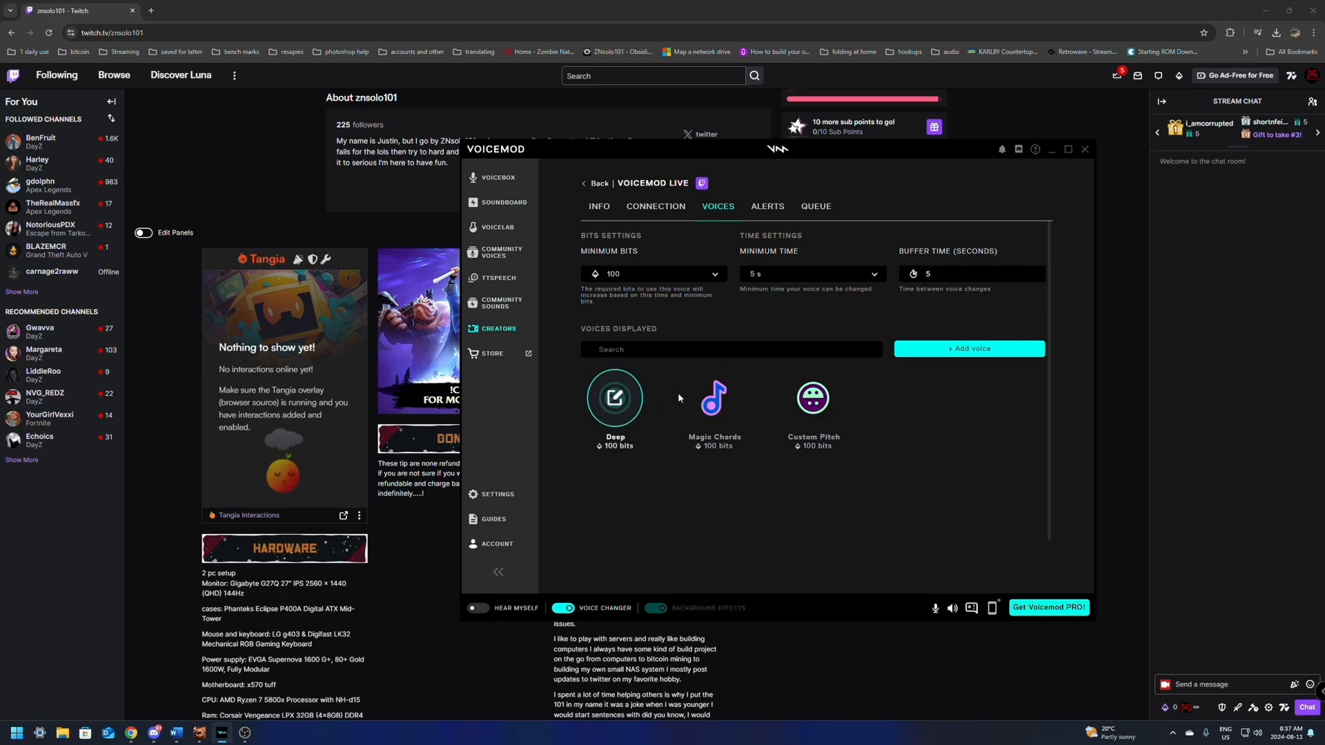
# - Show the Voicemod Live Alerts section with alert URL, Classic design and sound options
pyautogui.click(767, 207)
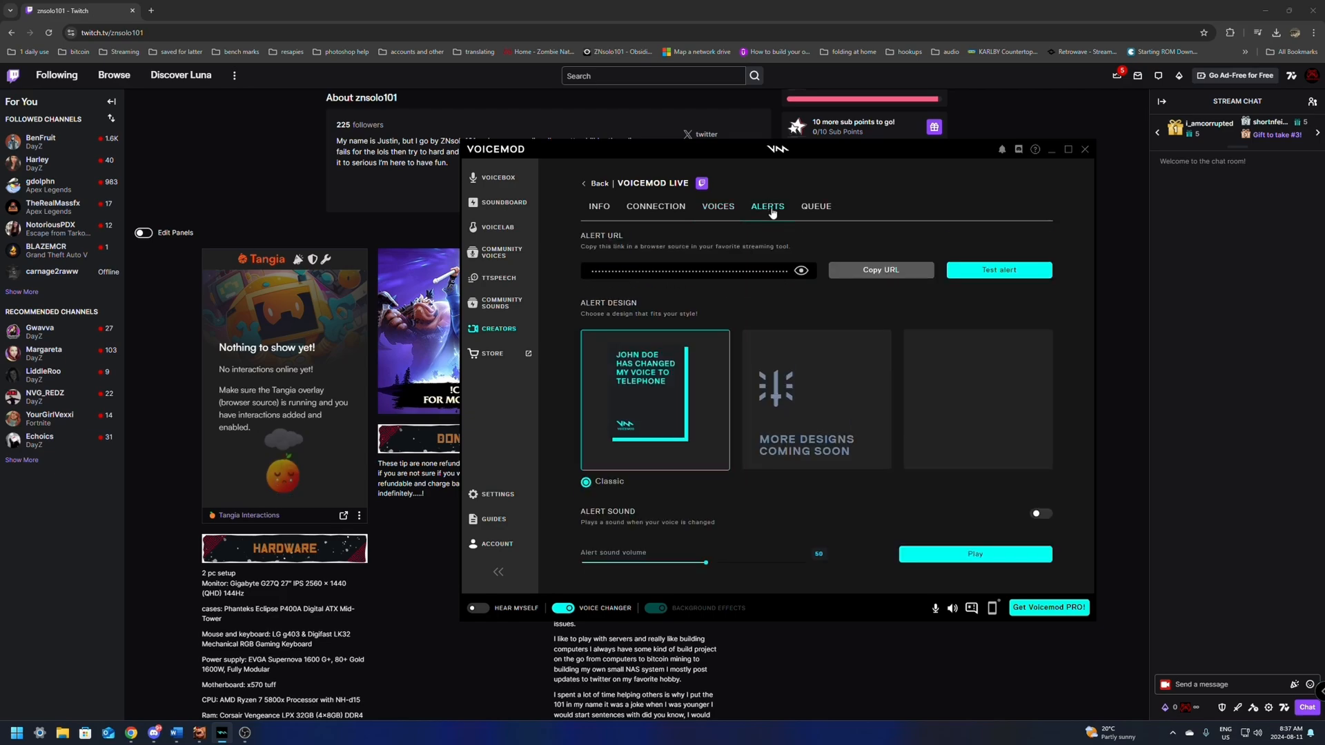
pyautogui.moveTo(621, 254)
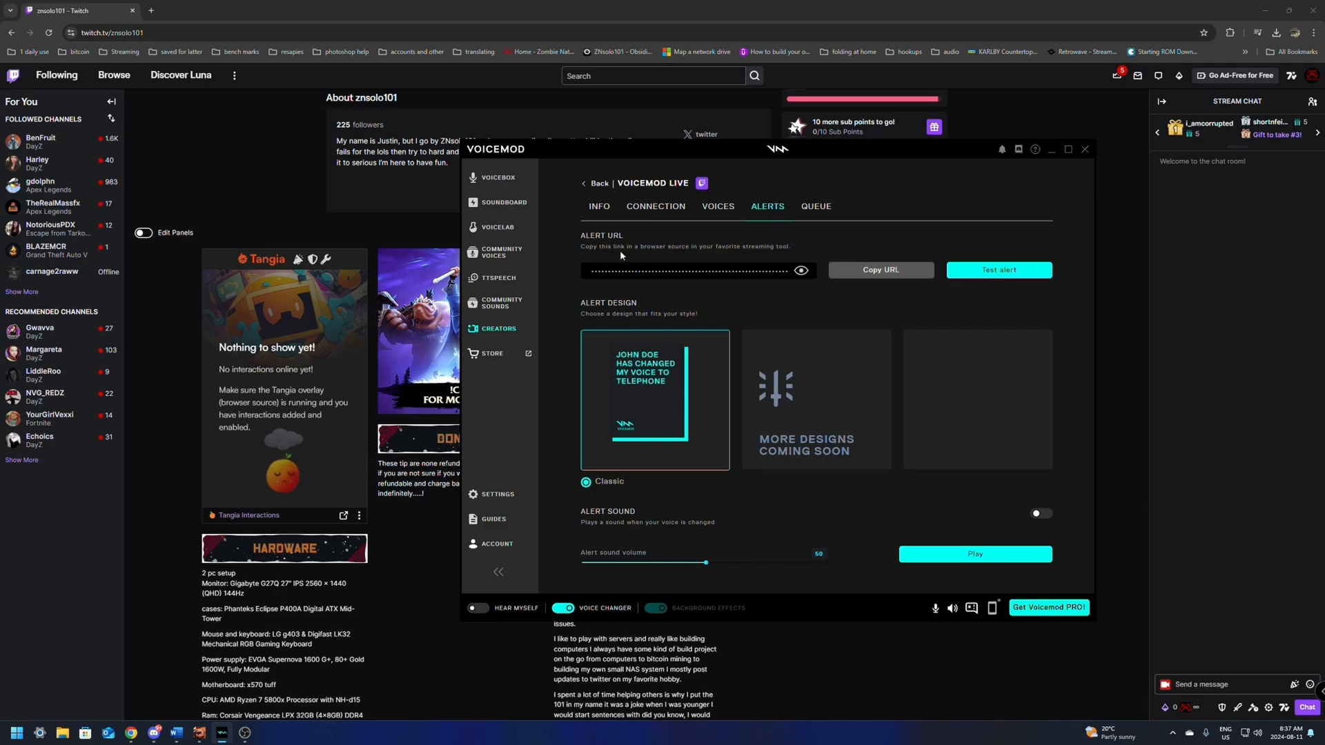
pyautogui.moveTo(694, 264)
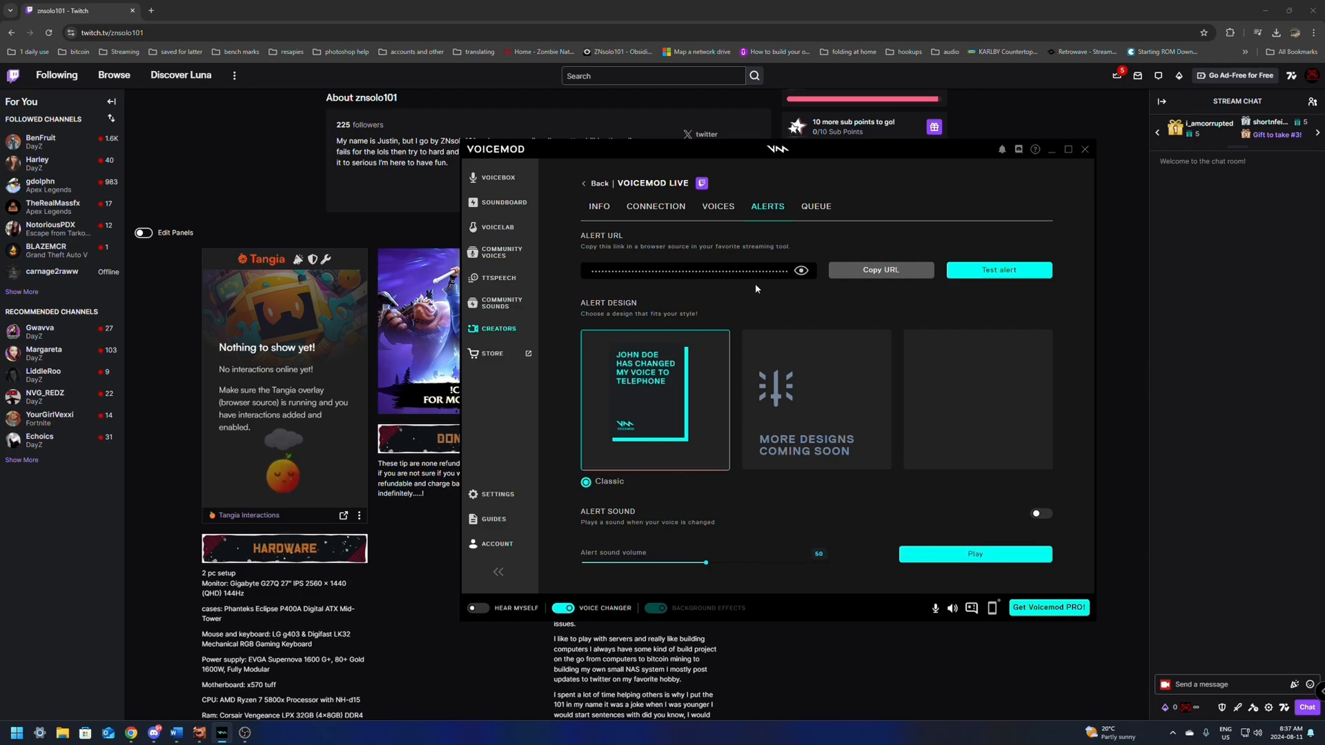
# - Return to the Voices settings listing Deep, Magic Chords and Custom Pitch at 100 bits each
pyautogui.click(717, 205)
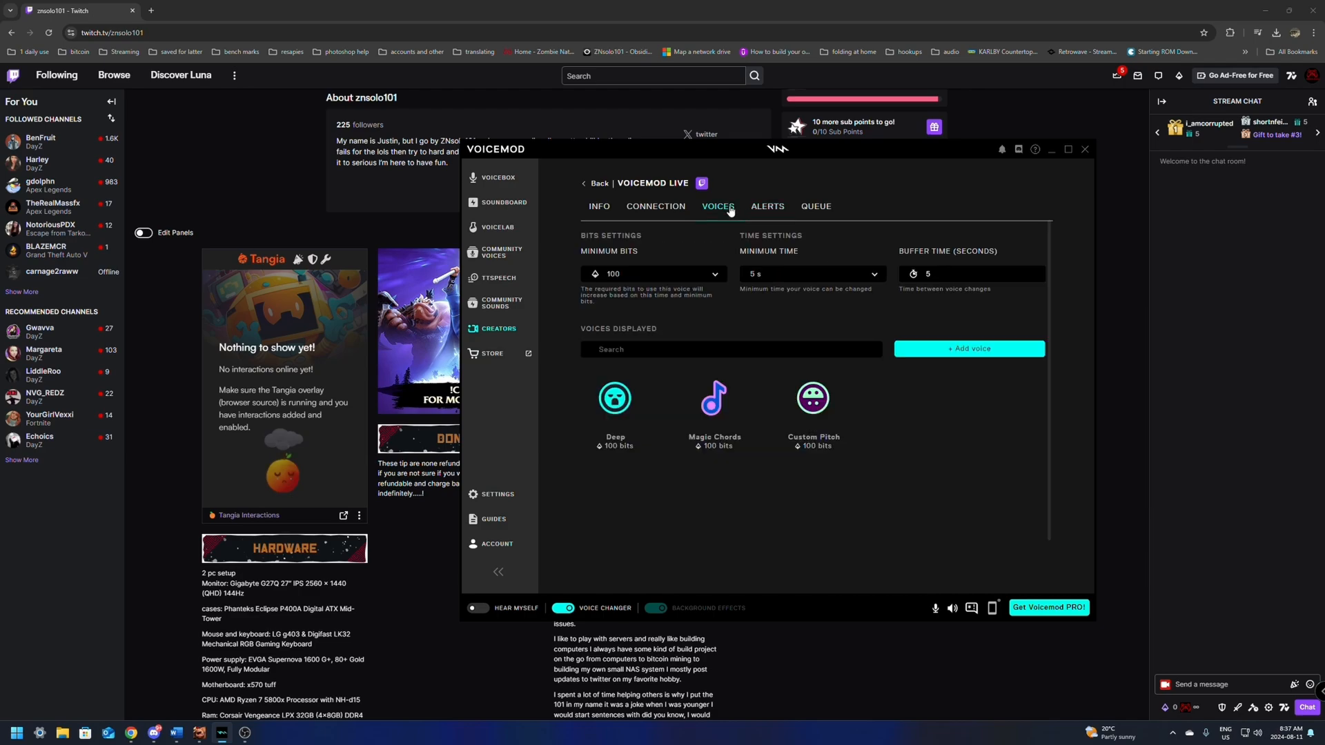
pyautogui.click(615, 397)
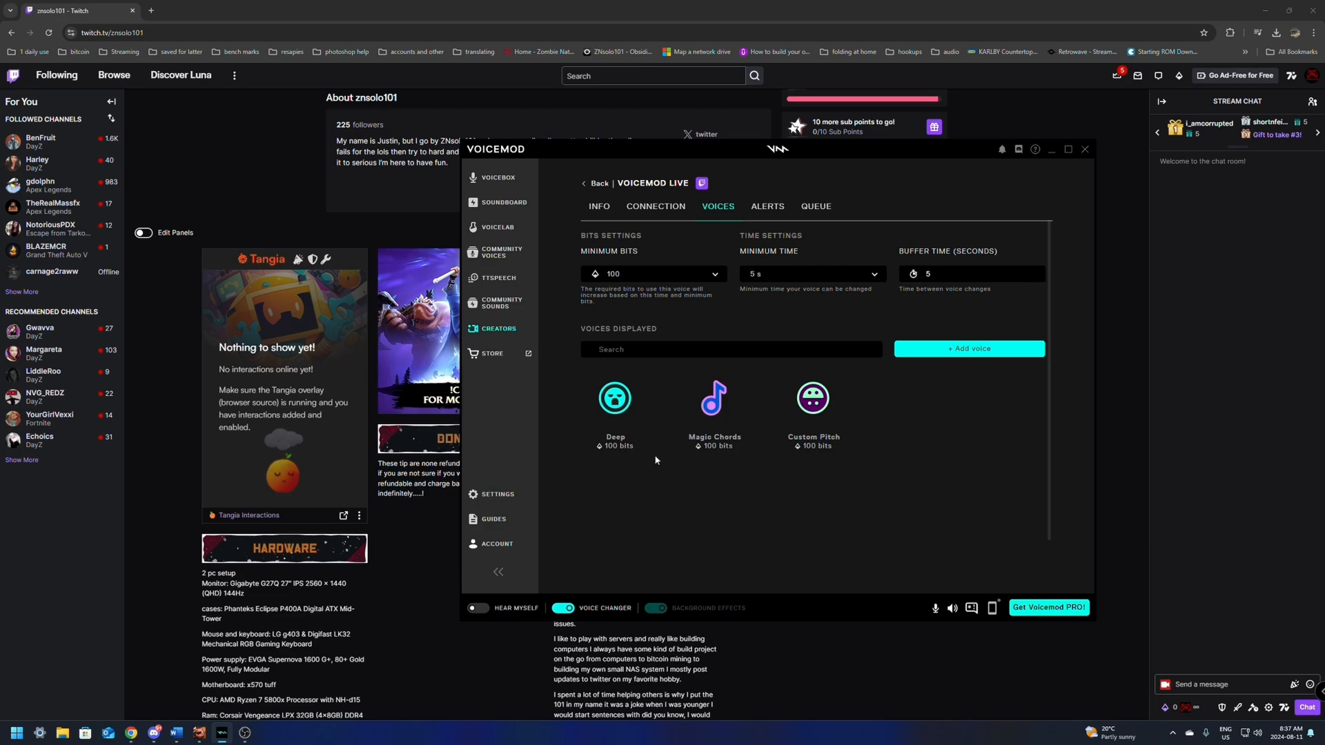
pyautogui.moveTo(498, 337)
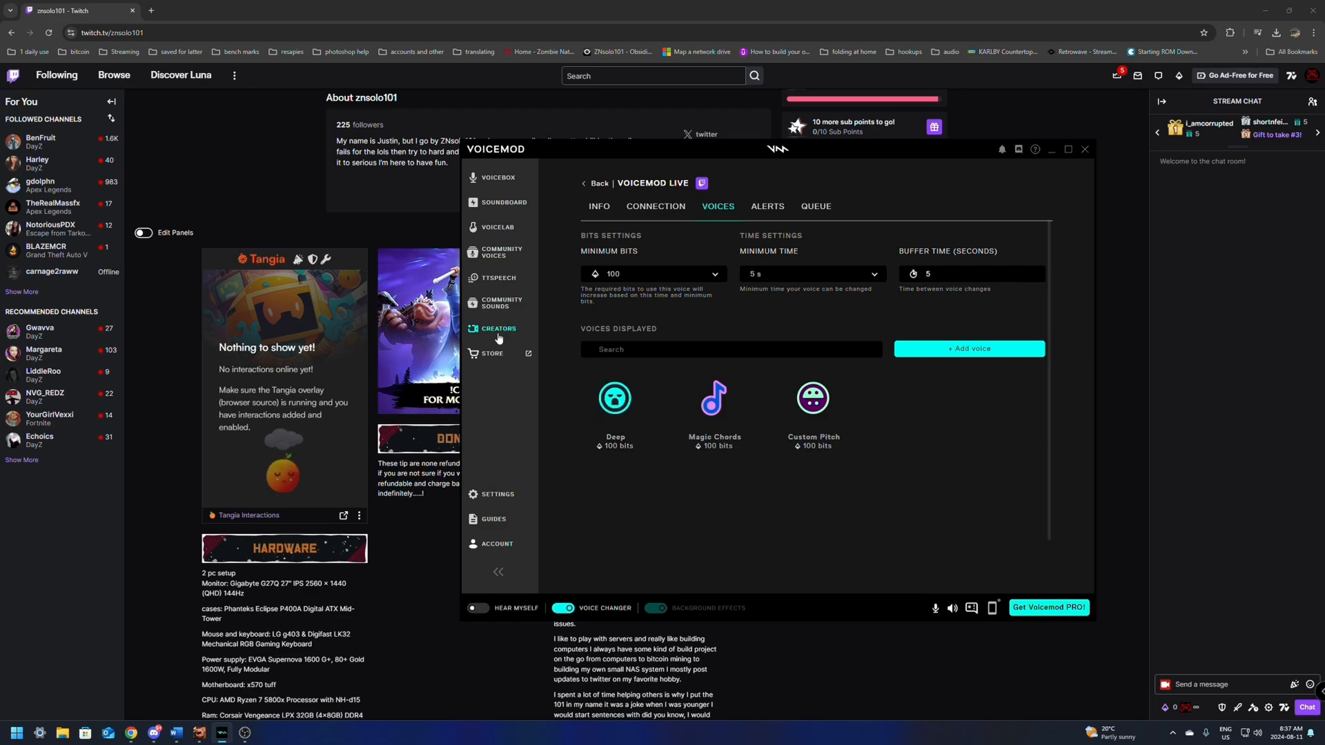
pyautogui.moveTo(659, 301)
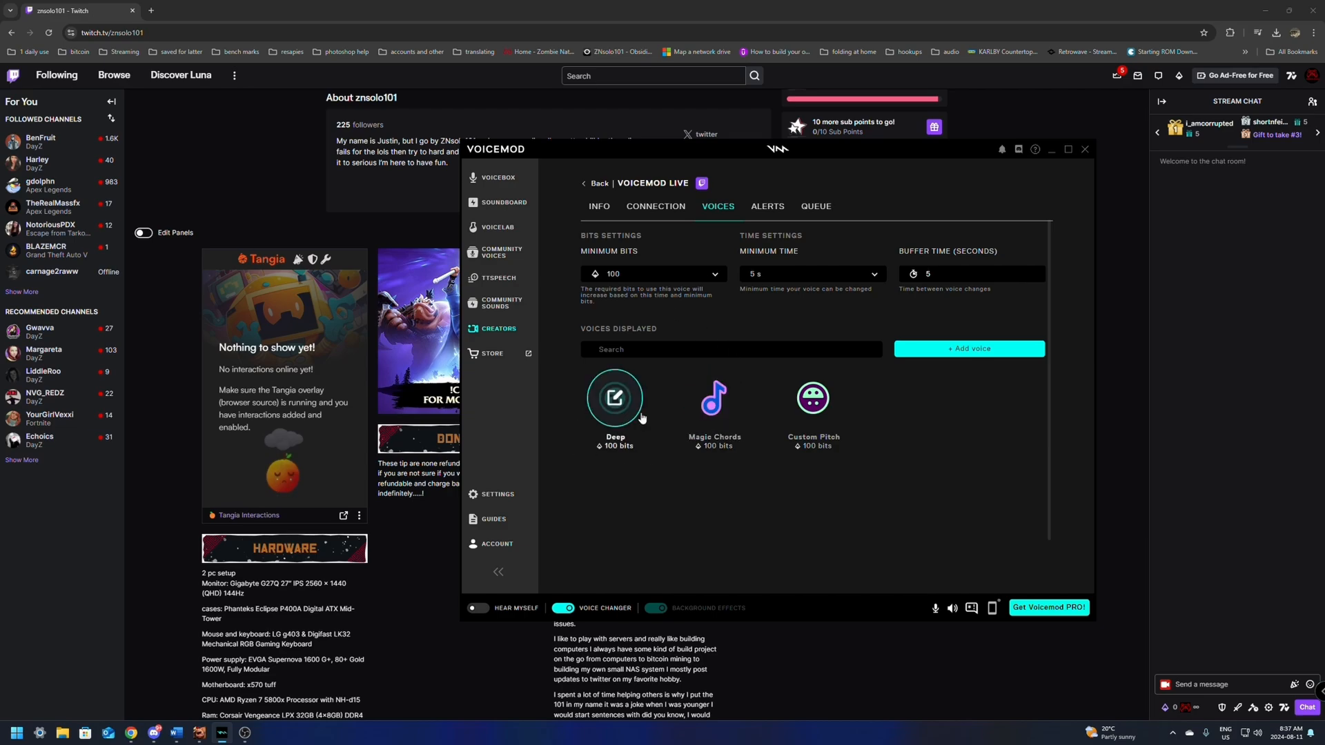
pyautogui.moveTo(629, 403)
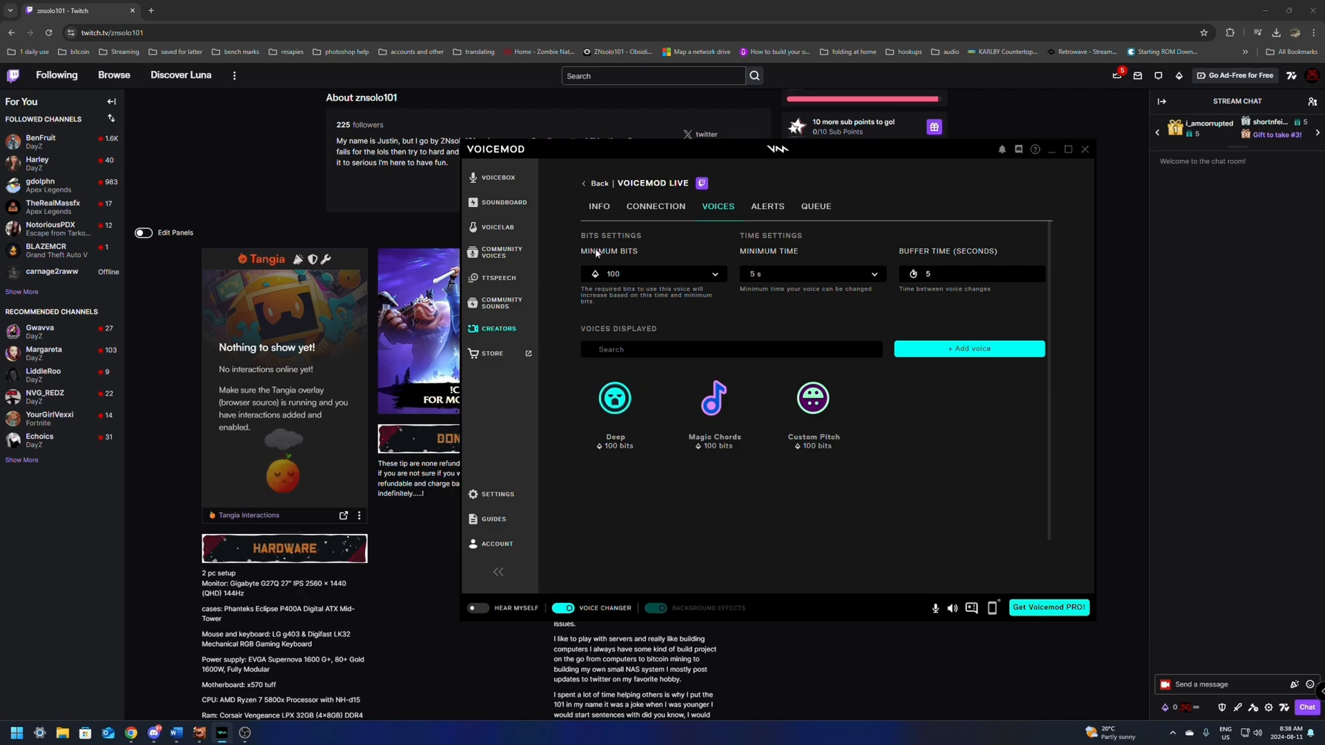
pyautogui.moveTo(779, 196)
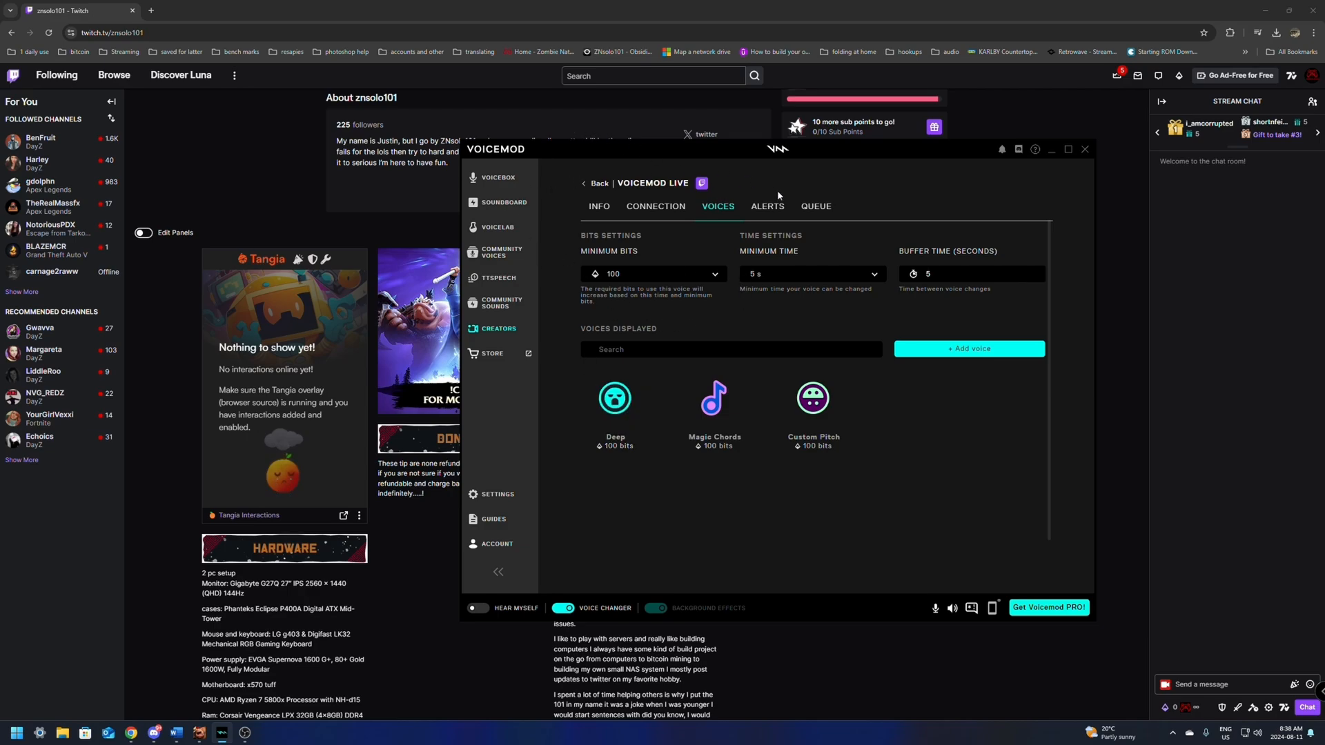
pyautogui.moveTo(601, 165)
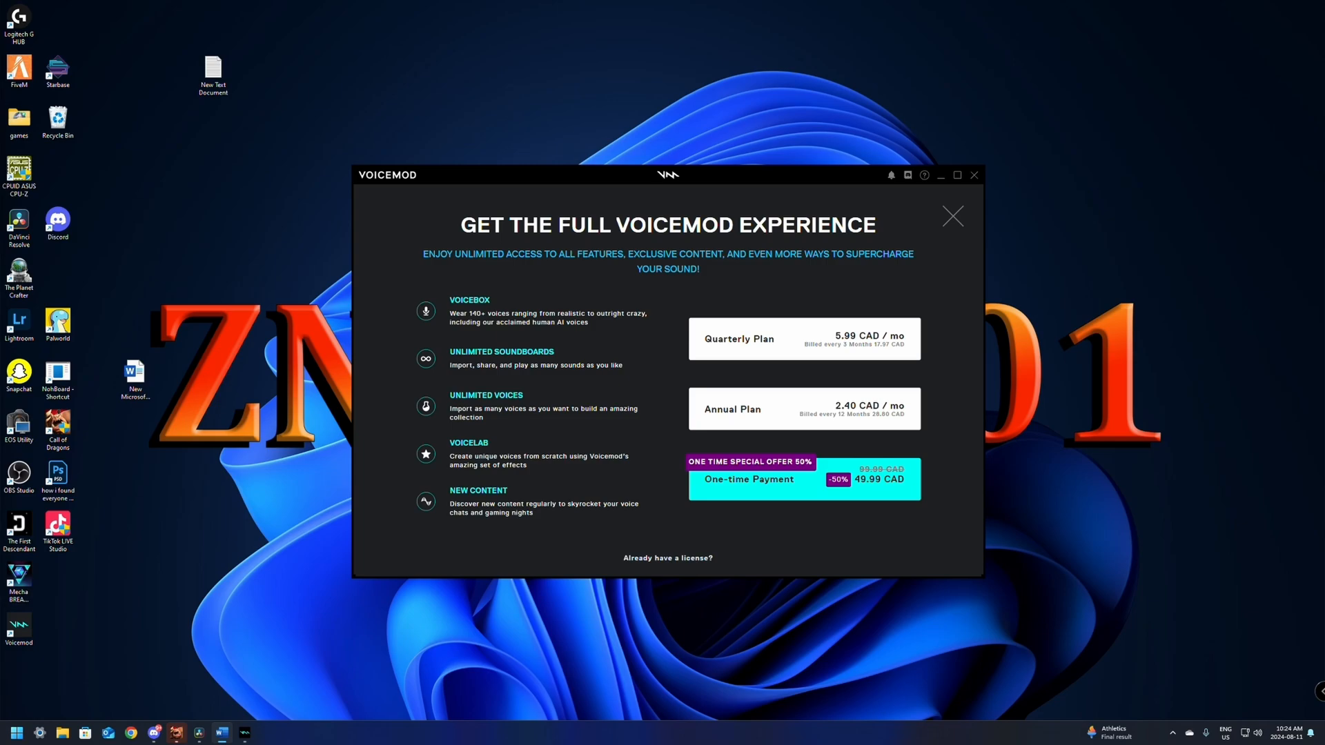
pyautogui.moveTo(762, 349)
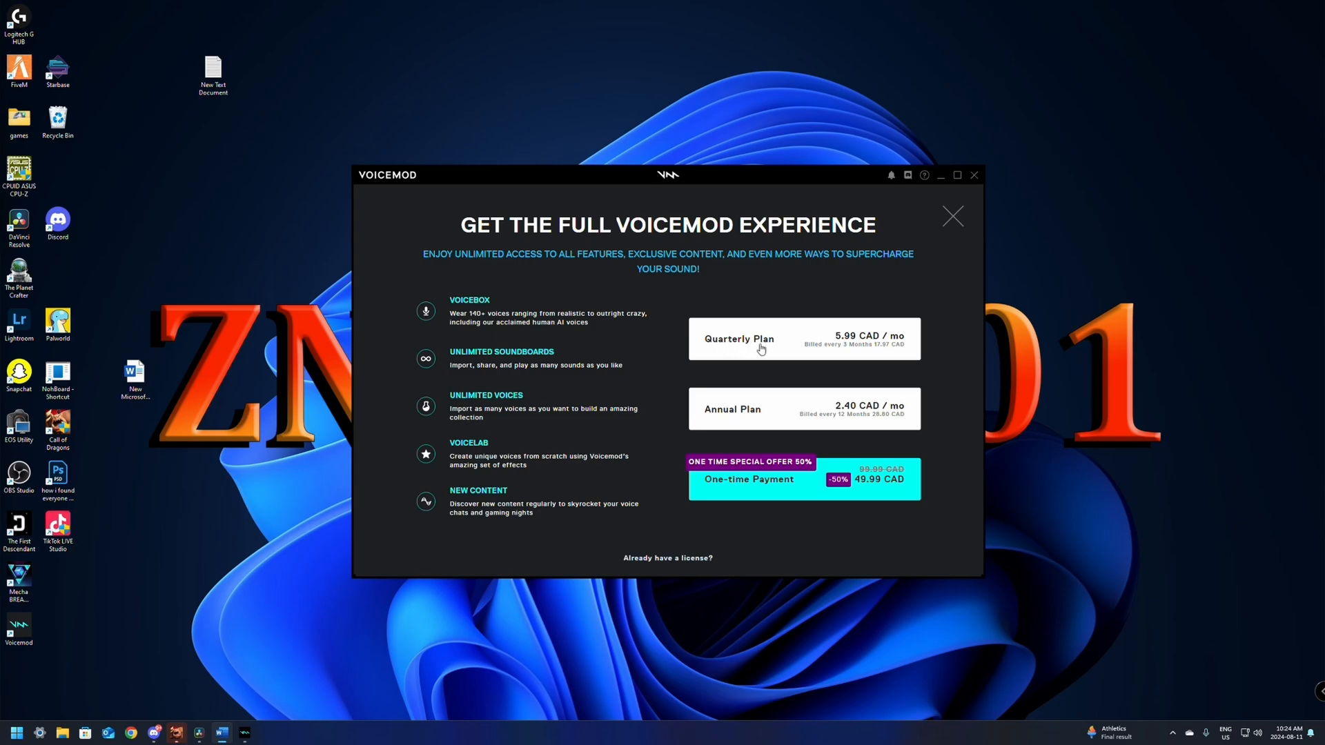
pyautogui.moveTo(784, 494)
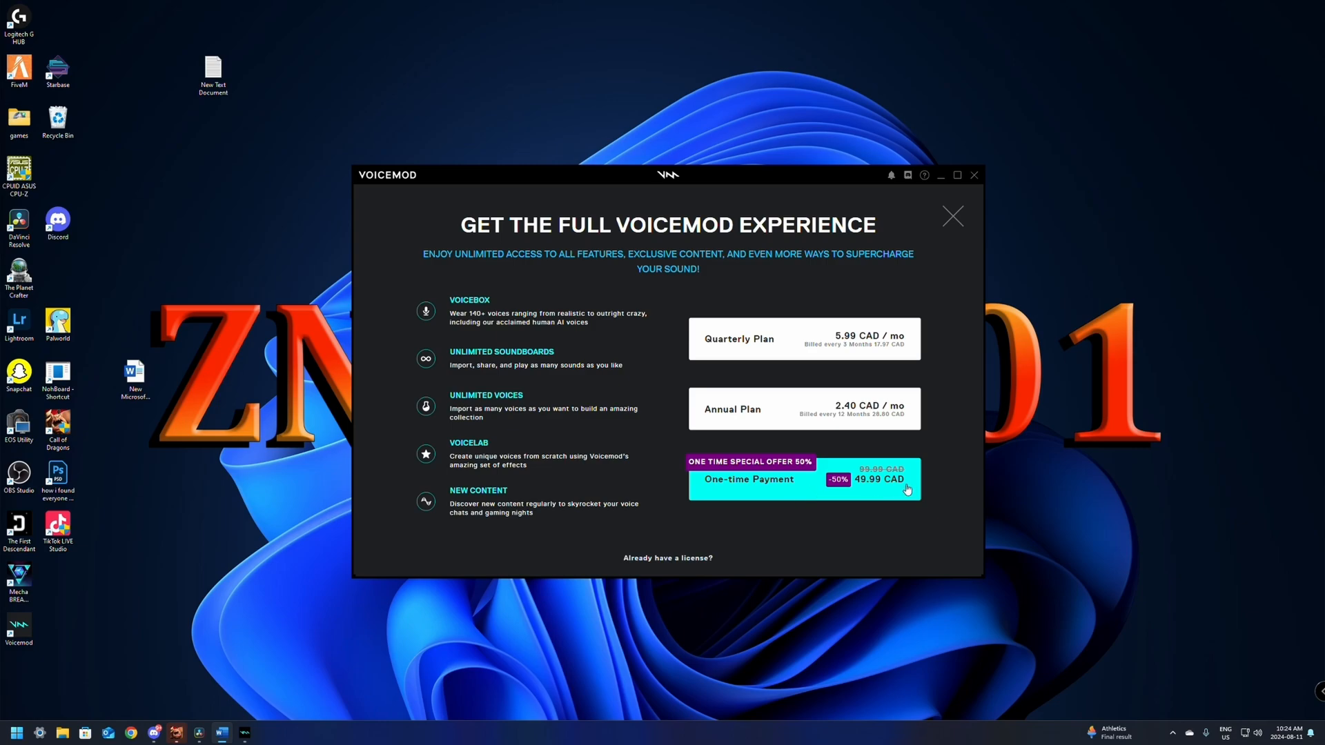
pyautogui.moveTo(754, 312)
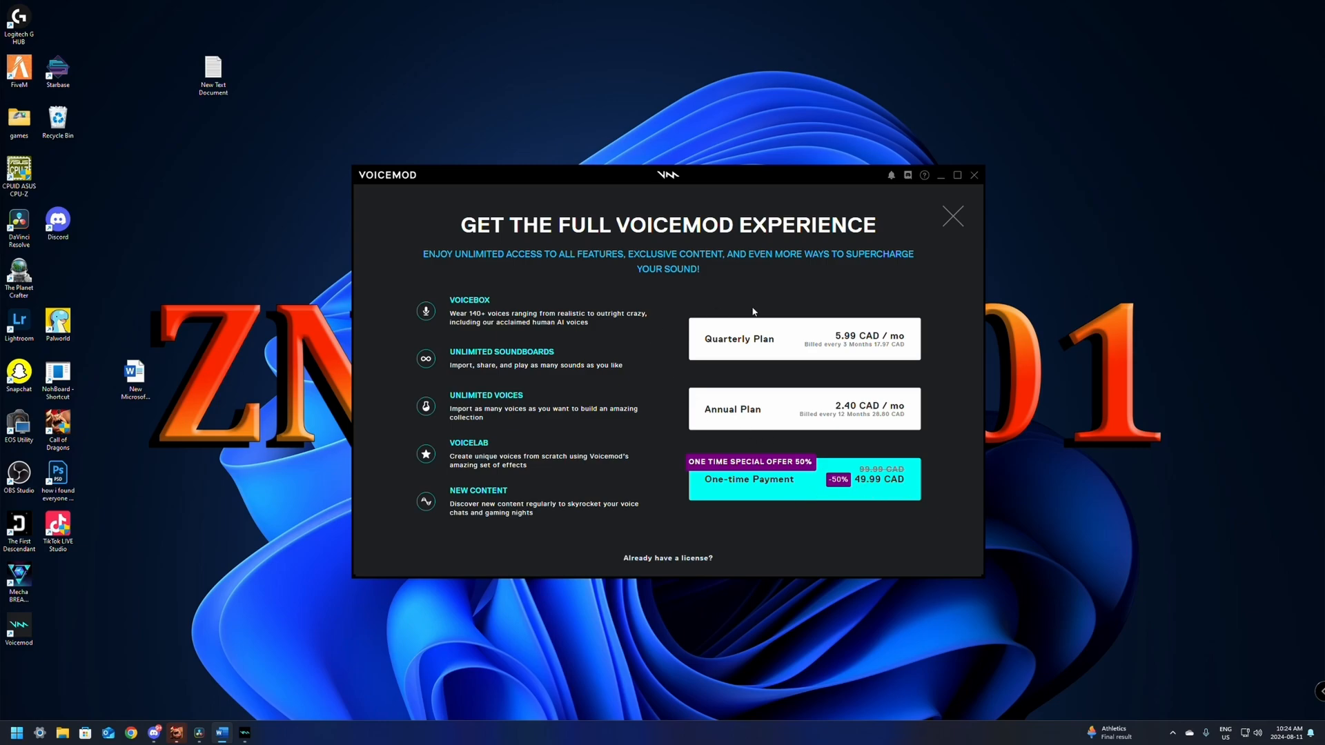
pyautogui.moveTo(859, 334)
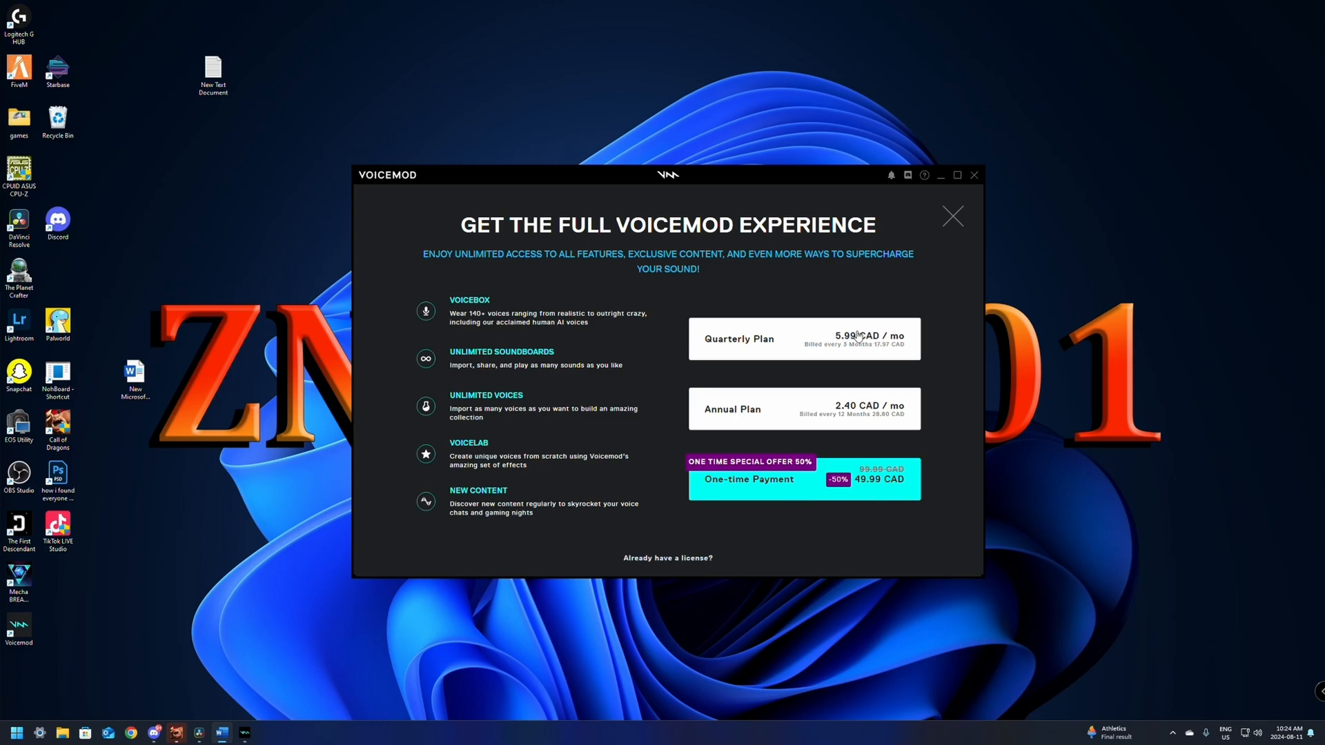
pyautogui.moveTo(759, 484)
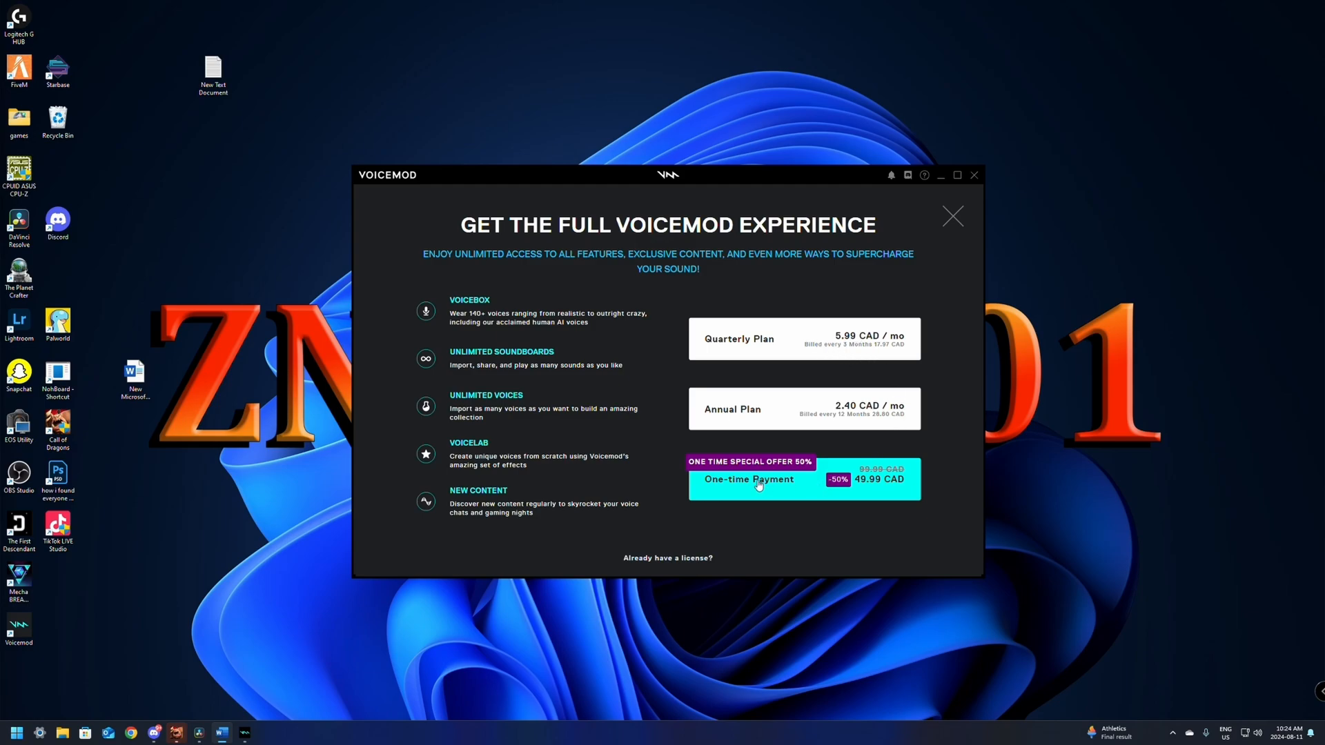
pyautogui.moveTo(796, 487)
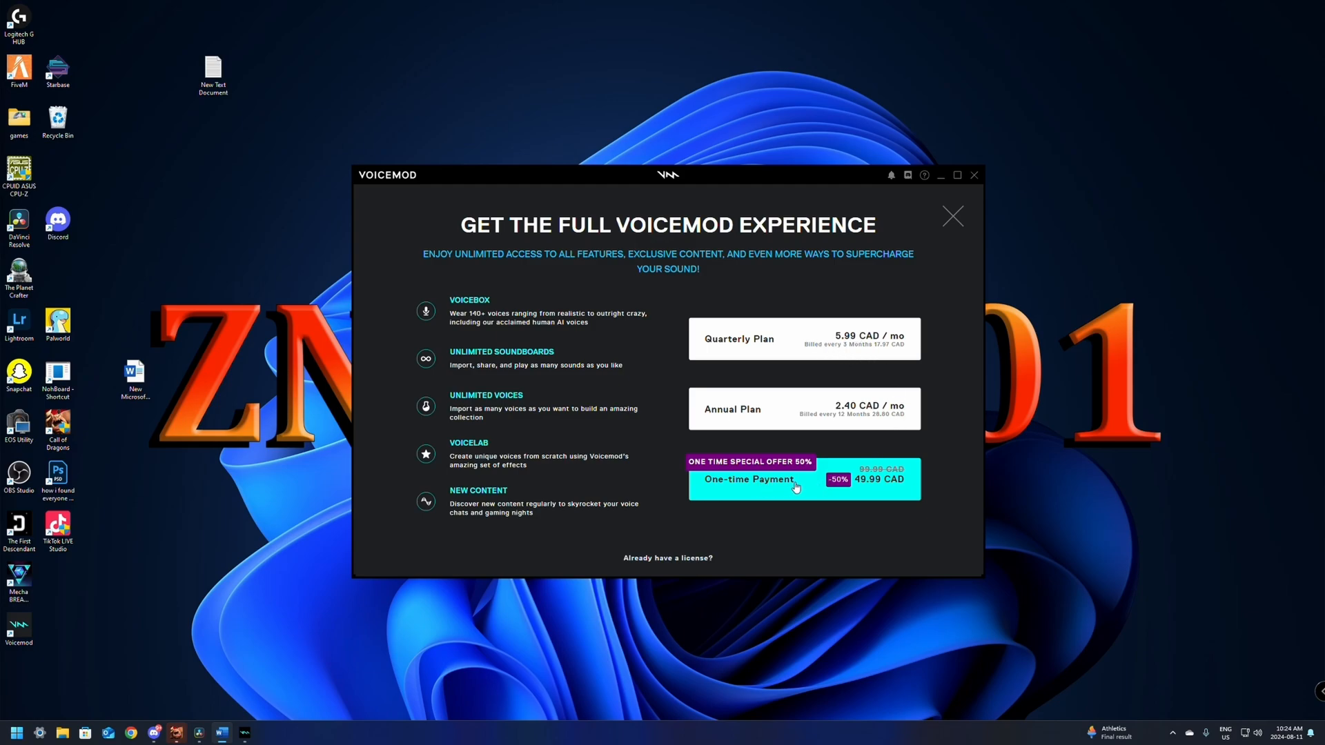
pyautogui.moveTo(781, 488)
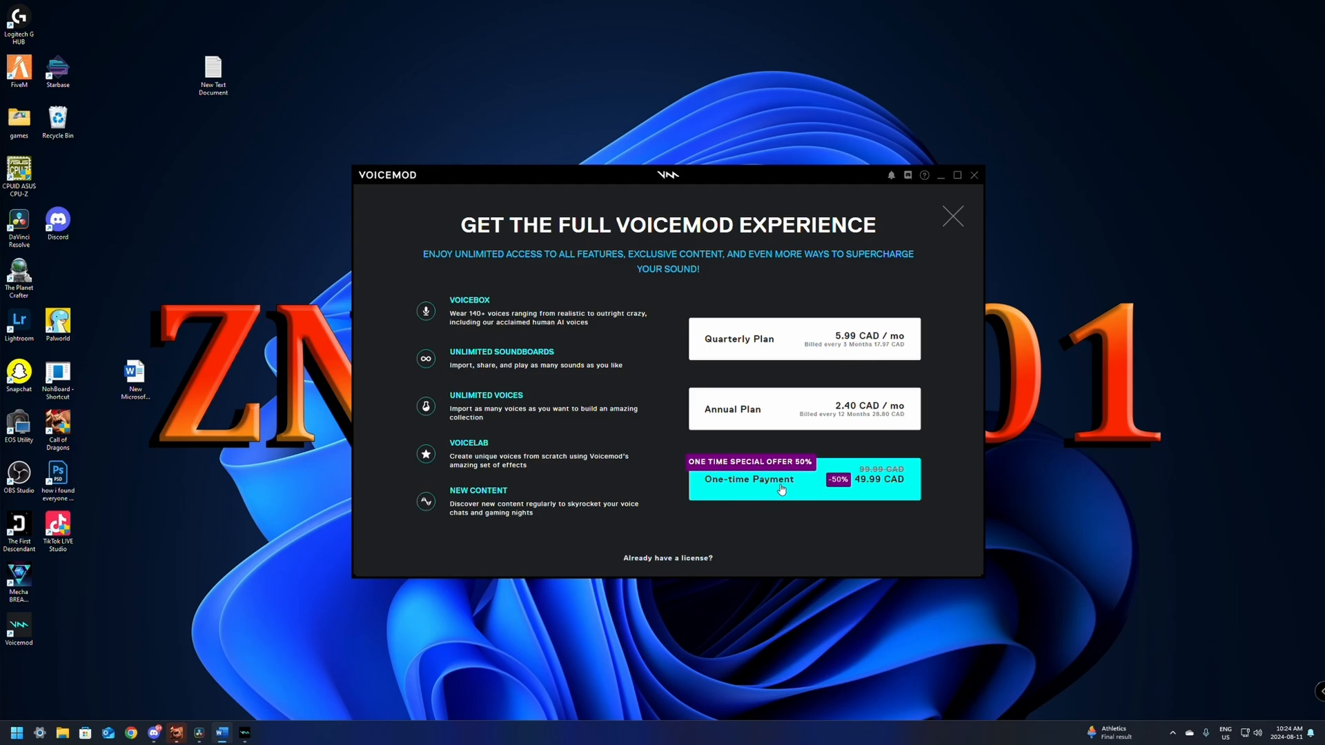
pyautogui.moveTo(833, 505)
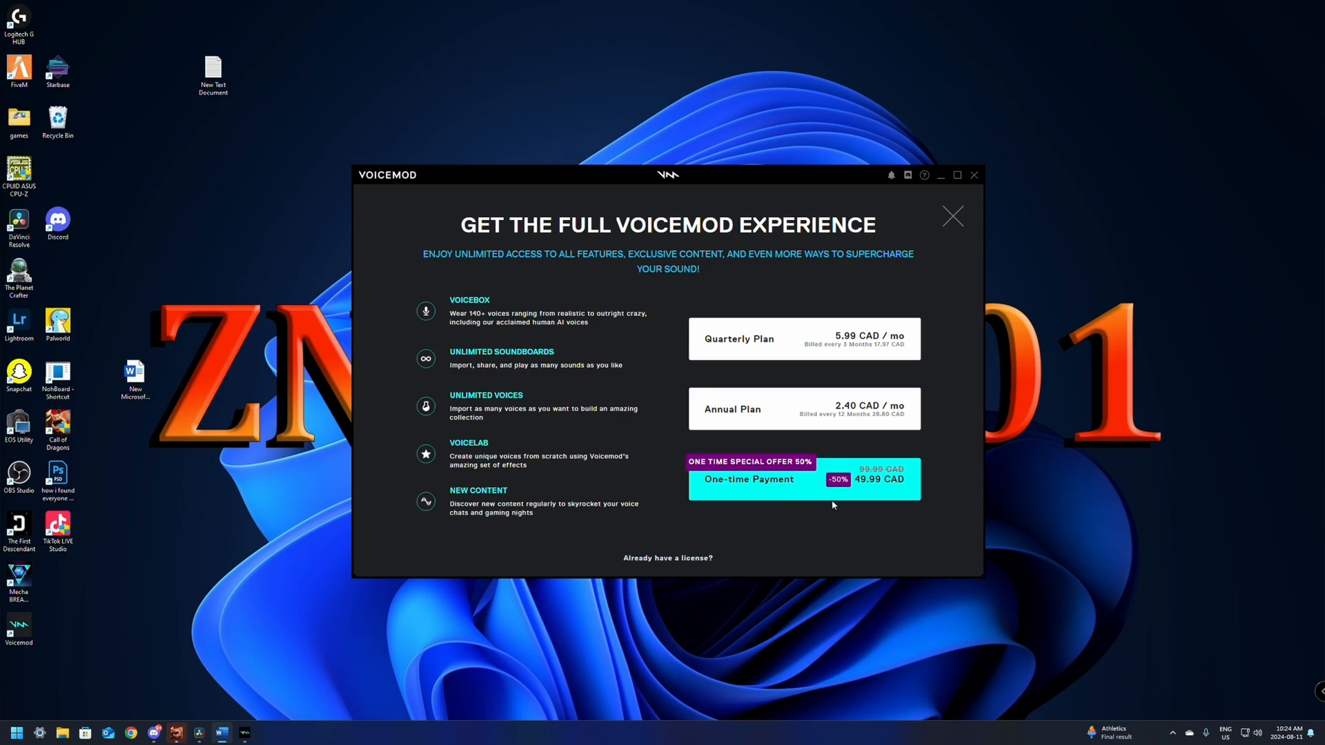